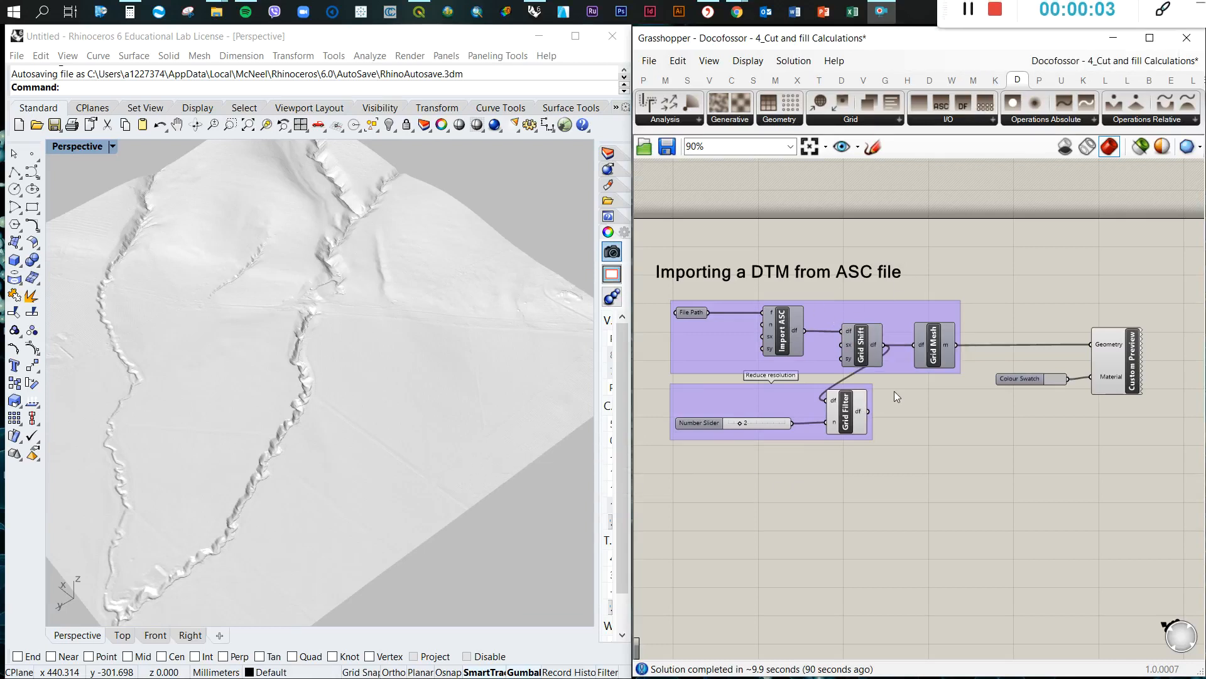
Wire Grid Filter df through a new Grid Mesh into Custom Preview's geometry input.
scroll(down, 3)
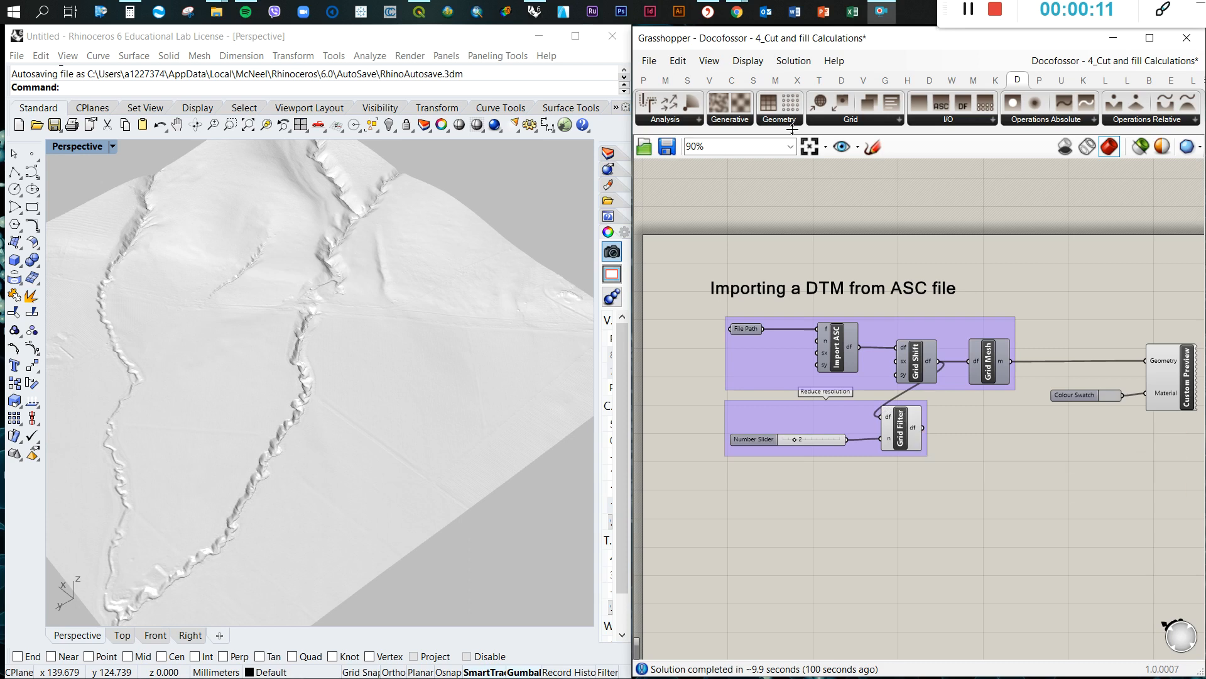
mouse_move(861, 242)
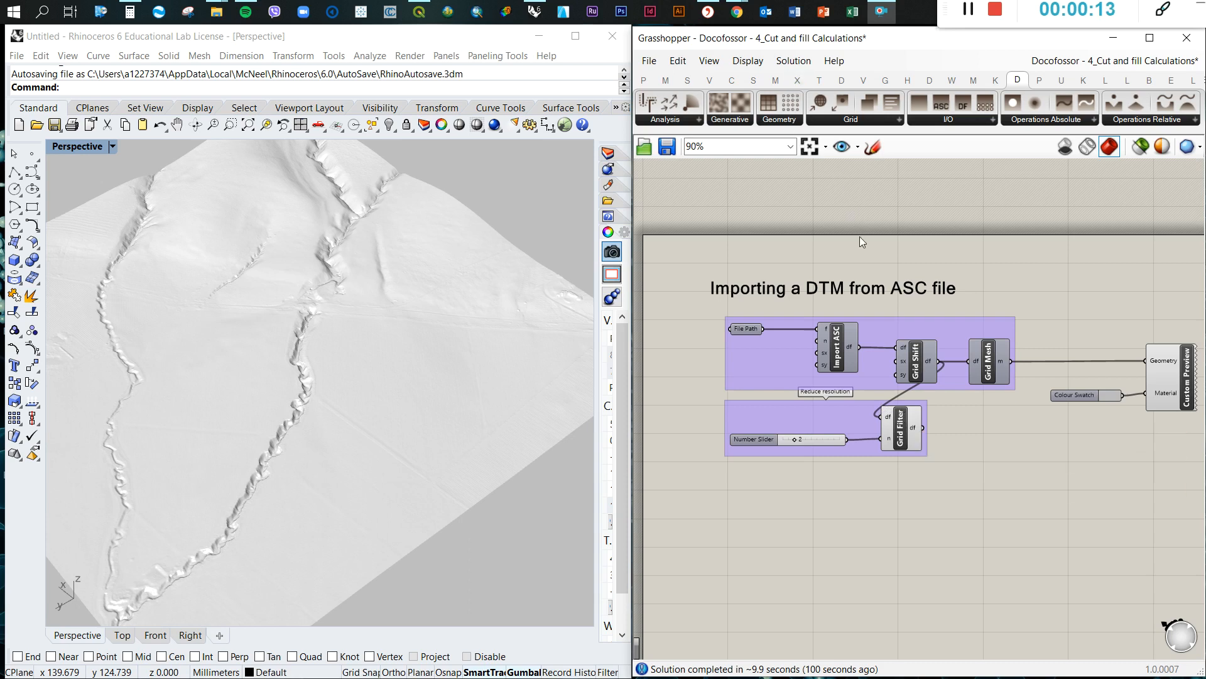
mouse_move(806, 201)
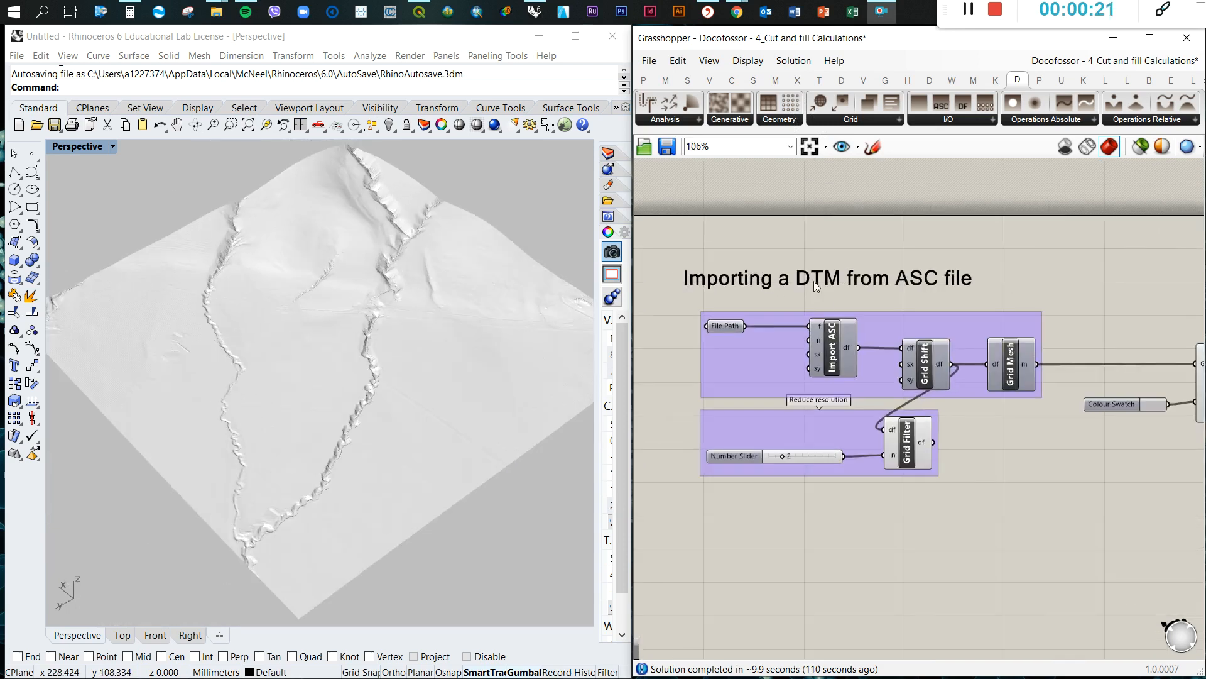
scroll(down, 3)
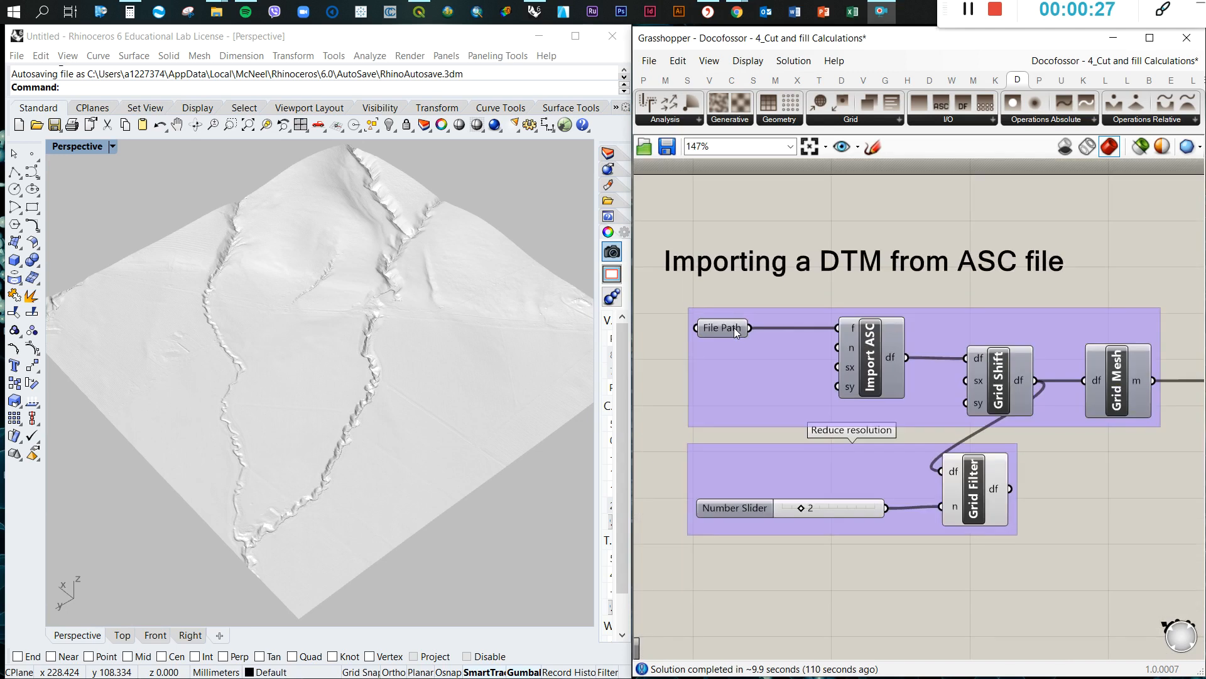
scroll(down, 3)
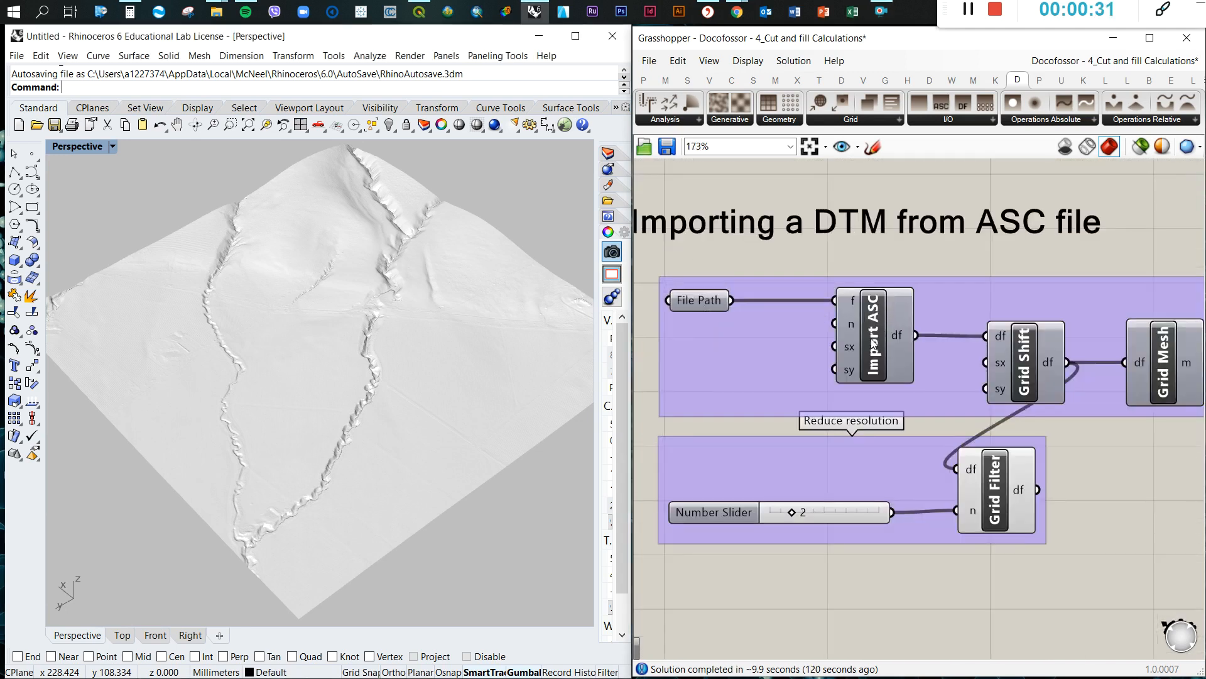
click(861, 335)
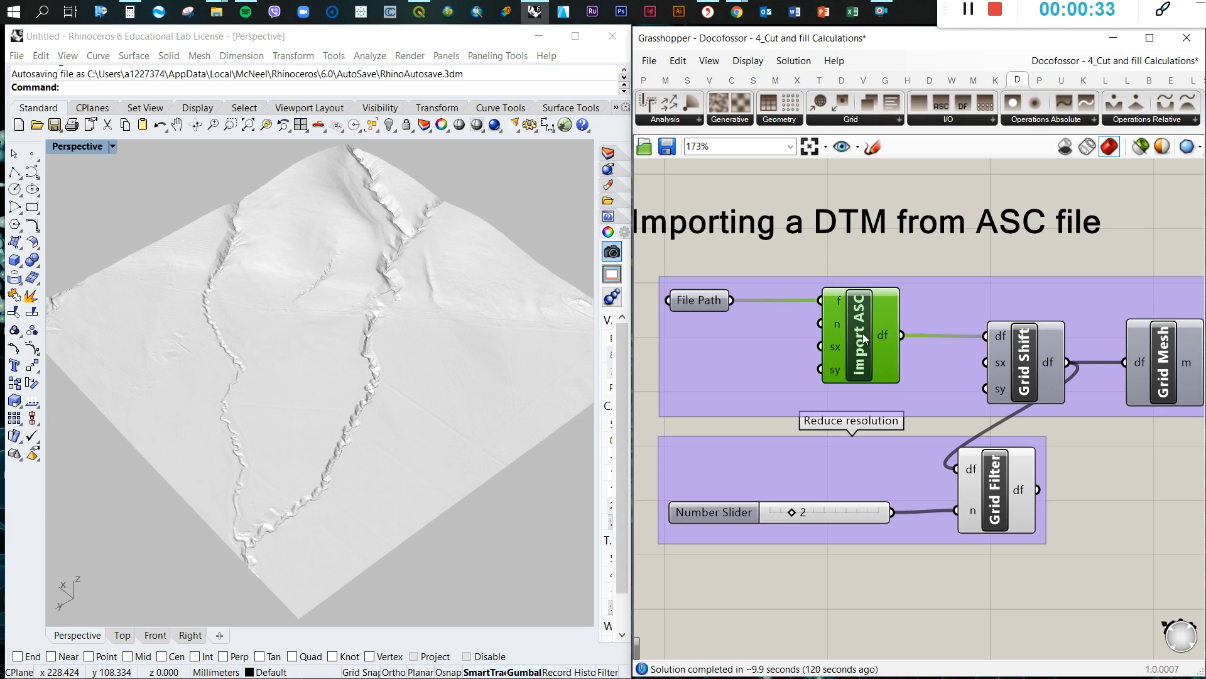
mouse_move(709, 319)
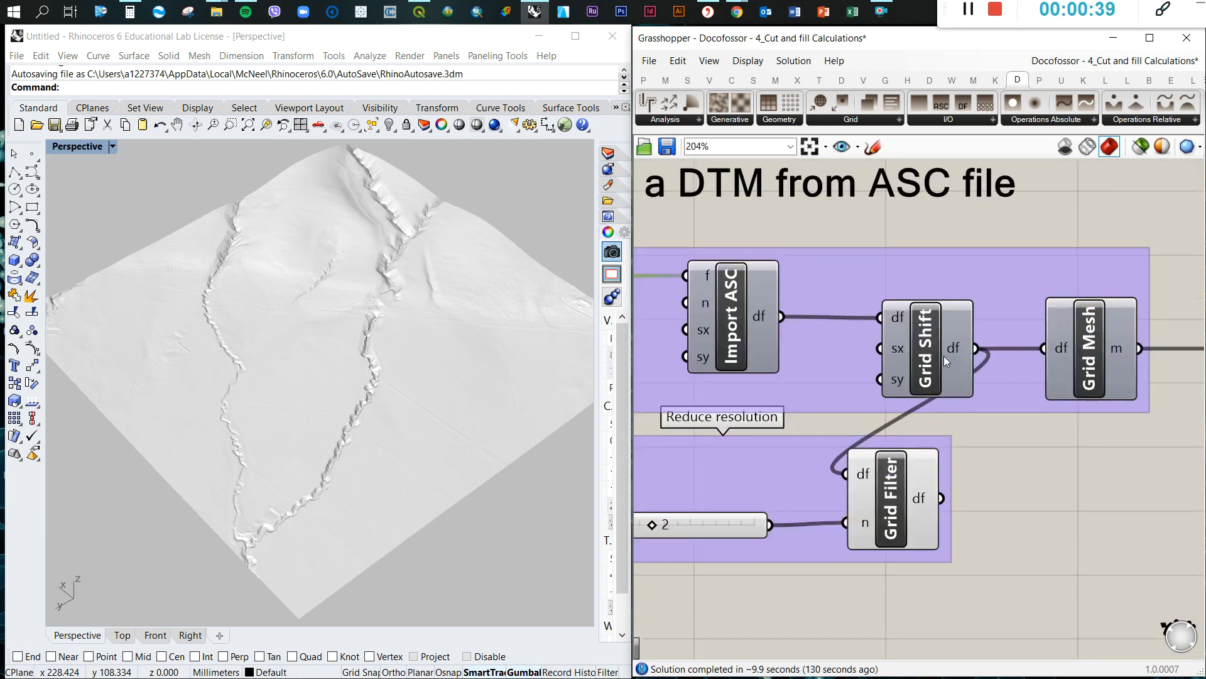
scroll(down, 3)
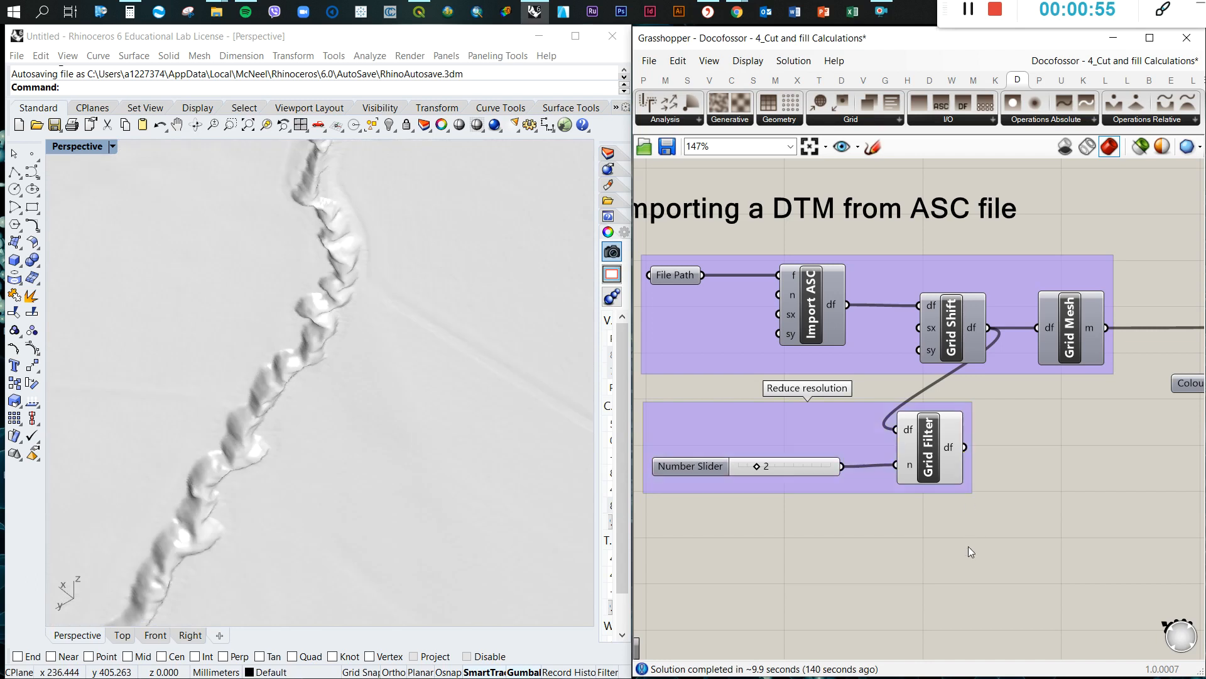
mouse_move(391, 367)
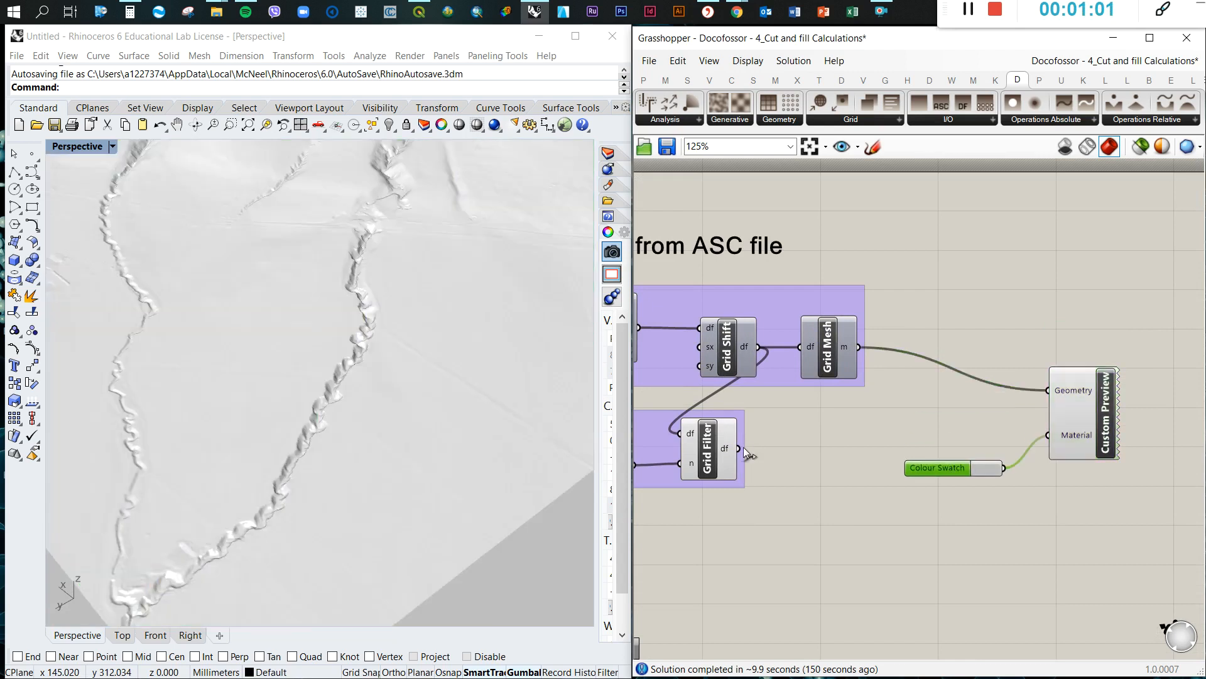
drag(737, 448, 1048, 390)
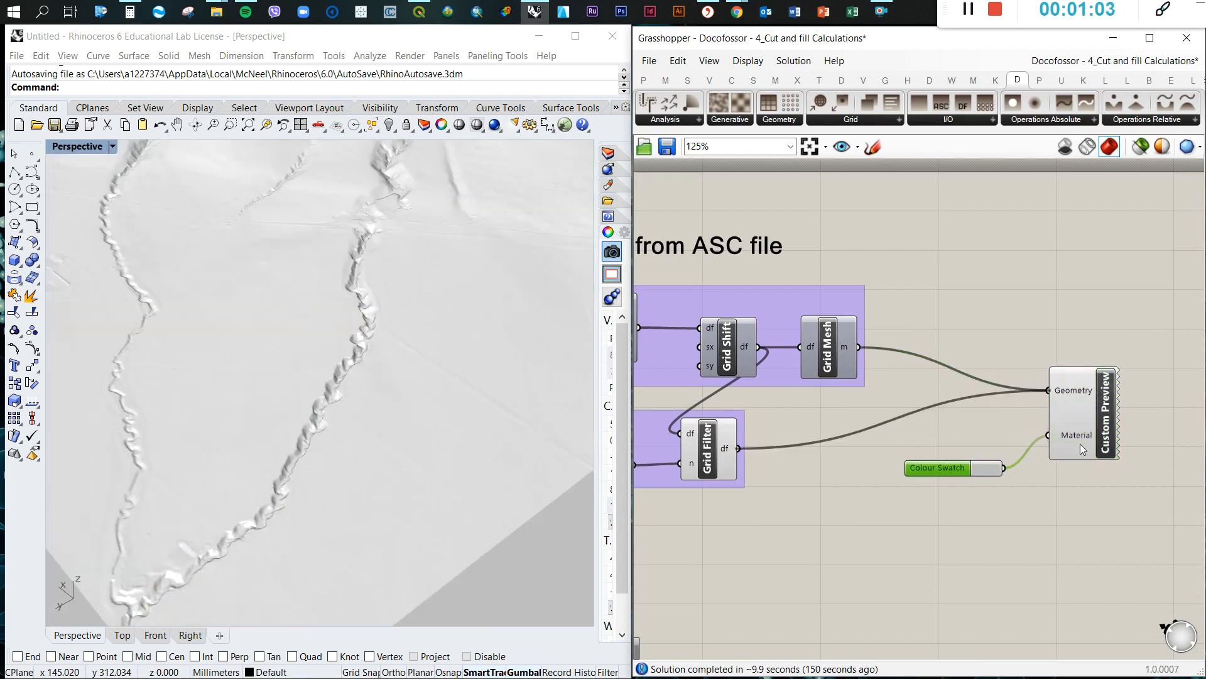
mouse_move(360, 363)
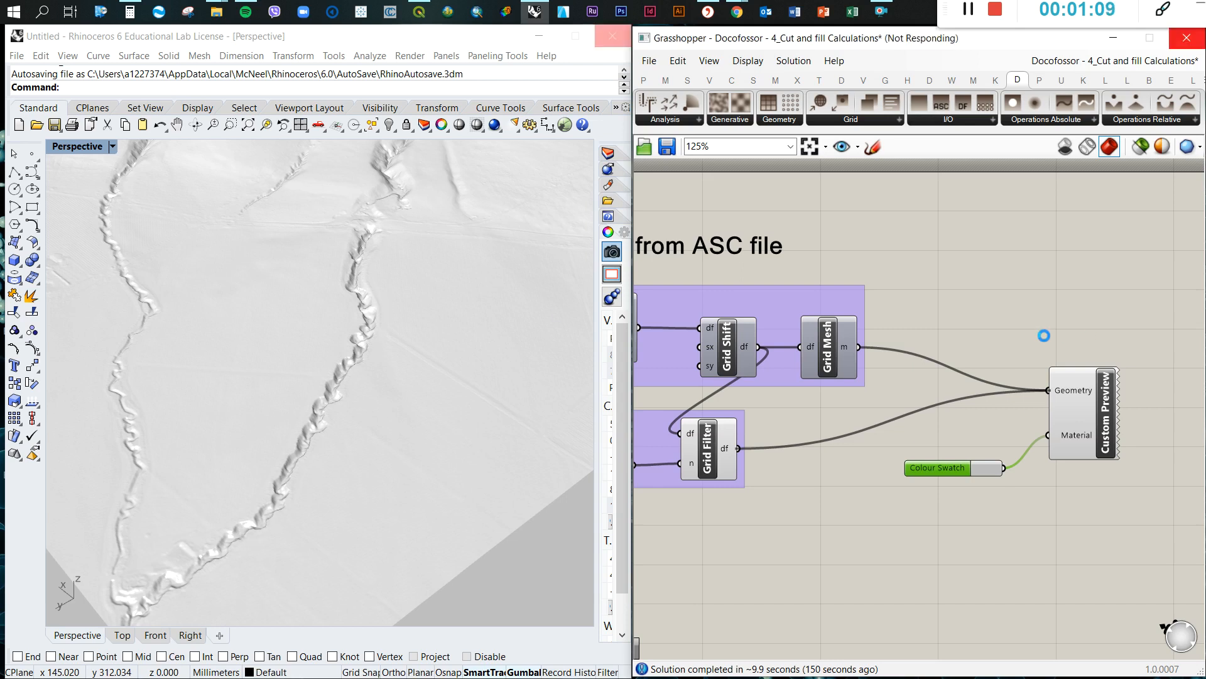
mouse_move(412, 337)
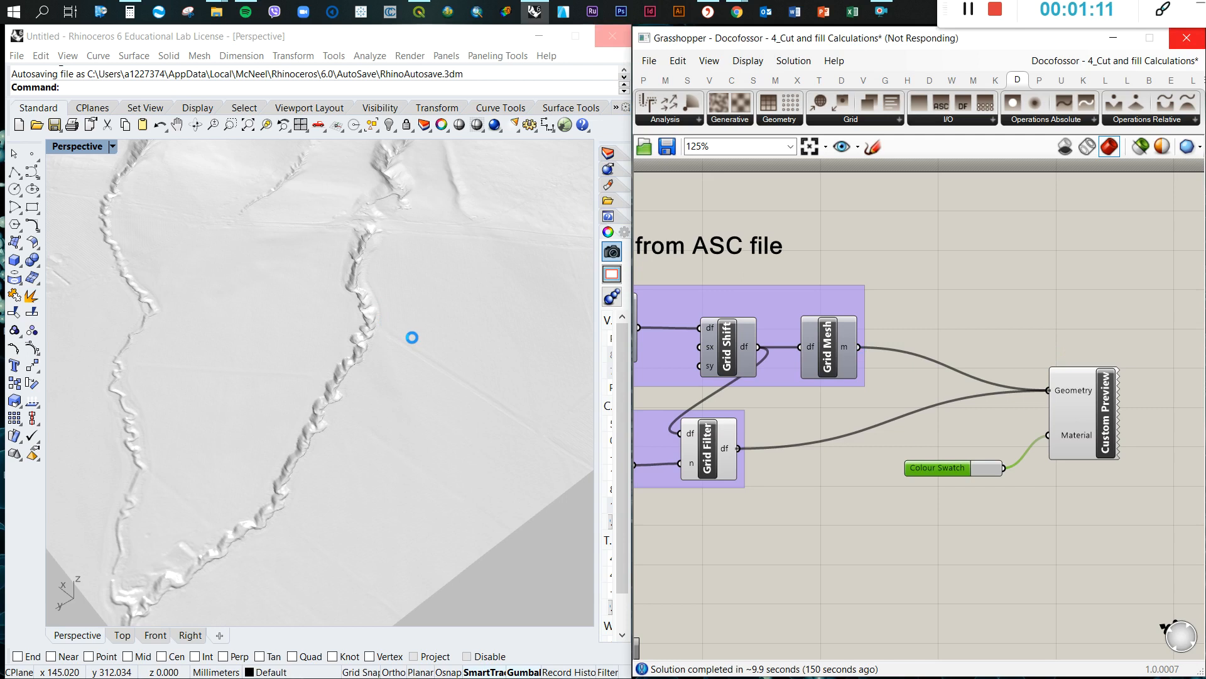
mouse_move(423, 294)
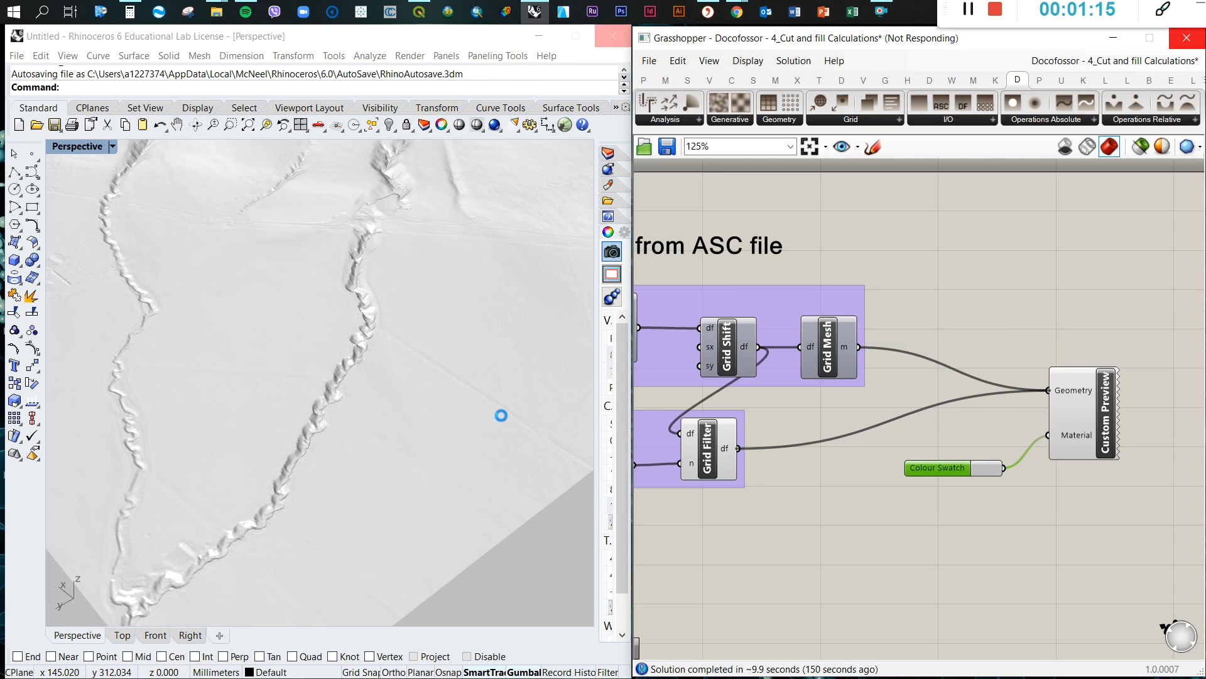
mouse_move(539, 401)
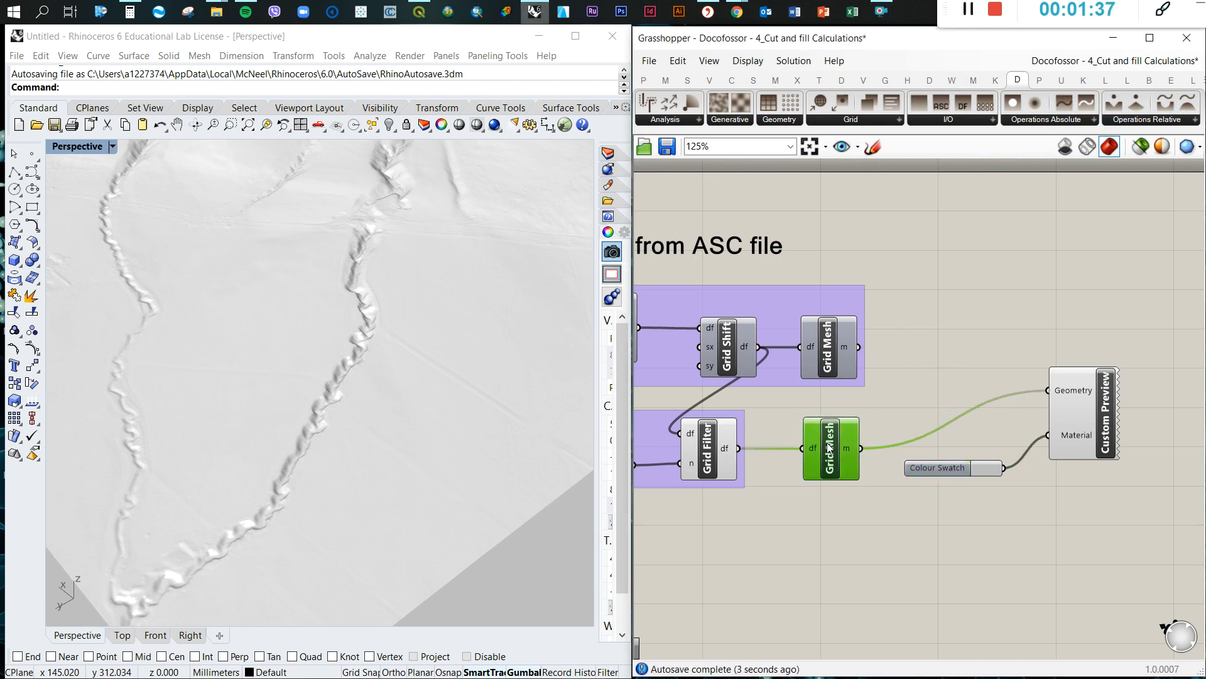
Group the second Grid Mesh, Colour Swatch and Custom Preview, naming it 'Visualiser'.
scroll(down, 3)
text(V)
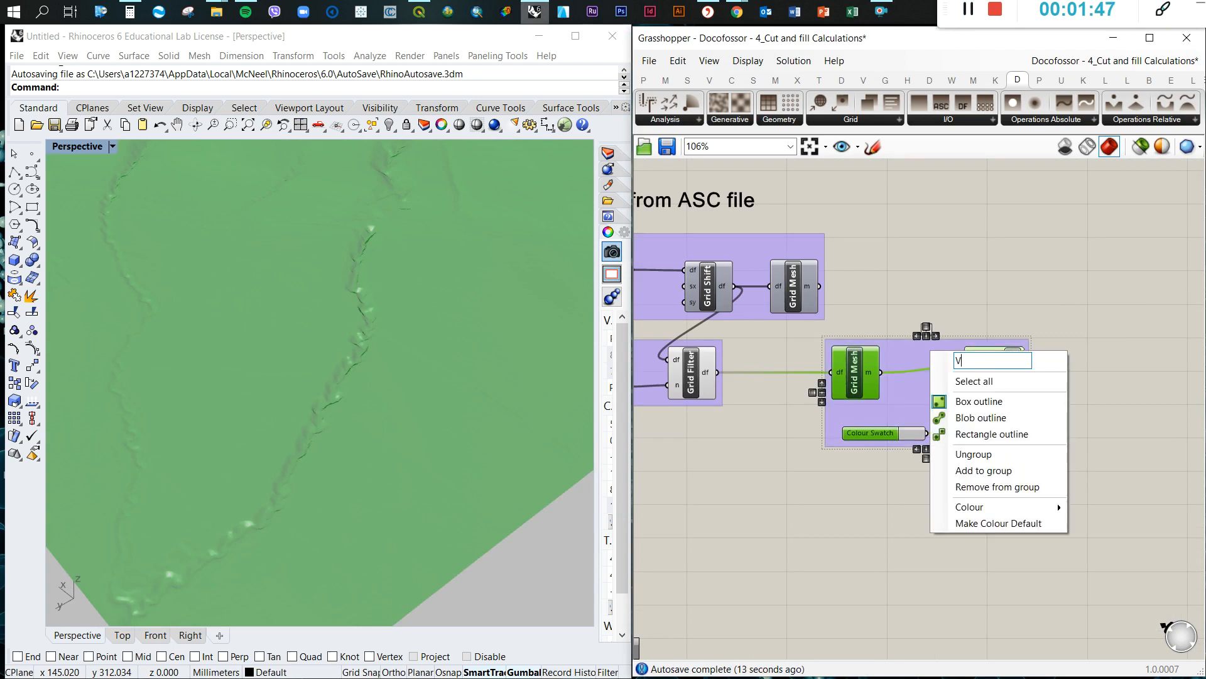
text(isualiser)
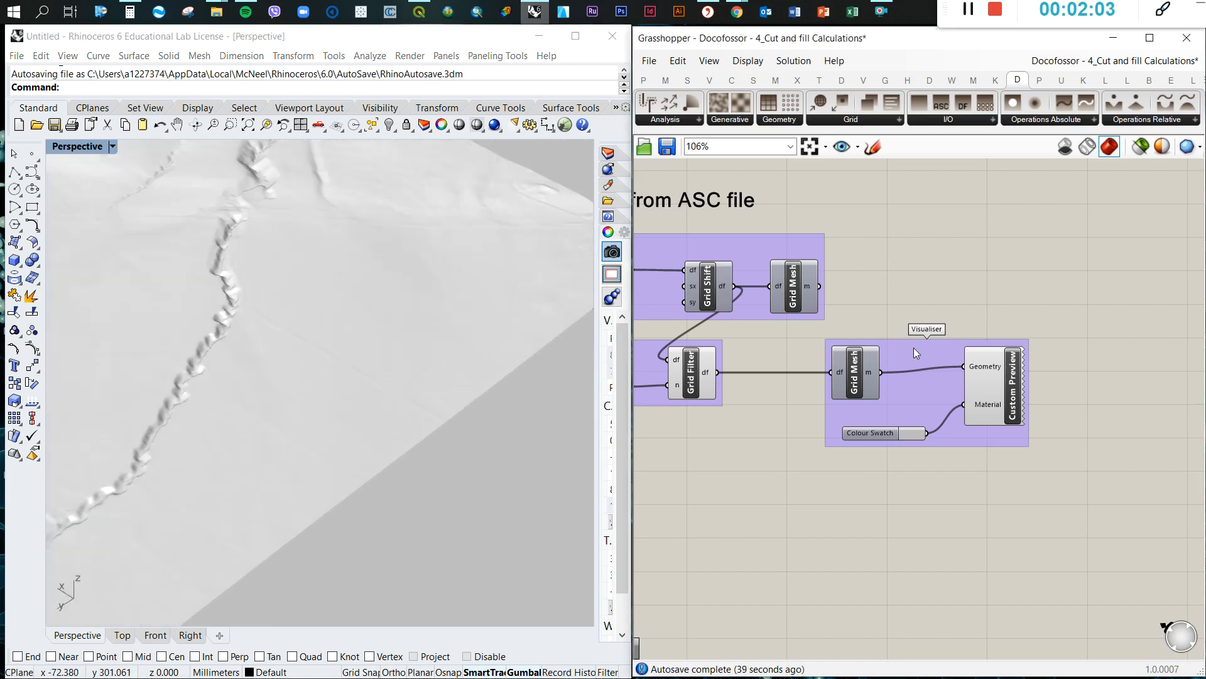
Place Cut & Fill In Path from the Docofossor Operations Relative dropdown onto the canvas.
click(1151, 119)
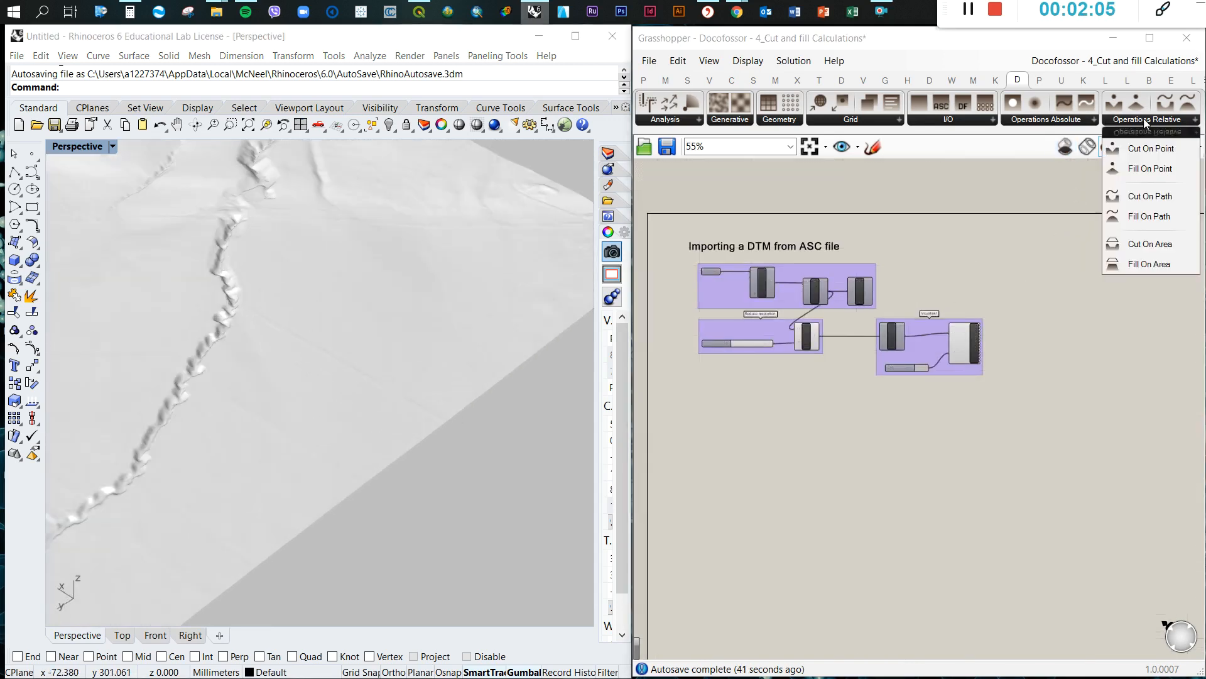
click(1048, 120)
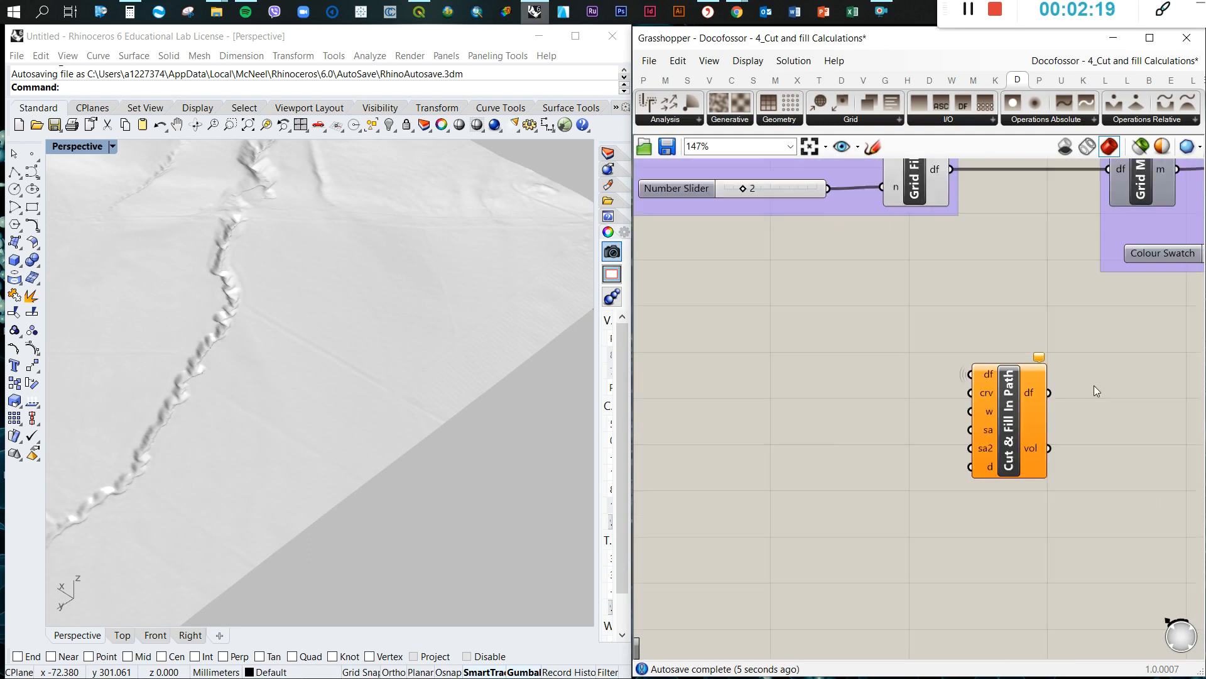
mouse_move(755, 445)
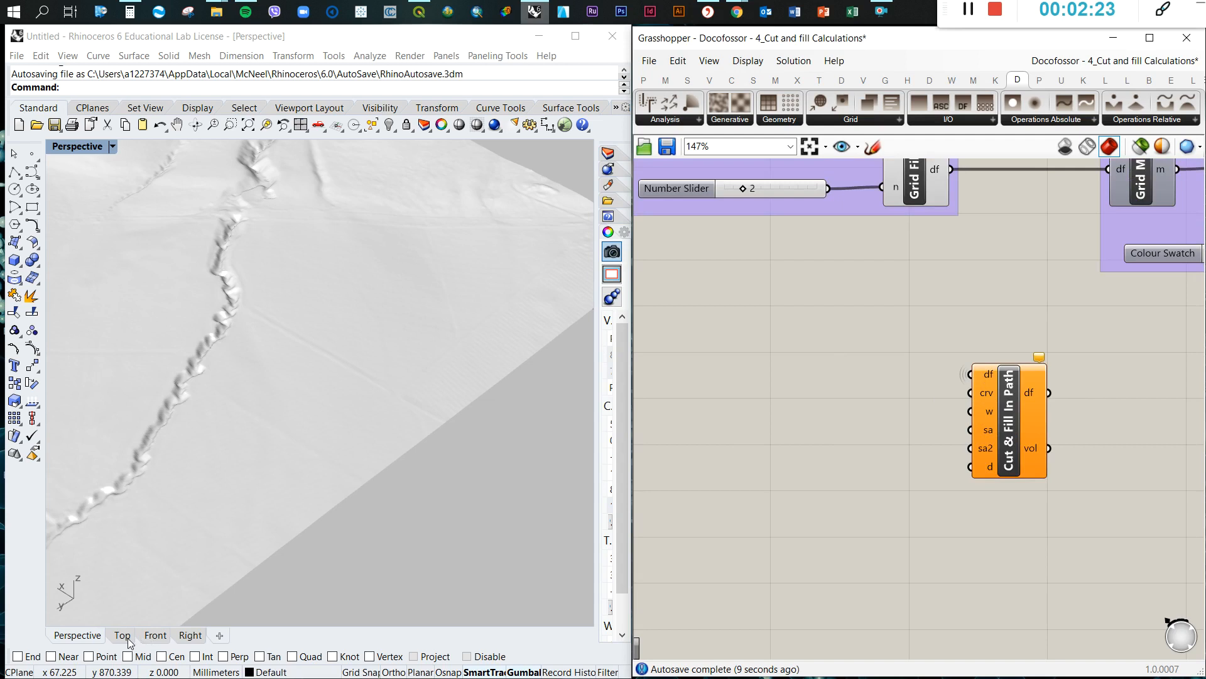
Draw a freeform path curve over the terrain from the Top view, then view it in Perspective.
click(121, 635)
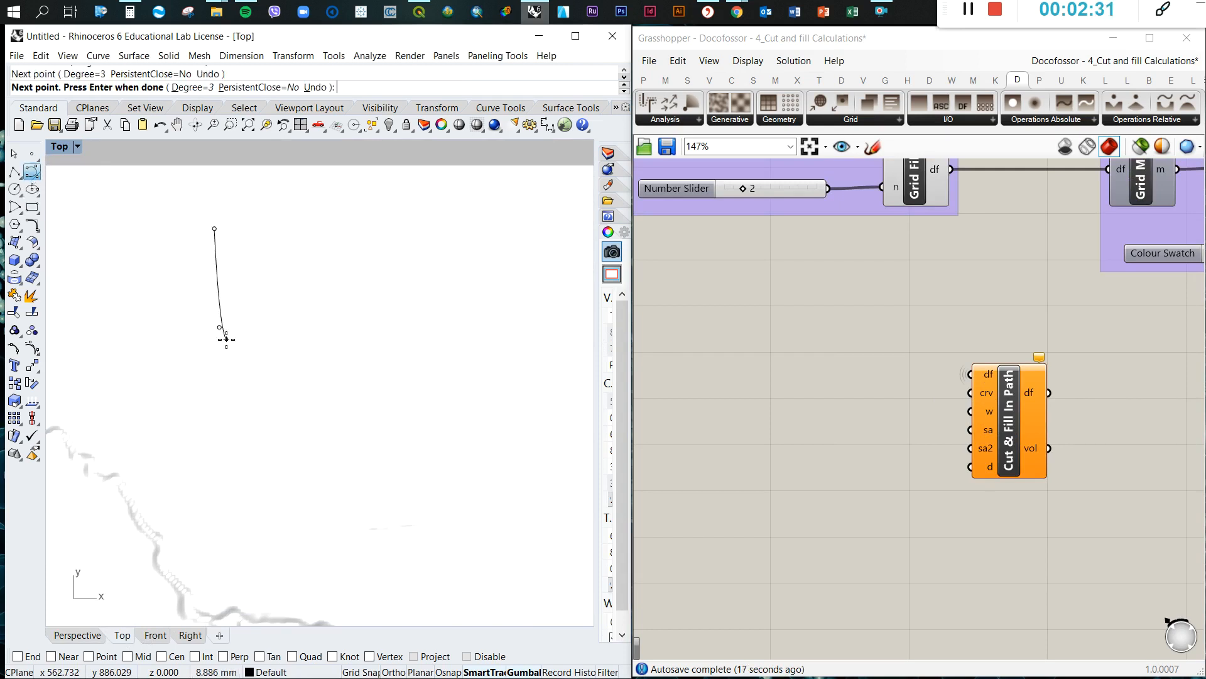
click(379, 357)
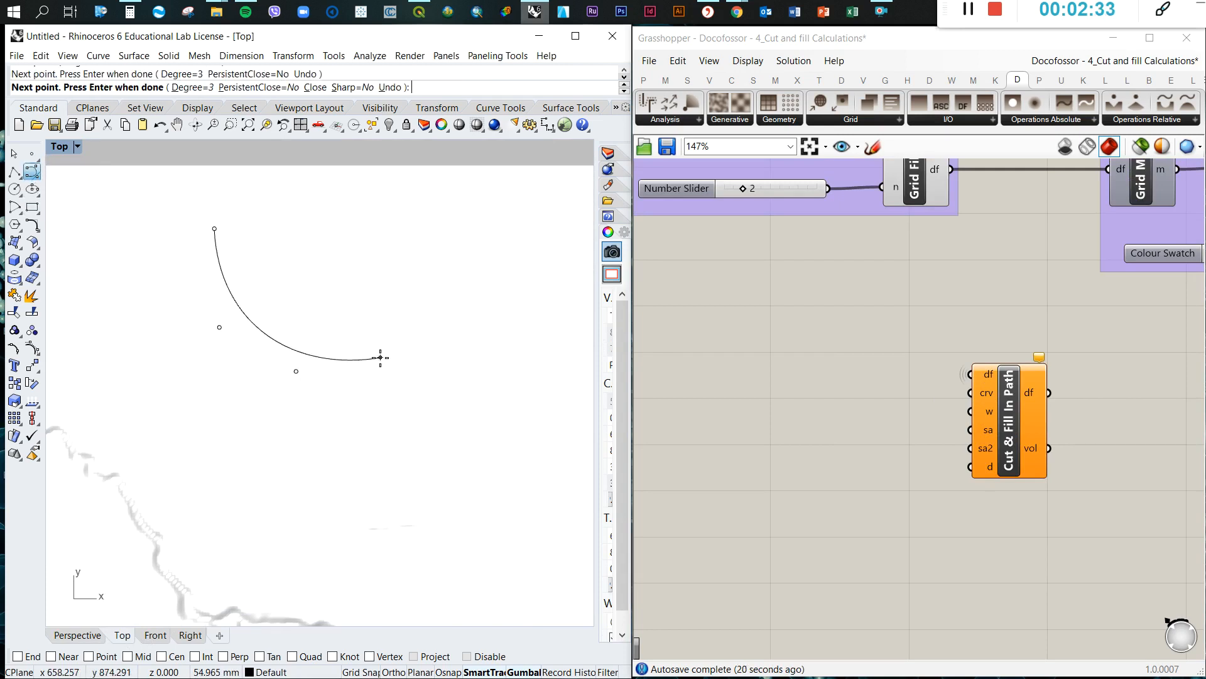
click(423, 231)
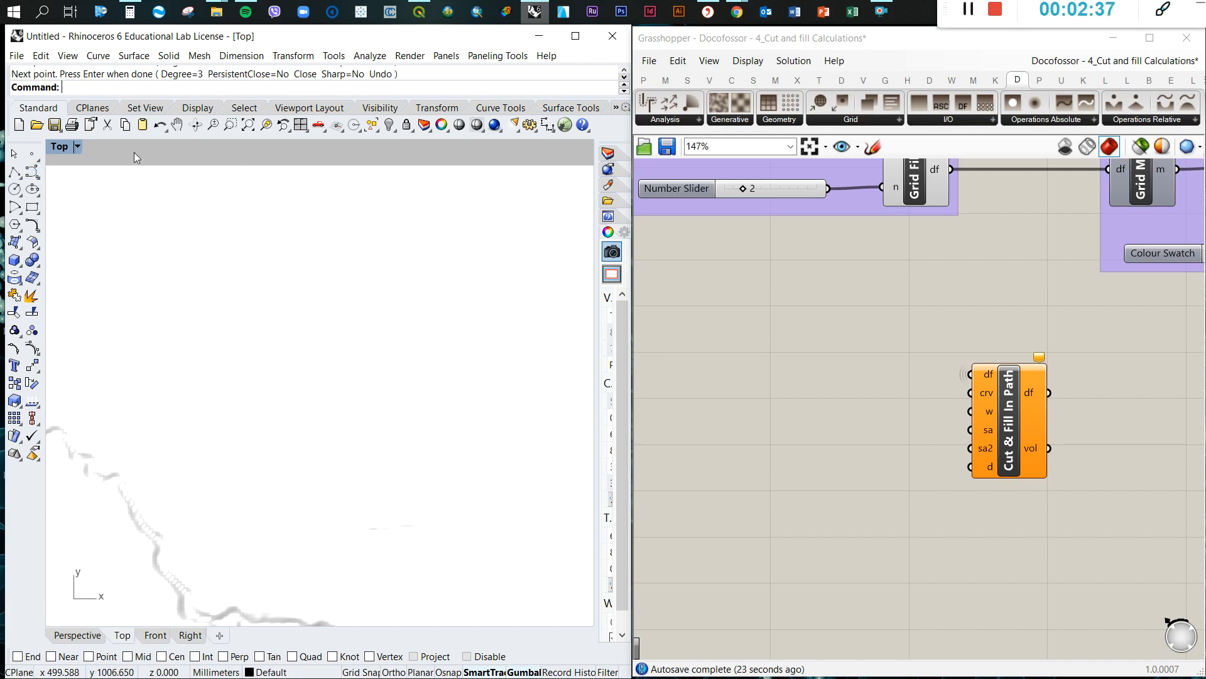
click(77, 635)
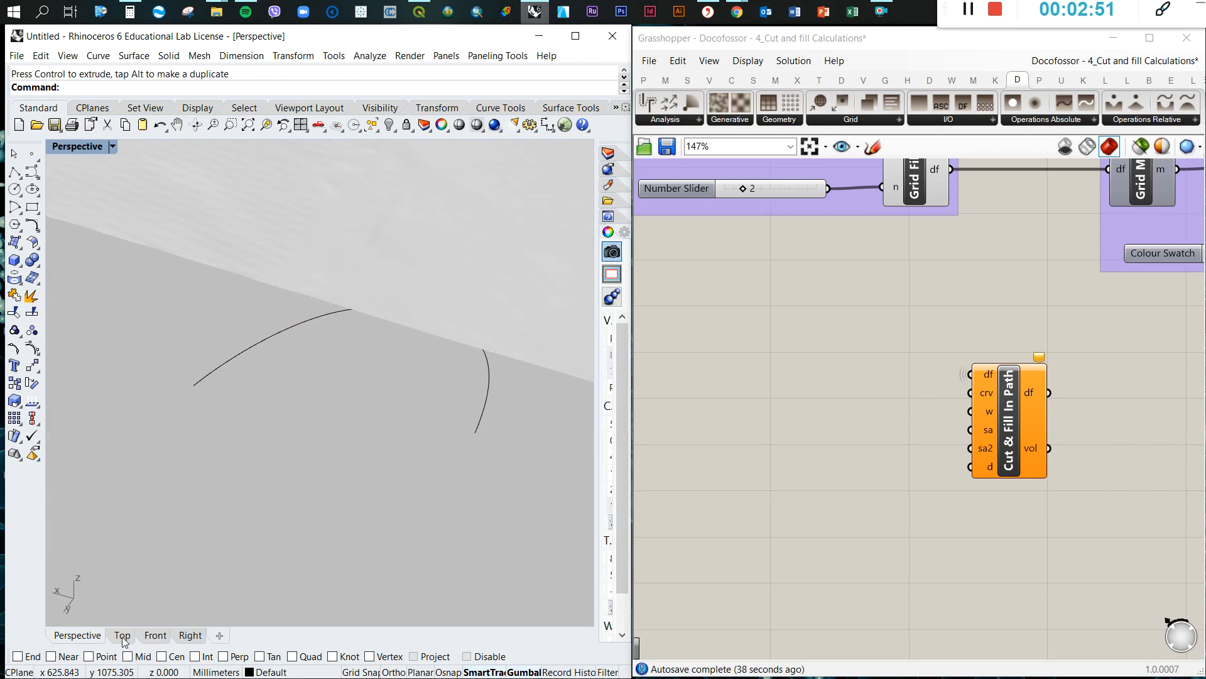
Repeat the Curve command in the Top view to draw a second path across the terrain.
click(122, 635)
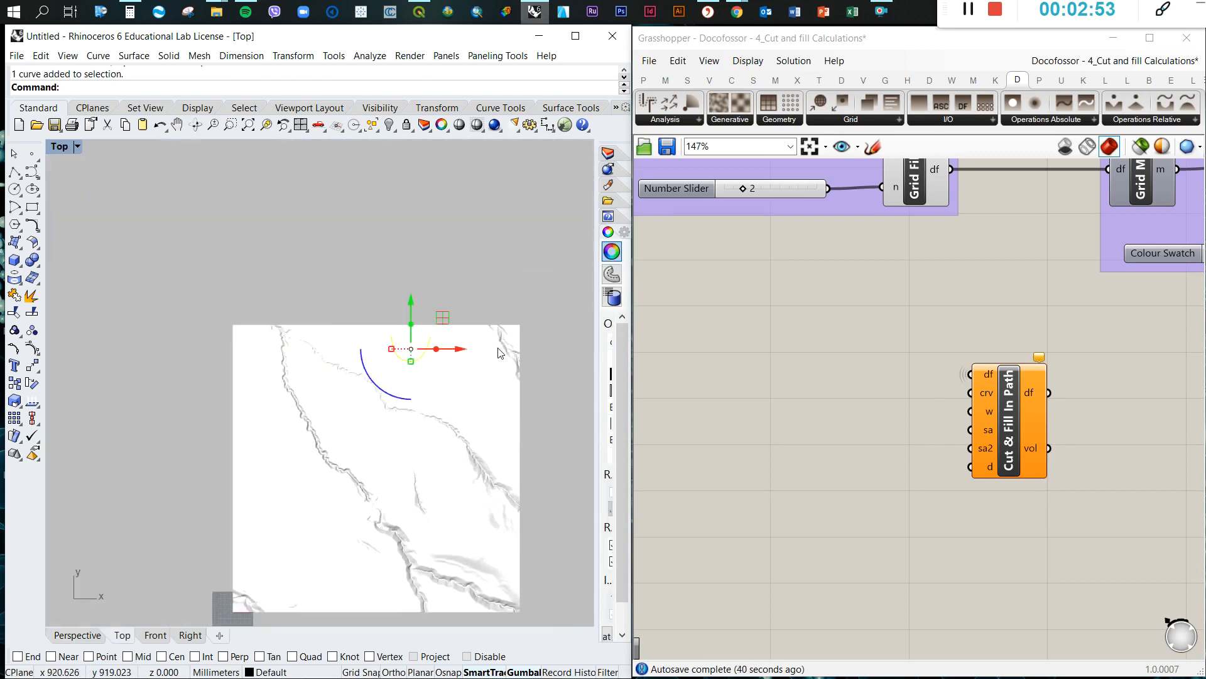
key(Delete)
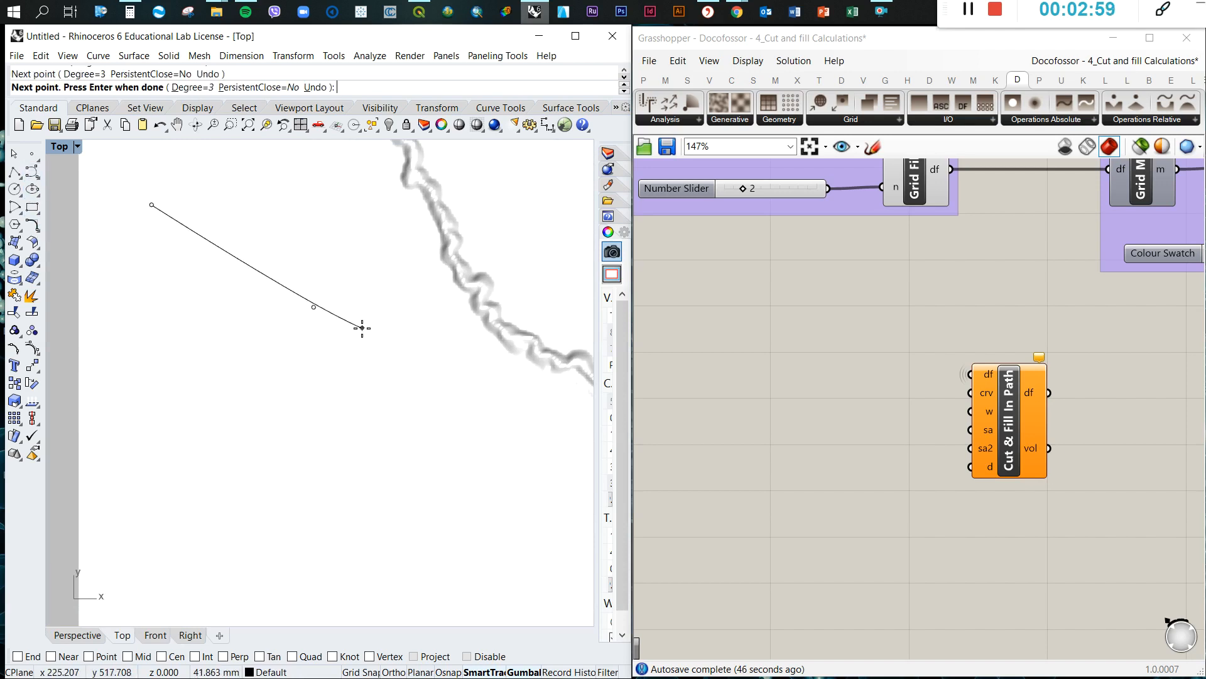
click(350, 466)
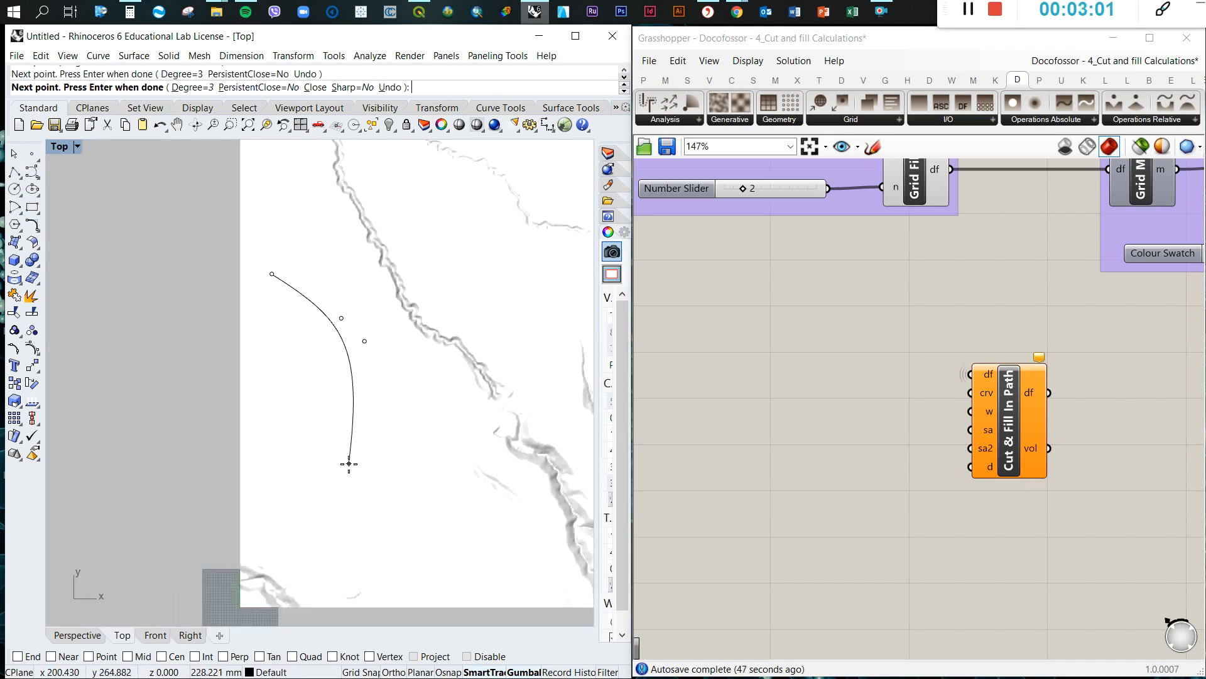
click(269, 462)
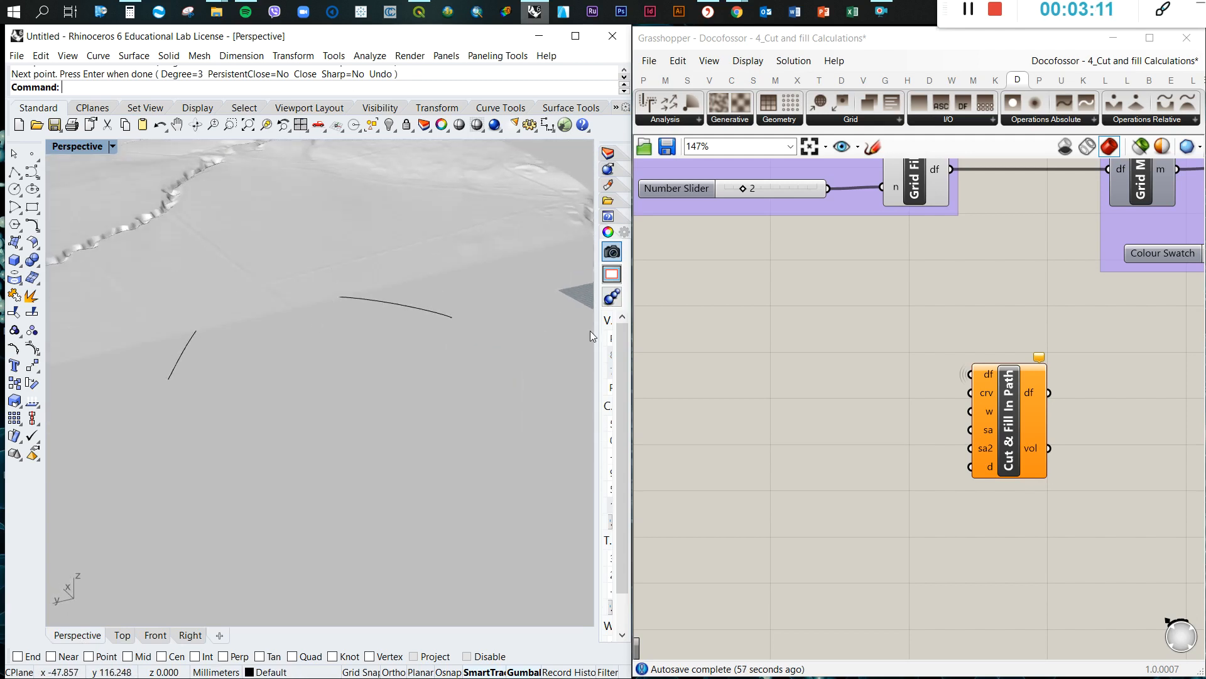
Add a Curve parameter via 'cu', wire it to crv, and assign a path curve.
text(cu)
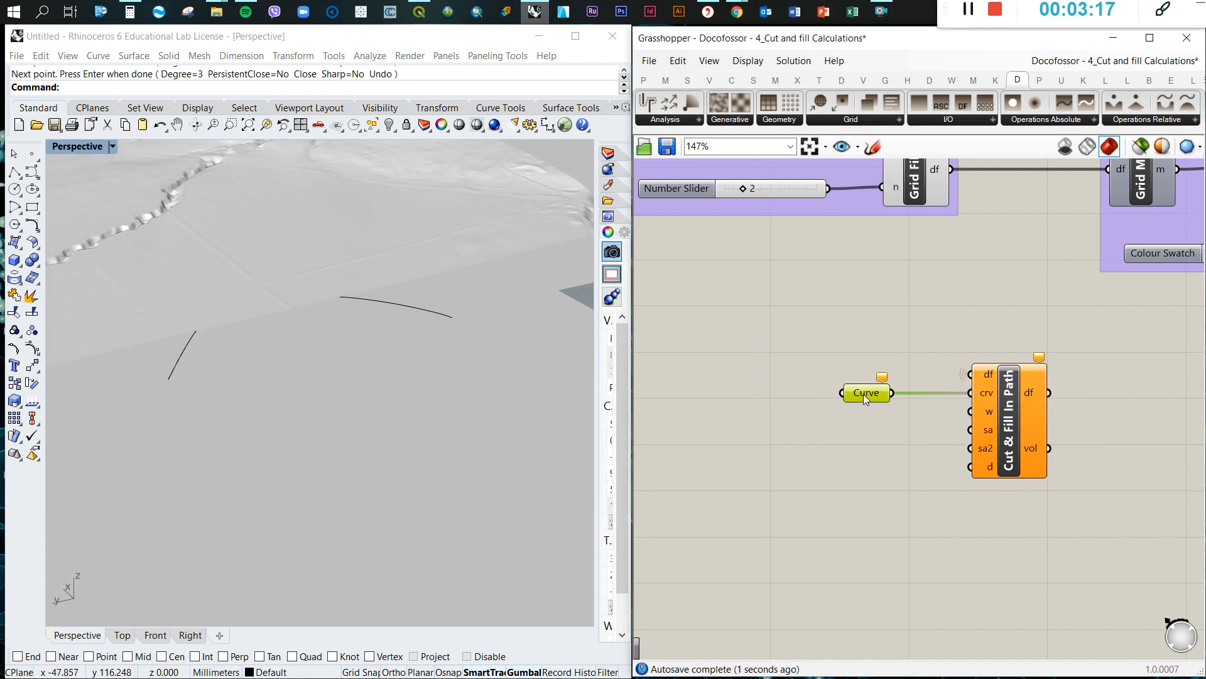
right_click(866, 392)
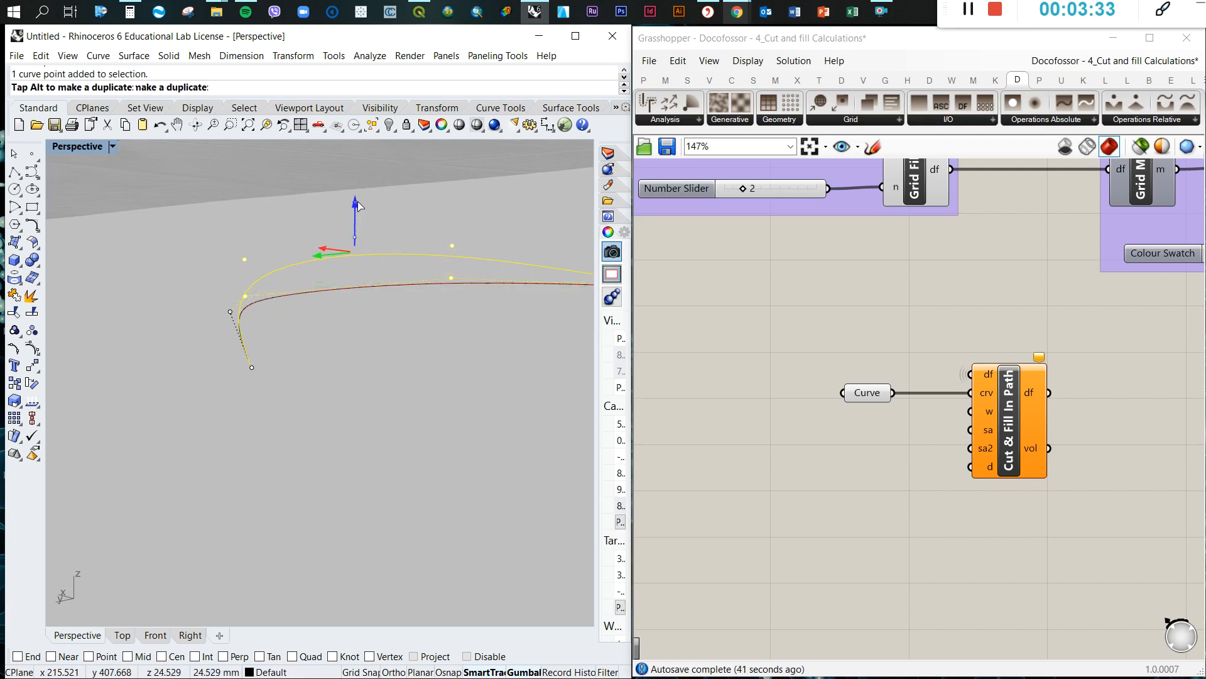
Bend the curve's end into a hook, reposition it, and inspect it from Front and orbited Perspective.
drag(355, 219, 355, 198)
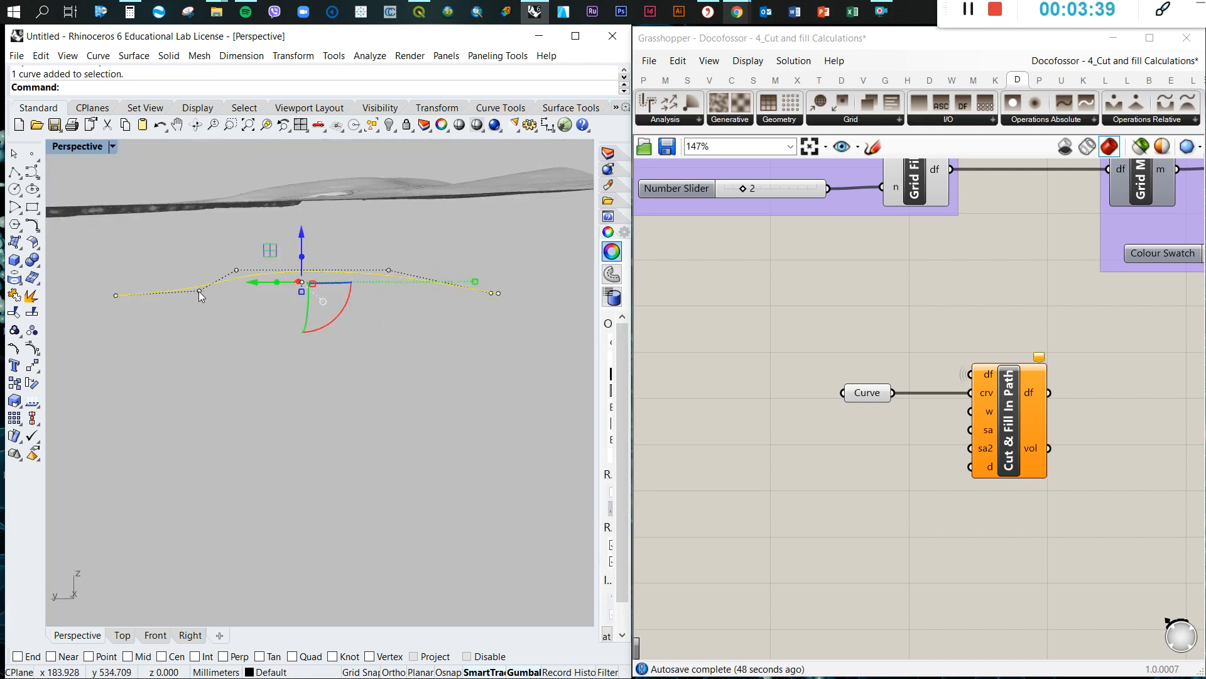
drag(300, 280, 198, 258)
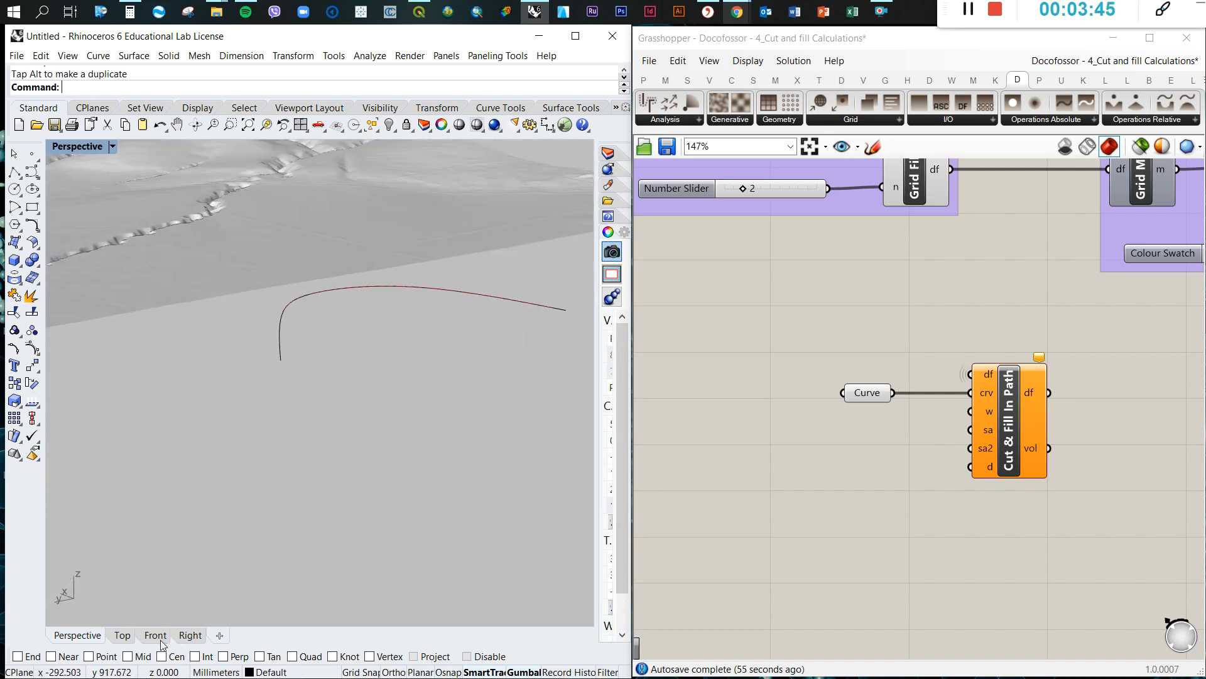
click(154, 634)
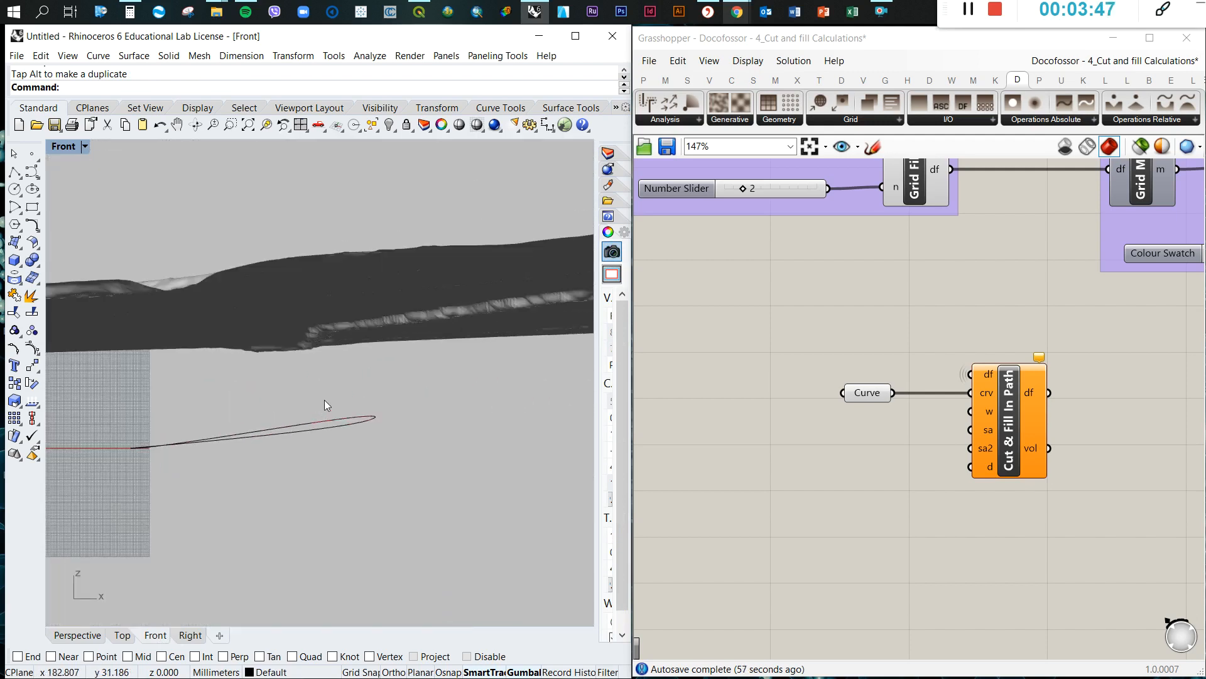
click(190, 635)
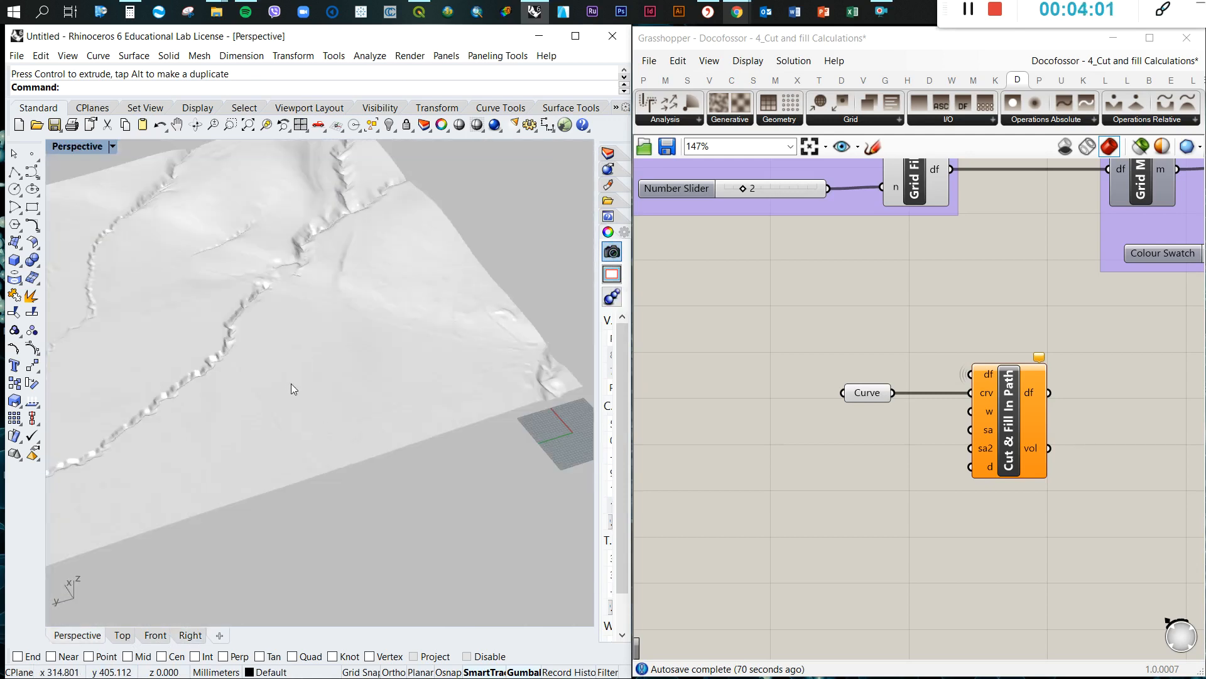
drag(292, 389, 347, 340)
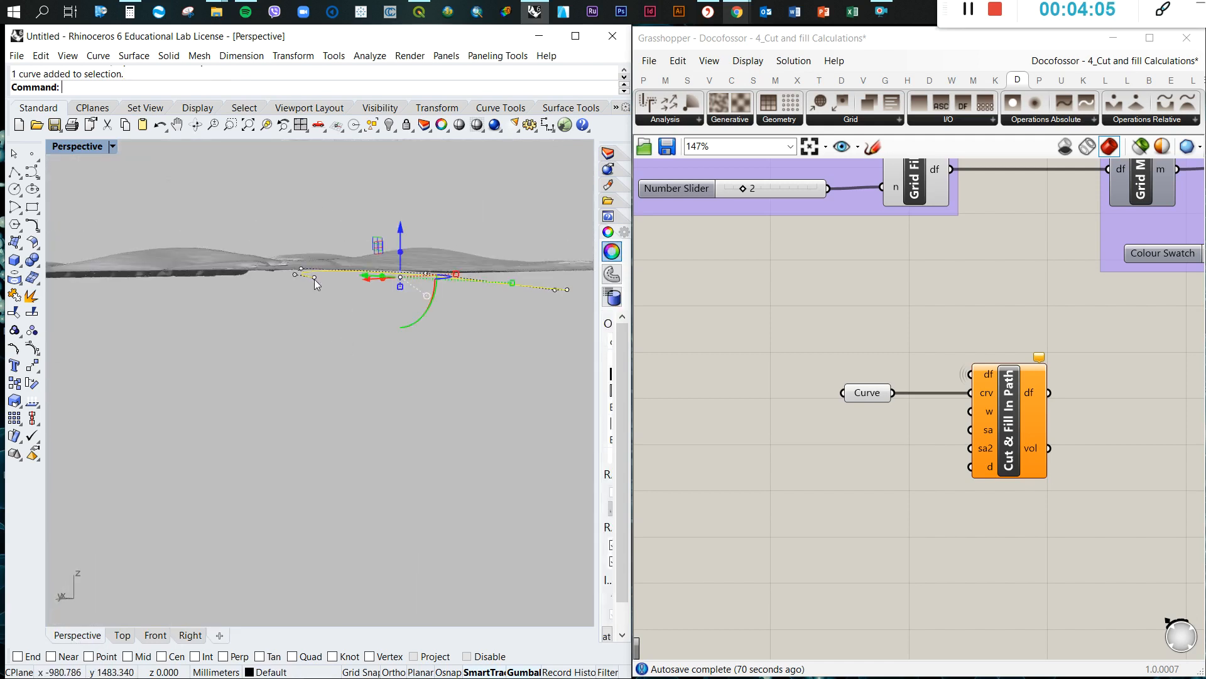
click(314, 281)
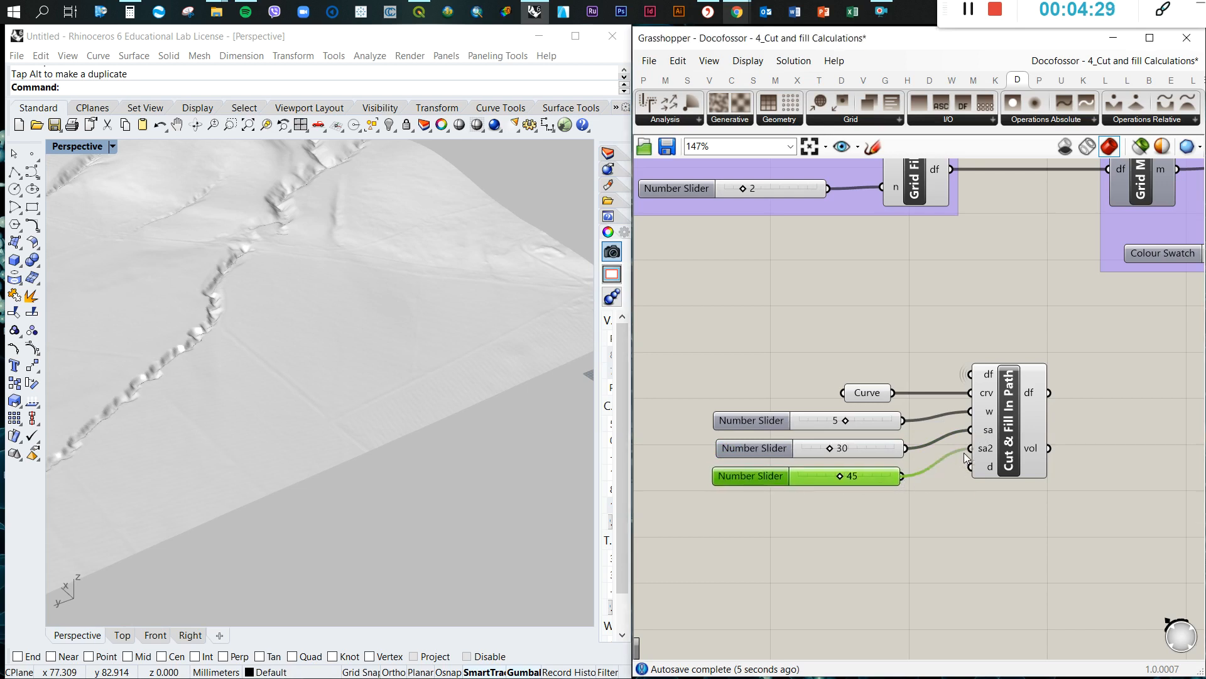
Add a fourth Number Slider set to 45 and wire it to the d input.
click(825, 518)
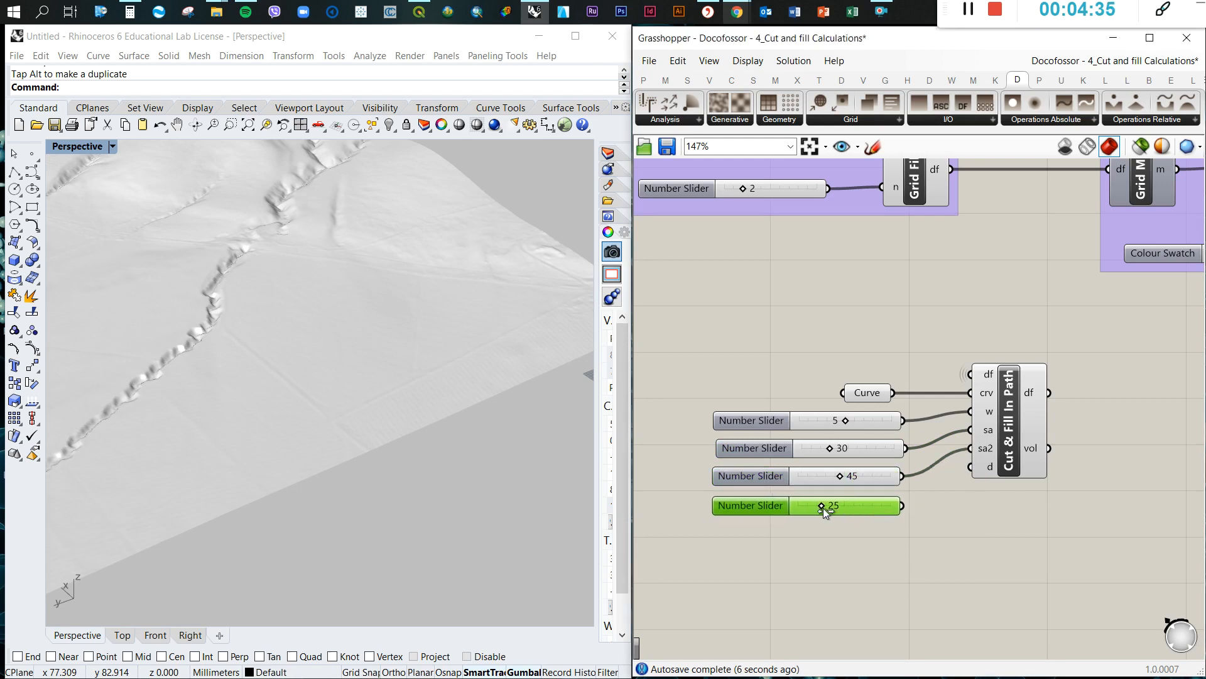
drag(821, 505, 840, 505)
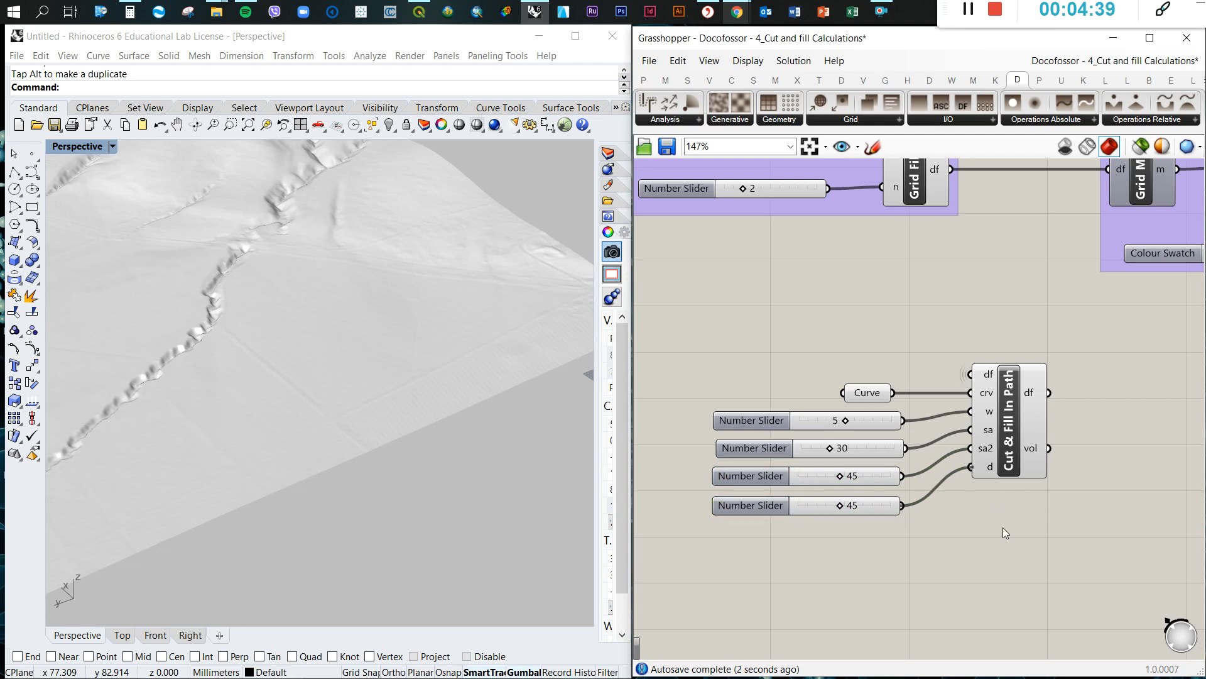
scroll(down, 3)
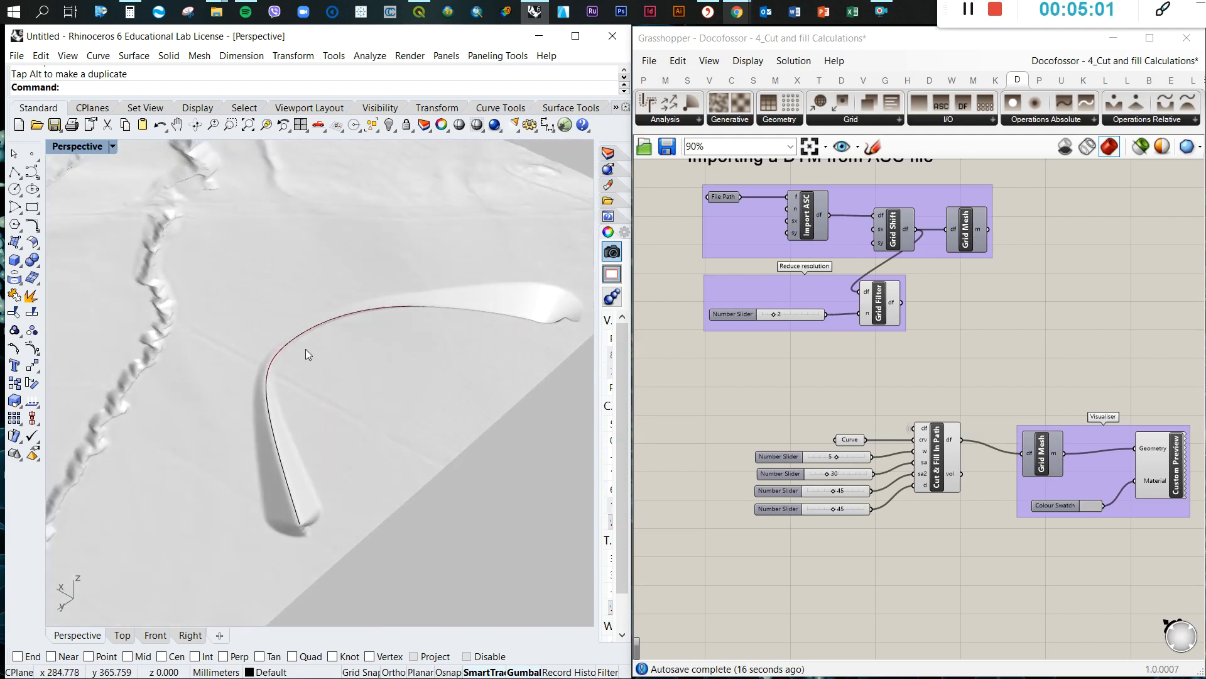
Feed Cut & Fill In Path df into the Visualiser preview and orbit around the carved channel.
click(330, 323)
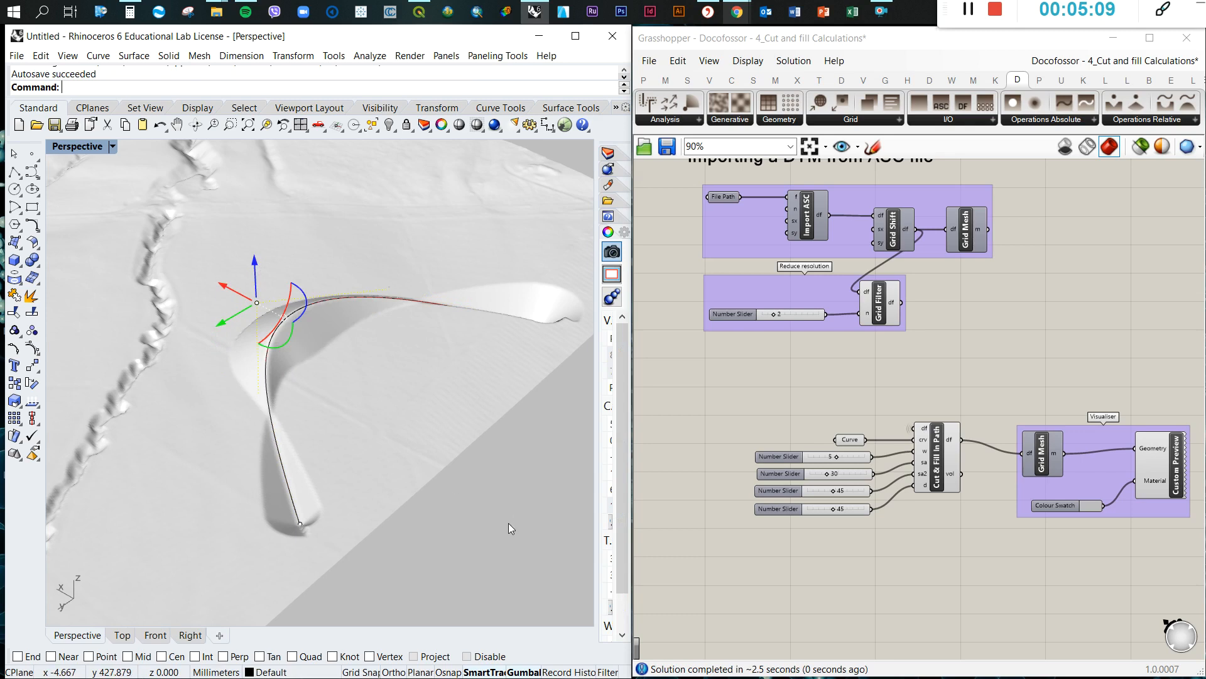
drag(508, 528, 313, 492)
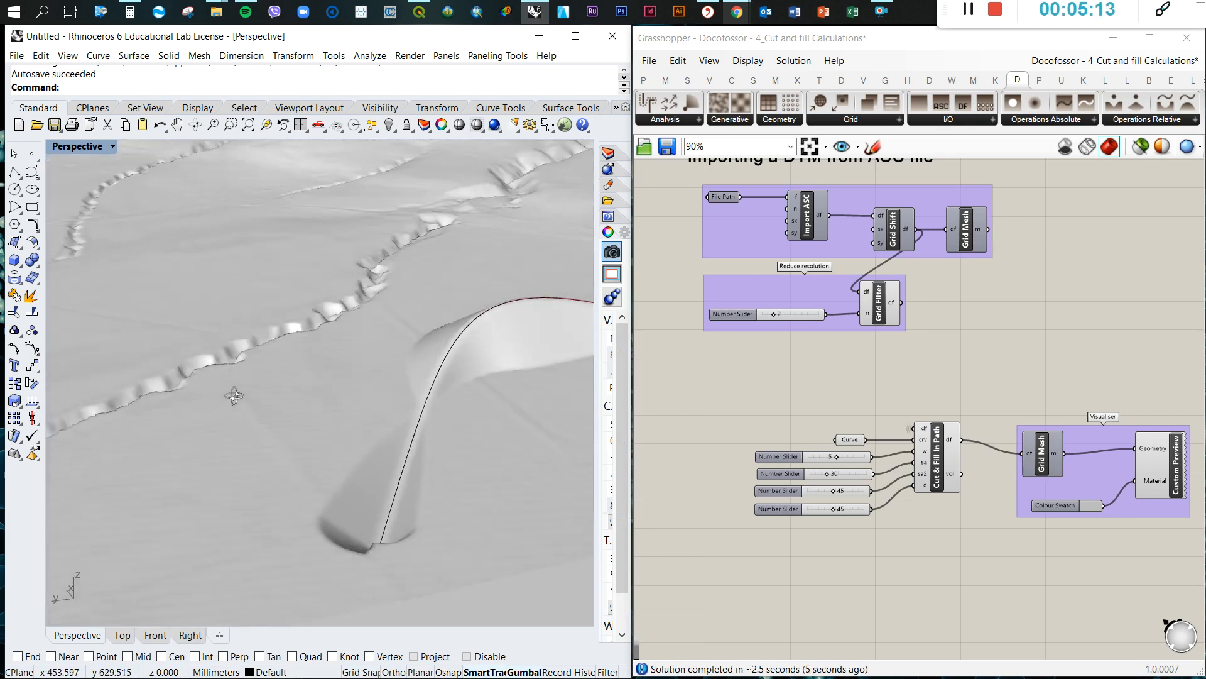
click(463, 266)
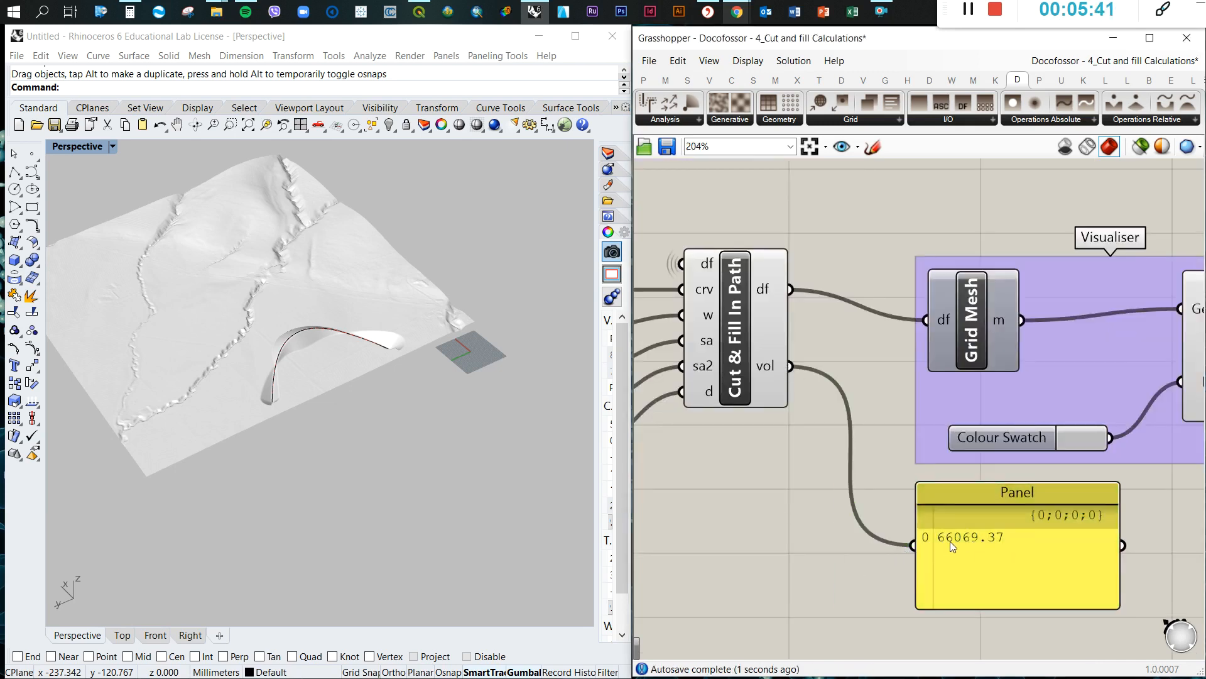
mouse_move(756, 539)
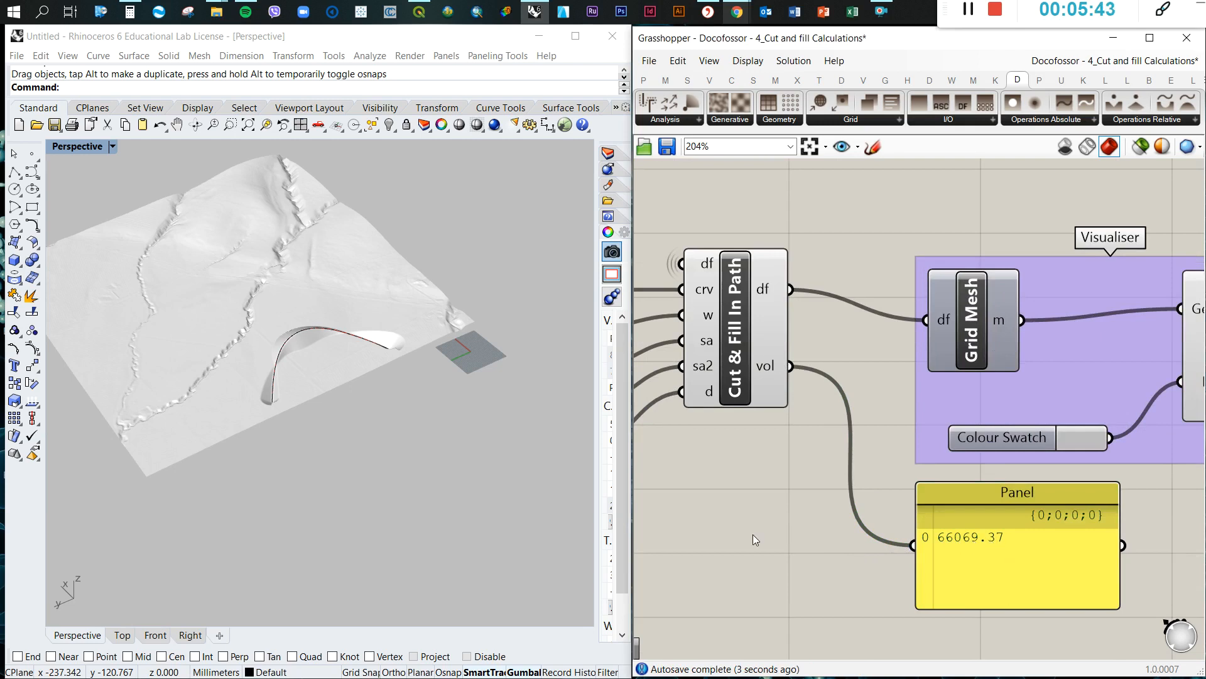
Connect the vol output to a Panel reading 66069.37 and zoom out the canvas.
scroll(down, 3)
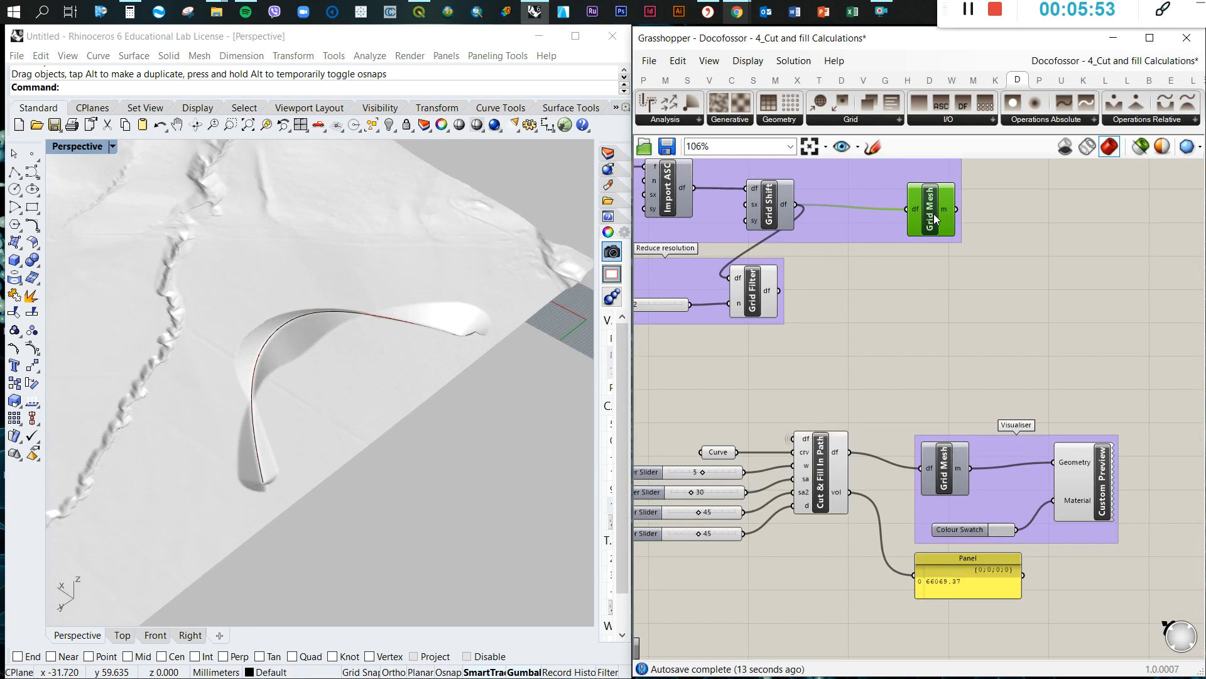
scroll(down, 3)
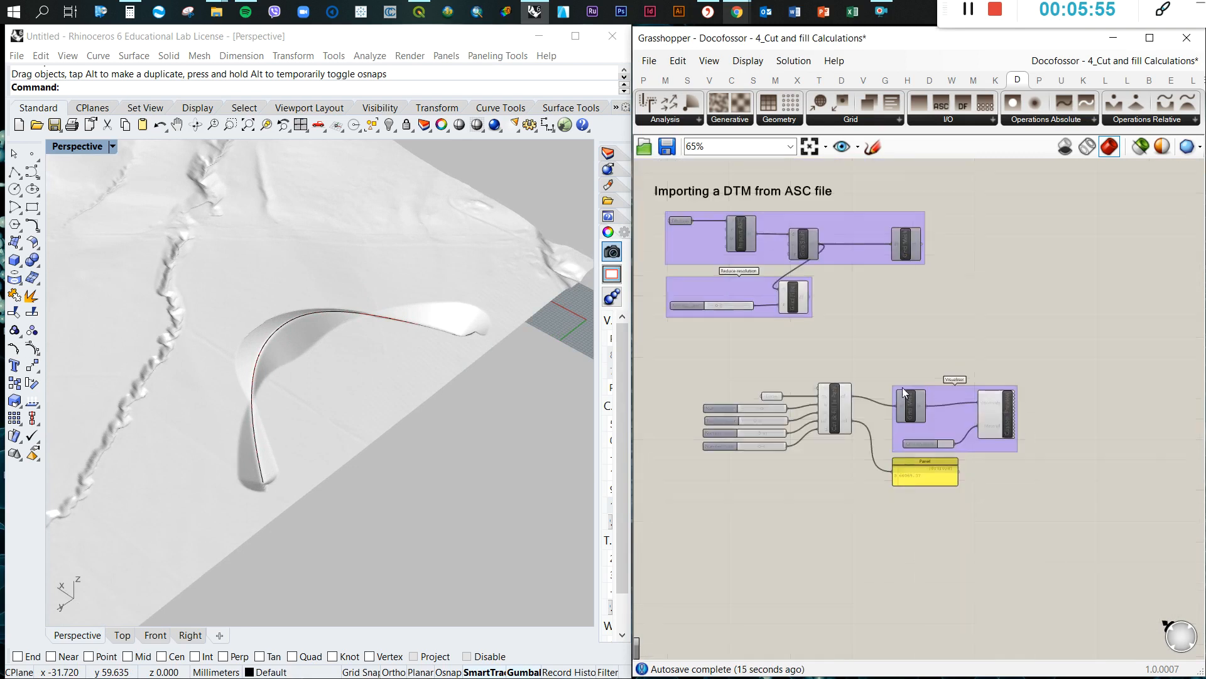
Place Grid Compare from the Docofossor Grid list and connect its cut output to a panel.
click(883, 119)
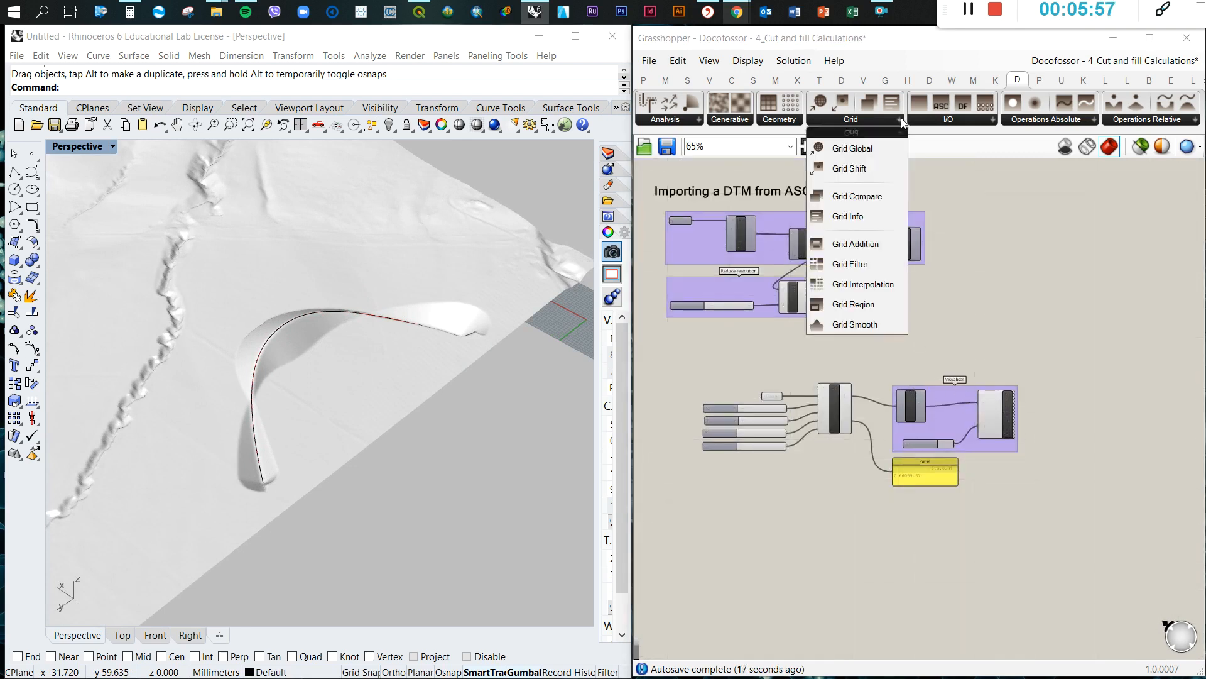
click(1067, 471)
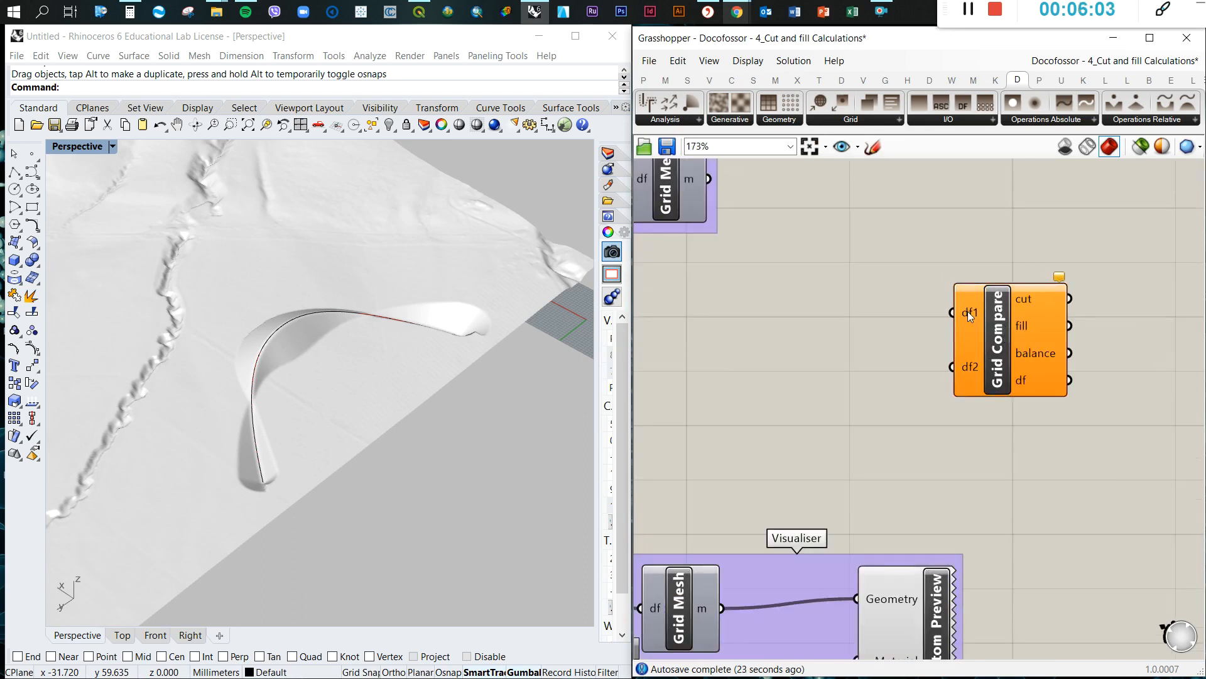
mouse_move(976, 406)
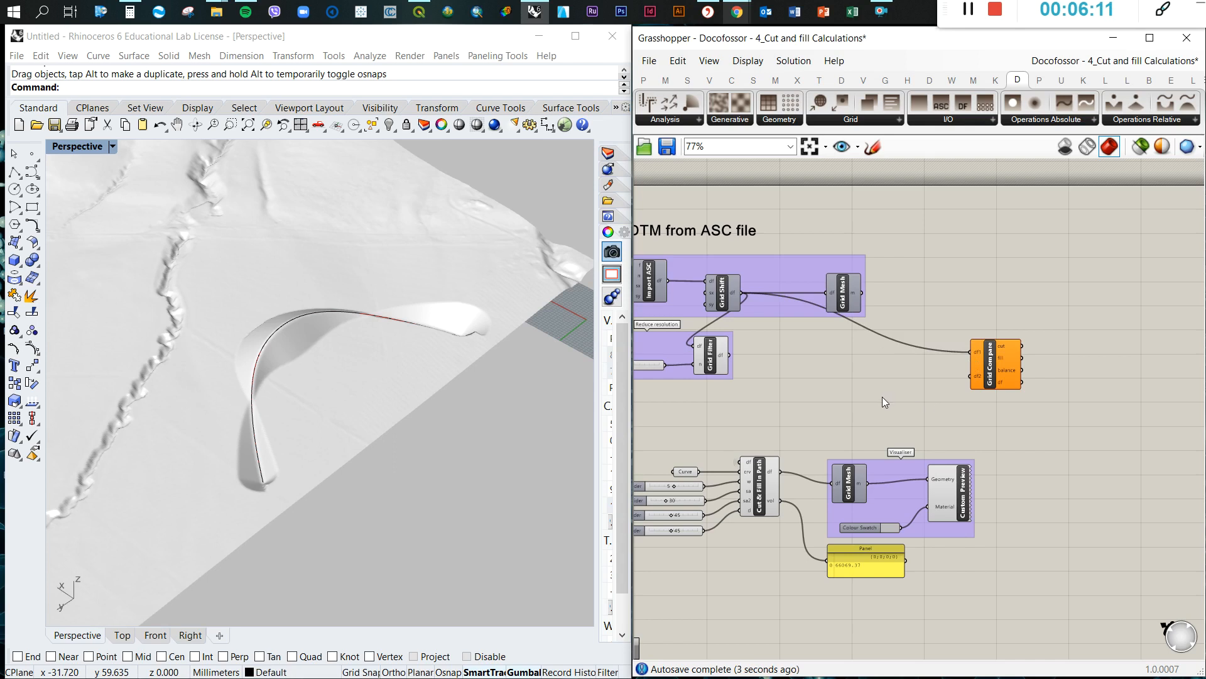
mouse_move(789, 482)
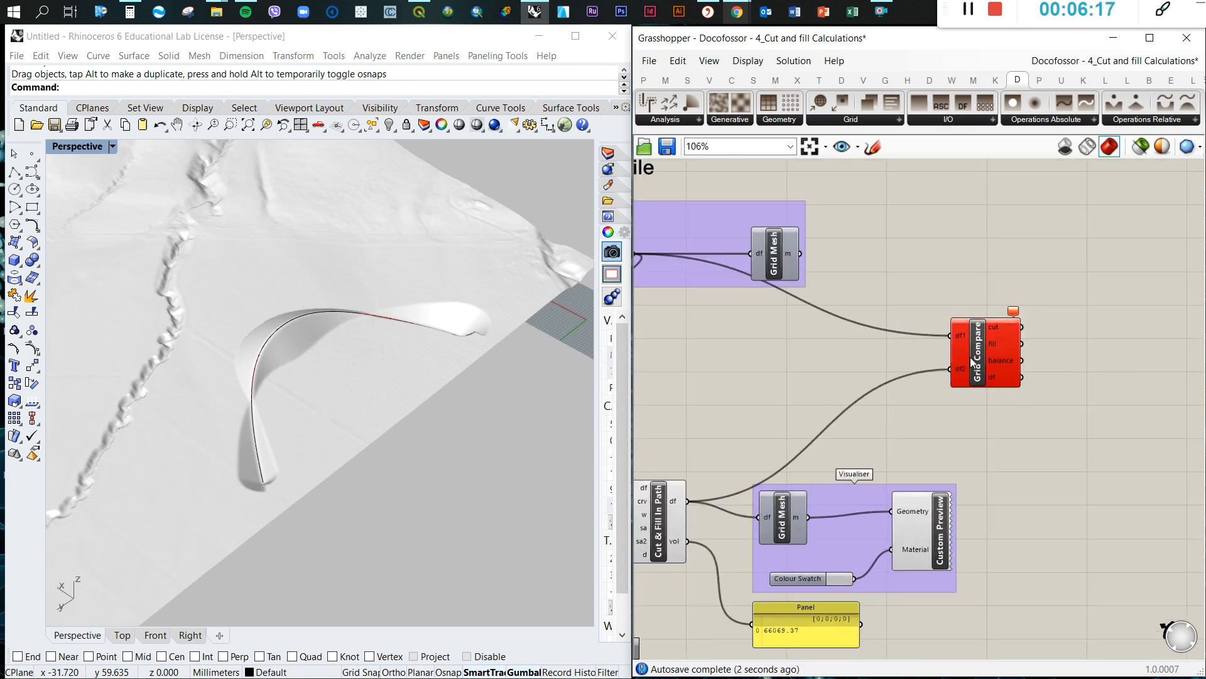
drag(987, 350, 992, 384)
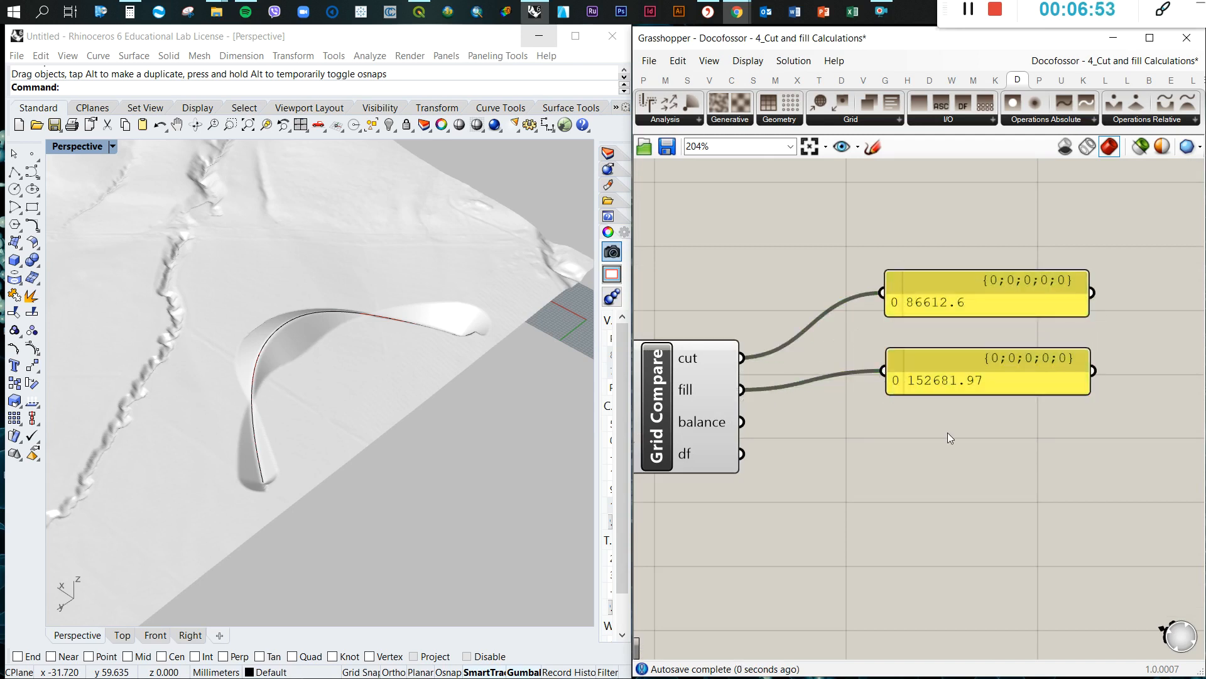
mouse_move(985, 374)
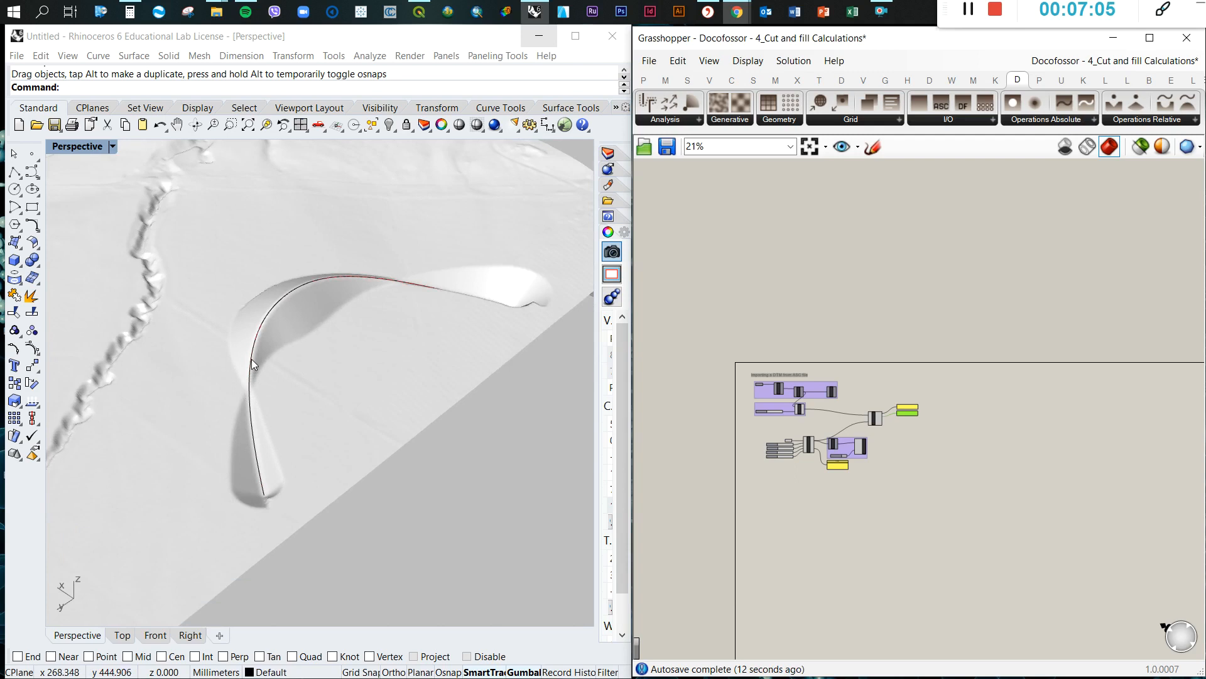
Select the fill volume panel to copy it for the balance output.
click(253, 365)
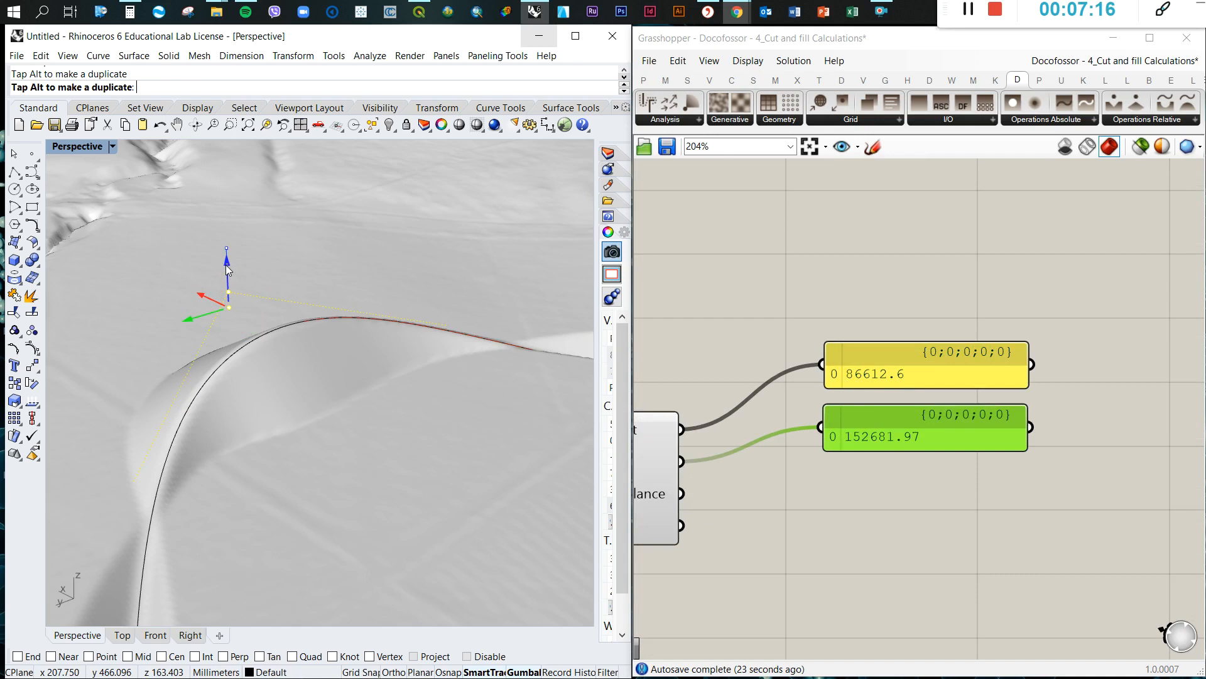
mouse_move(233, 389)
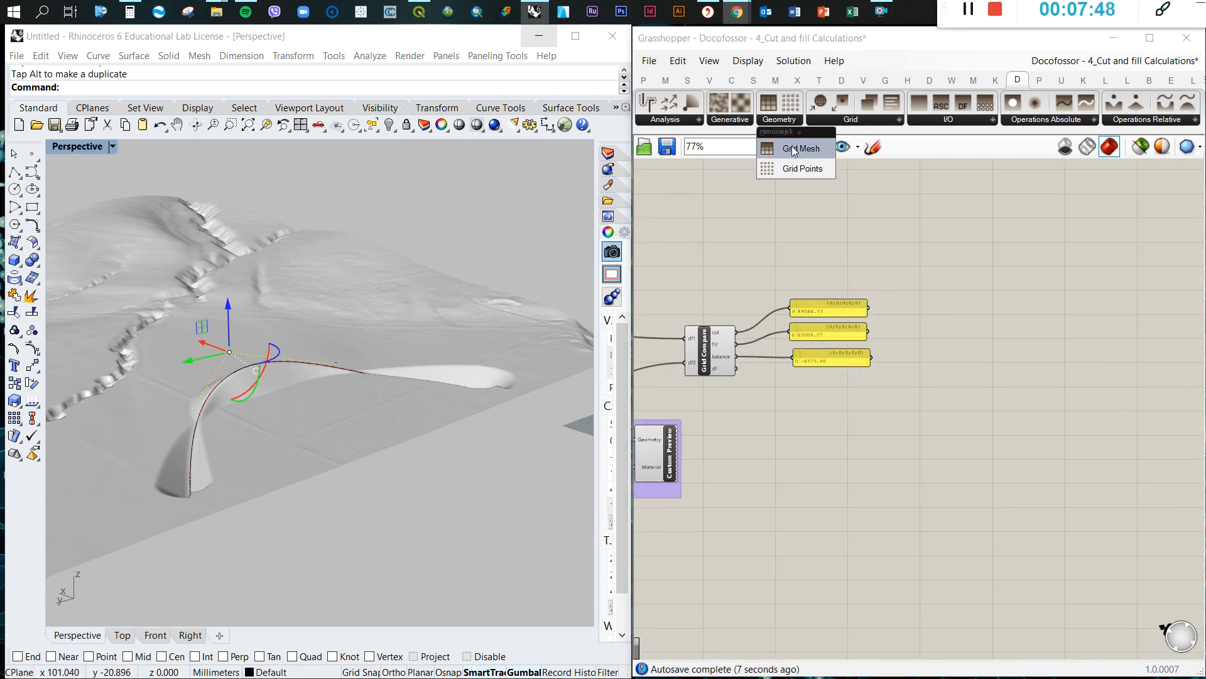
Add a Grid Mesh component to mesh the Grid Compare difference grid.
click(799, 148)
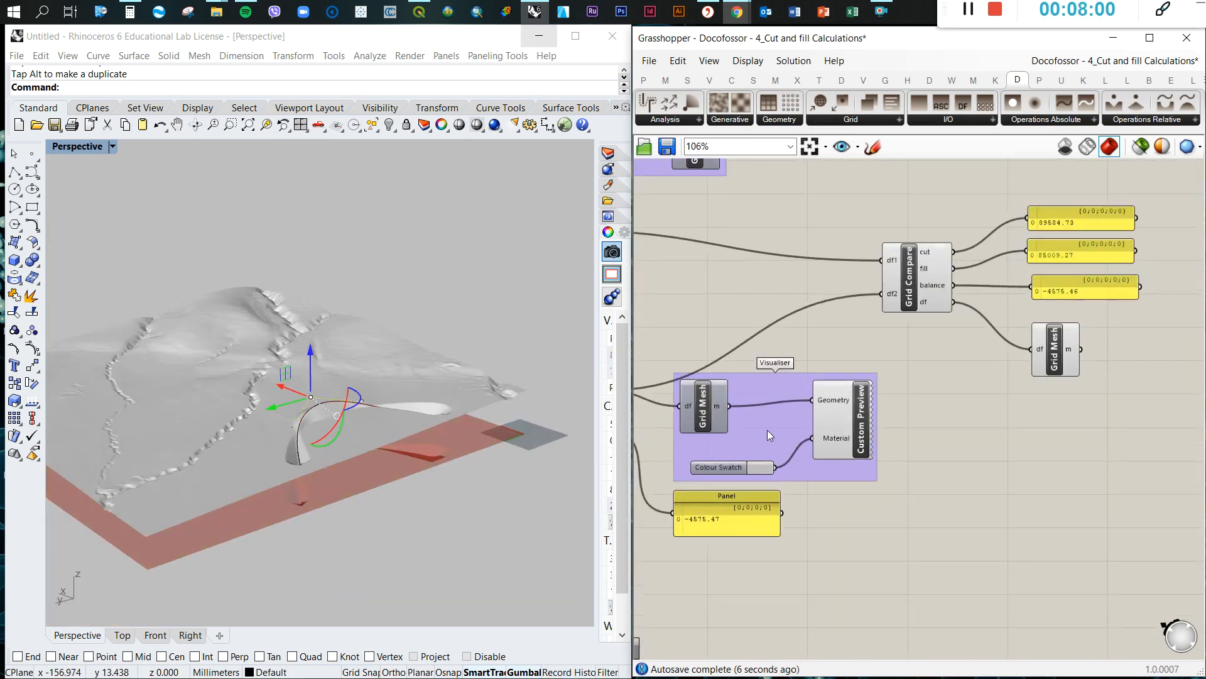
scroll(down, 3)
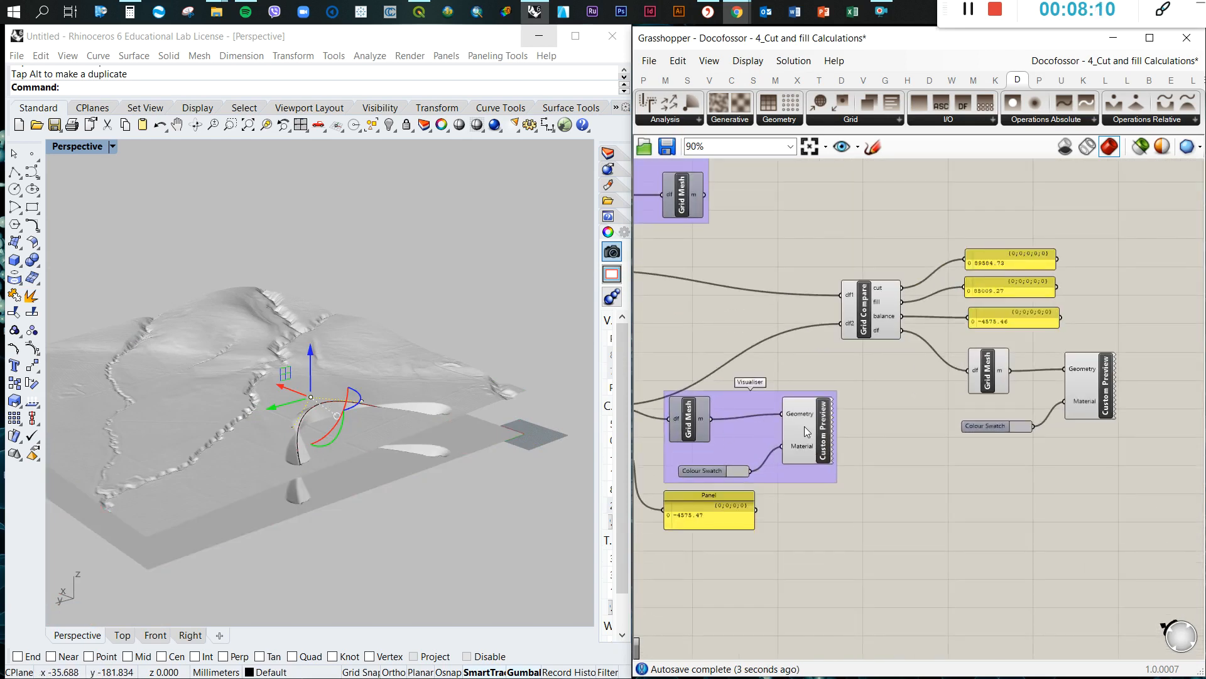
right_click(752, 400)
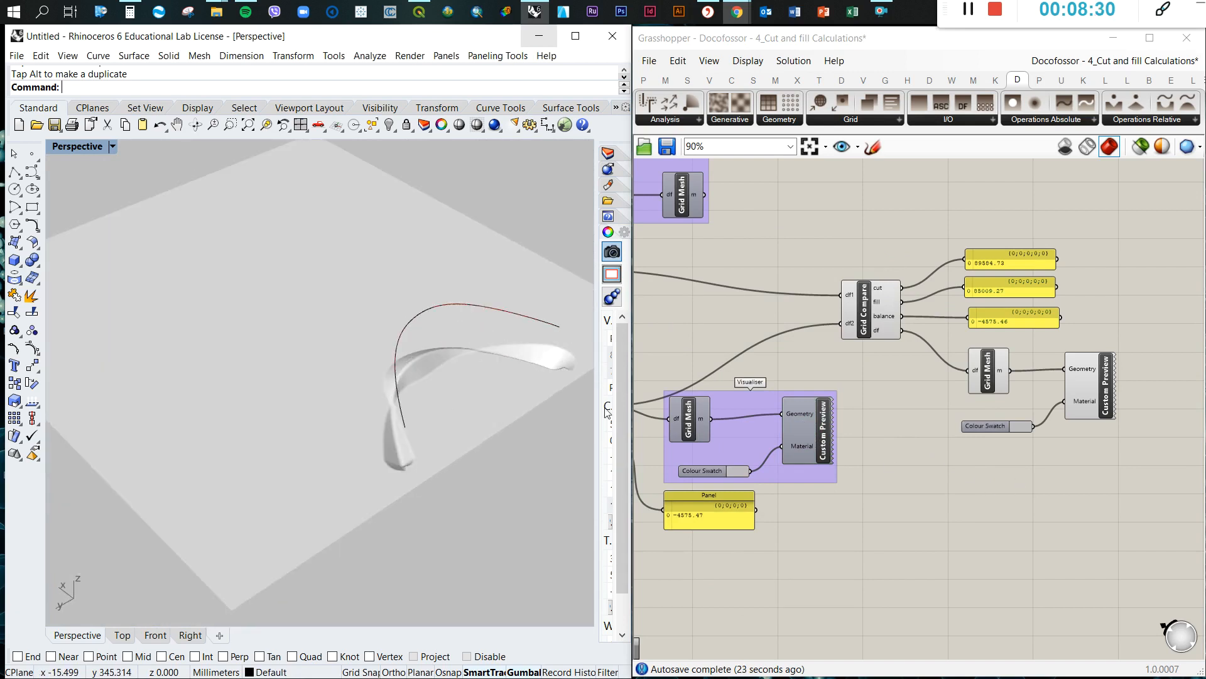
Pan the canvas toward Fill In Point in the Absolute operations panel.
scroll(down, 3)
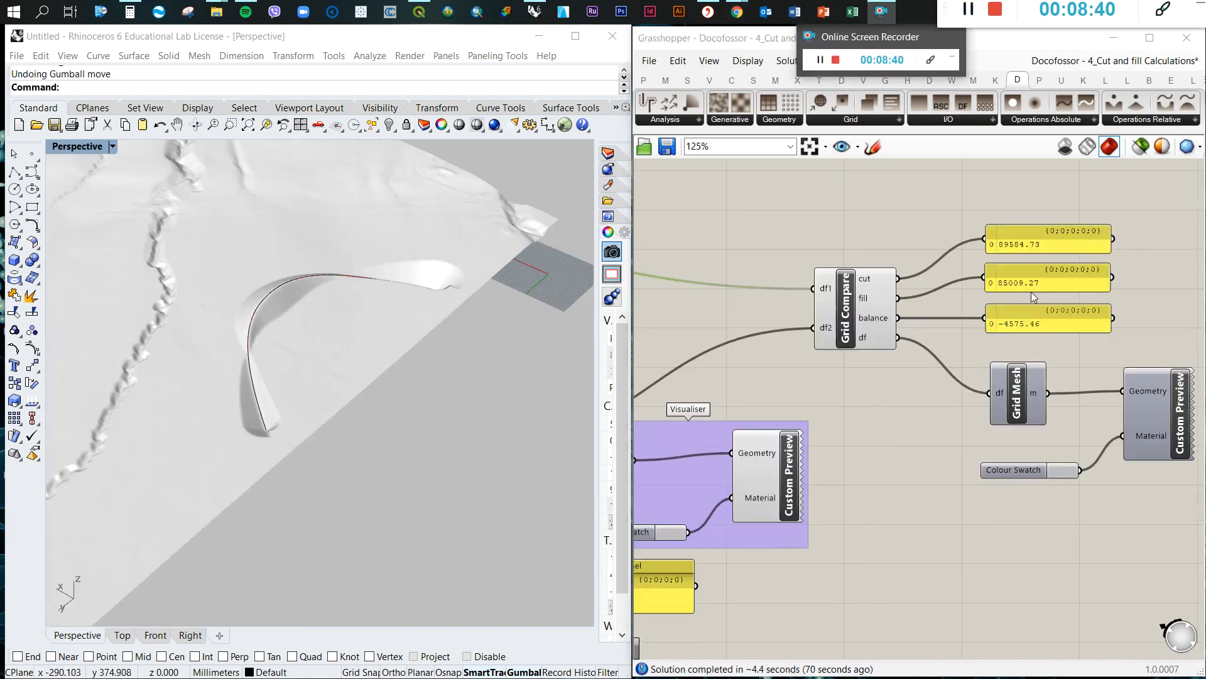
mouse_move(1065, 251)
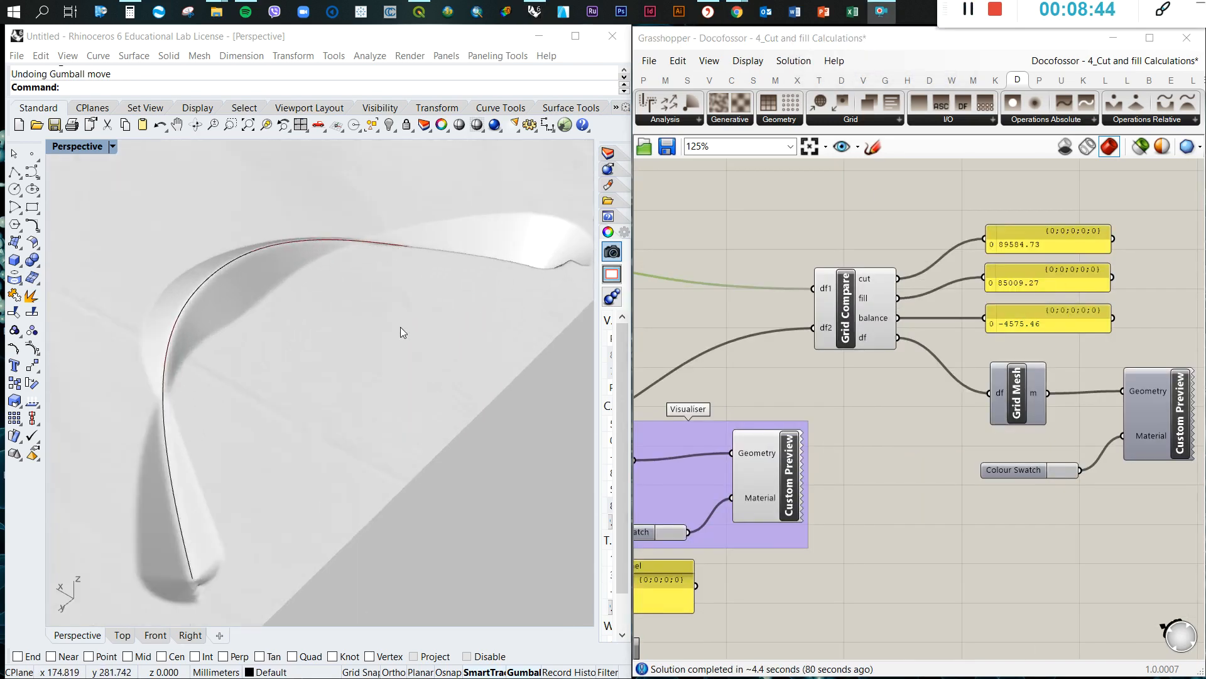
scroll(down, 3)
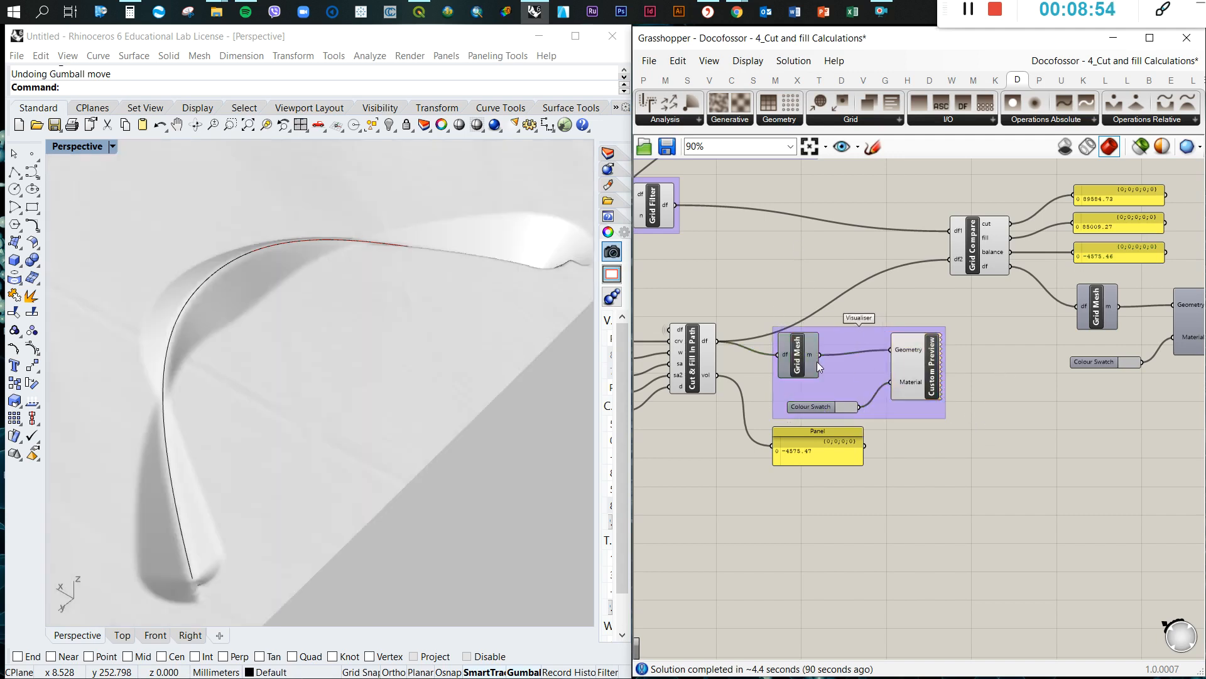
mouse_move(837, 379)
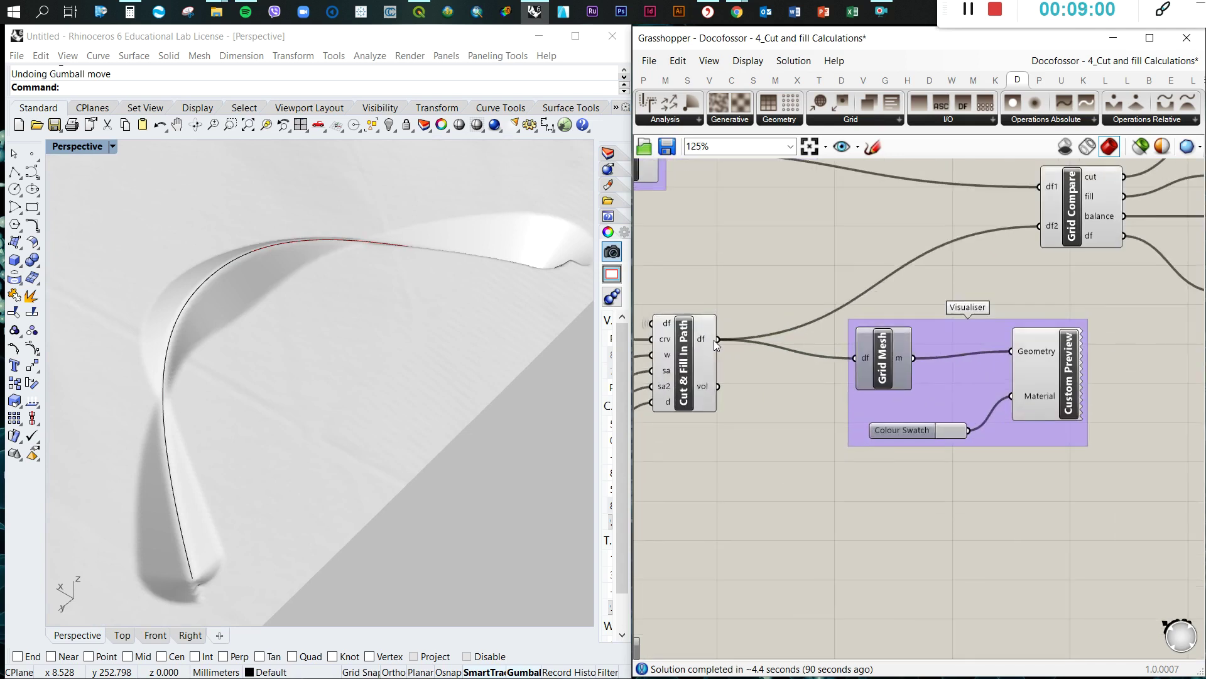
scroll(down, 3)
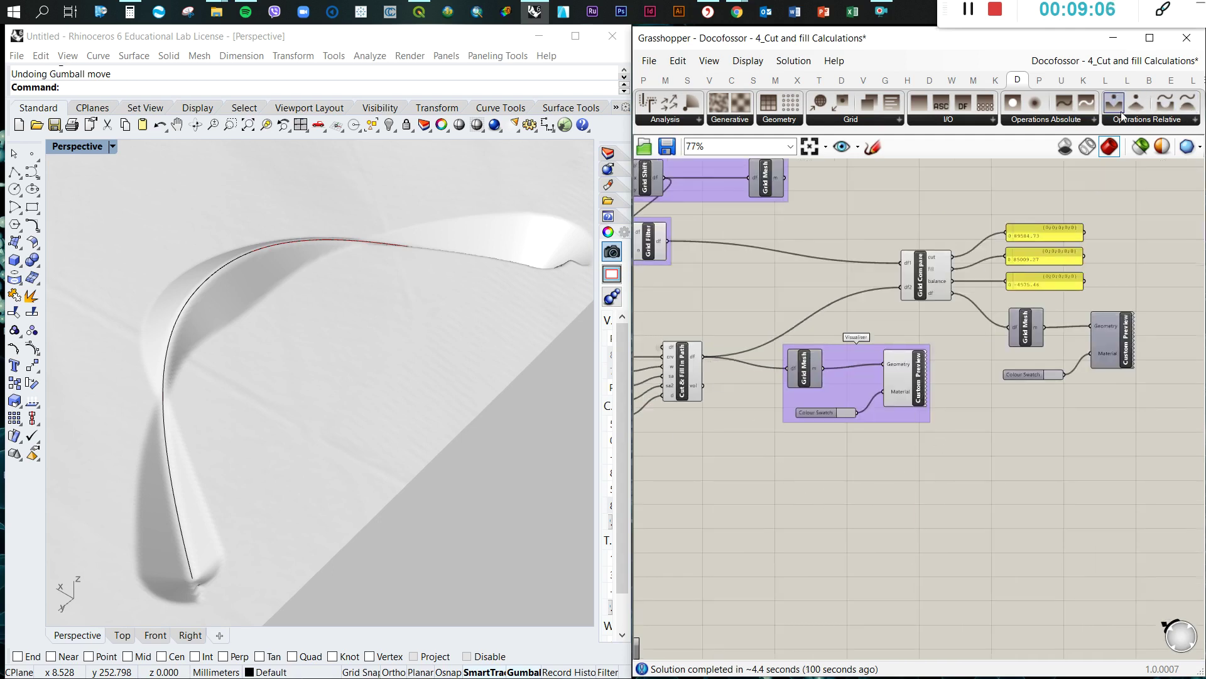
mouse_move(1035, 102)
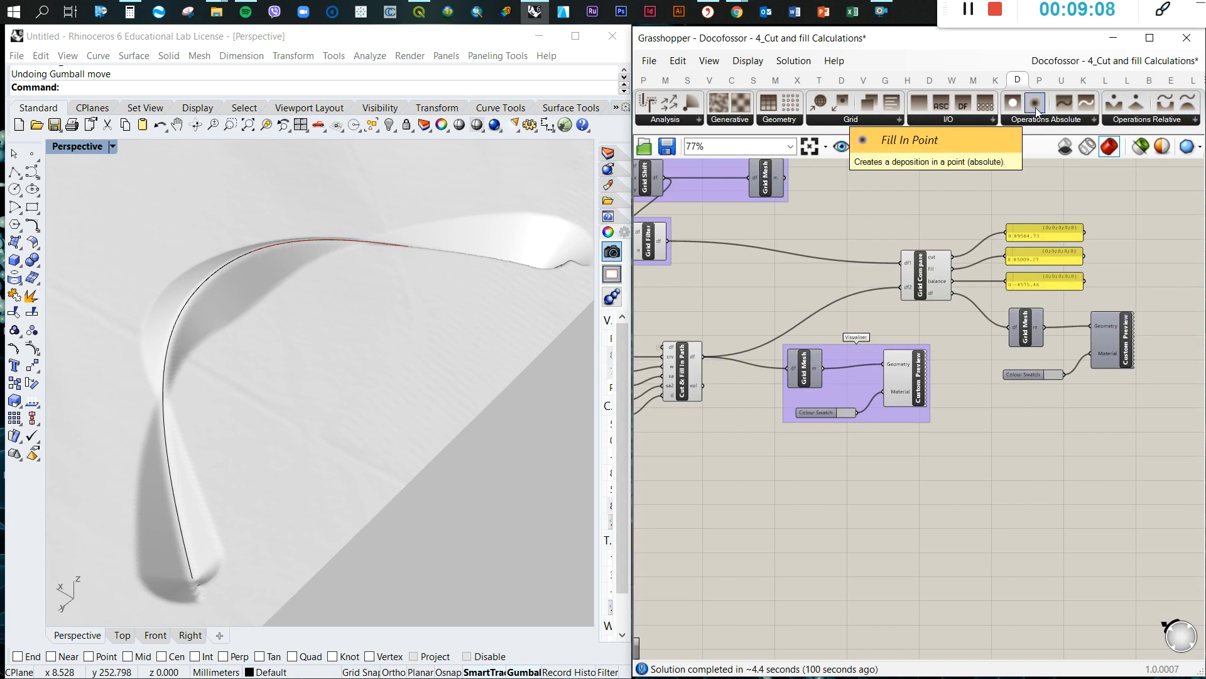
Add Fill In Point and search 'poi' for a Point parameter.
click(774, 473)
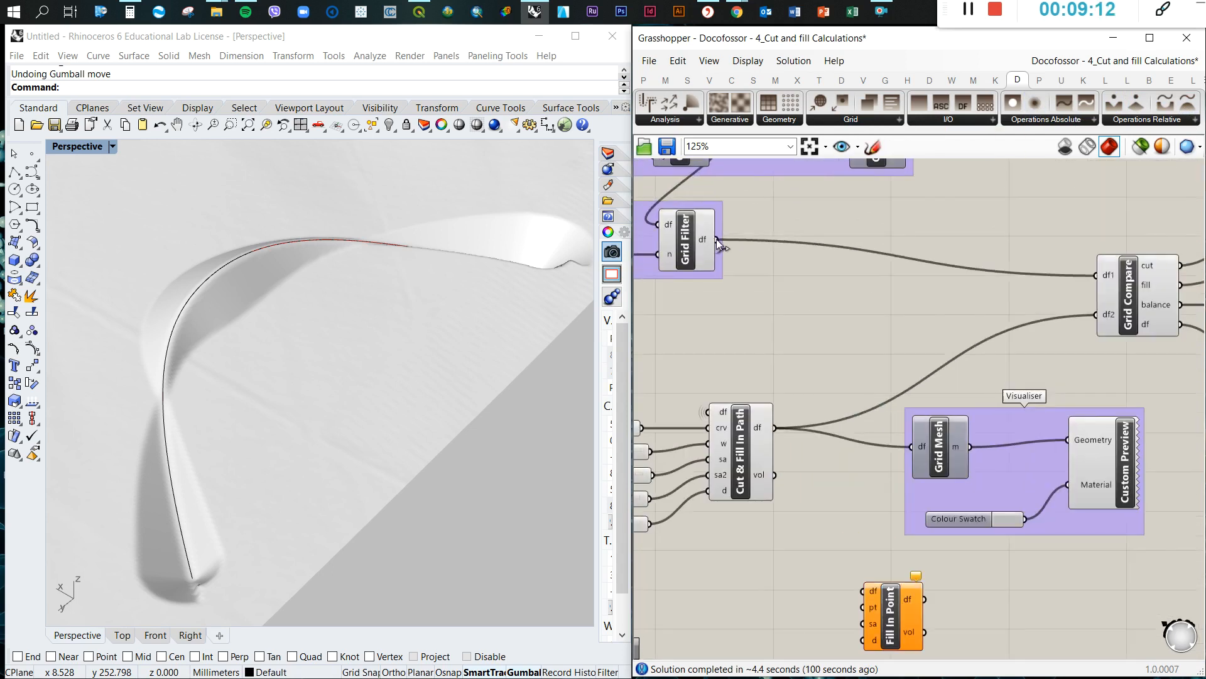
mouse_move(714, 254)
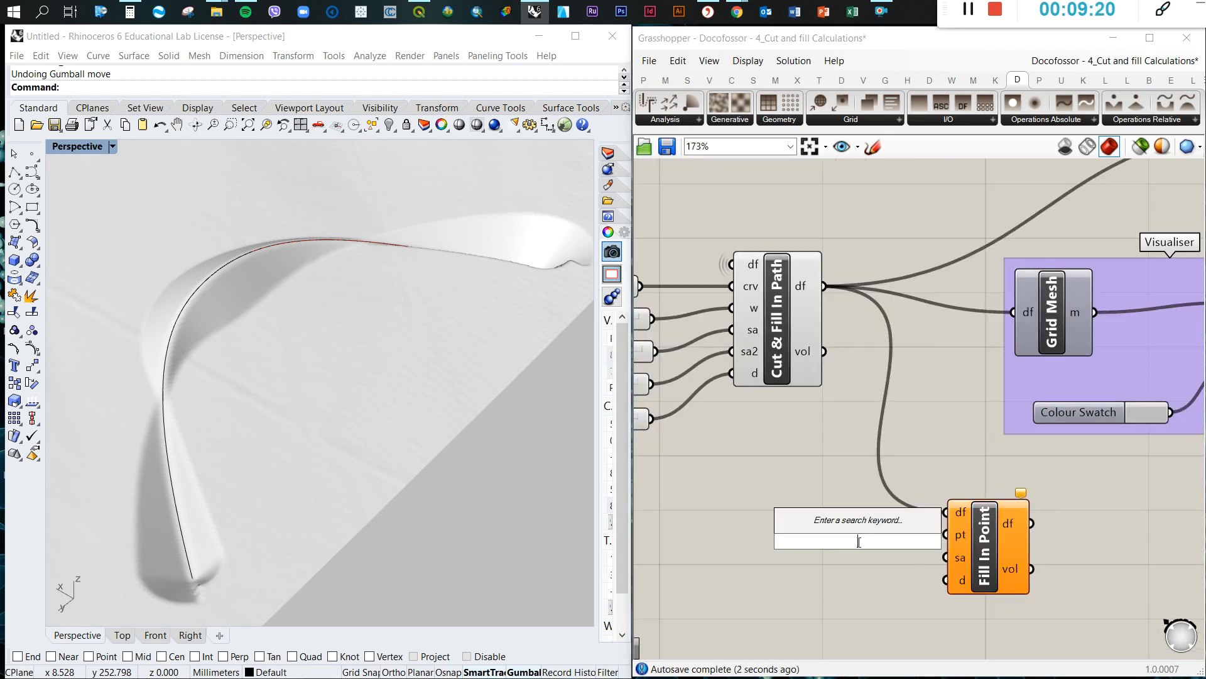
text(poi)
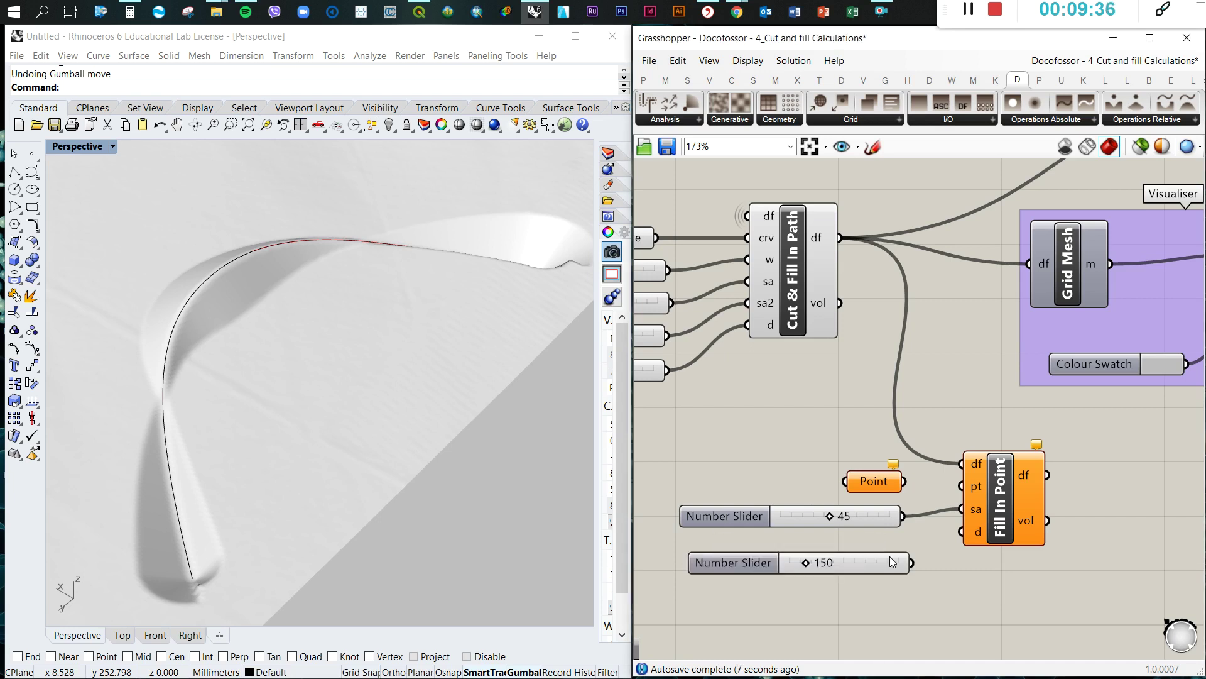
mouse_move(866, 548)
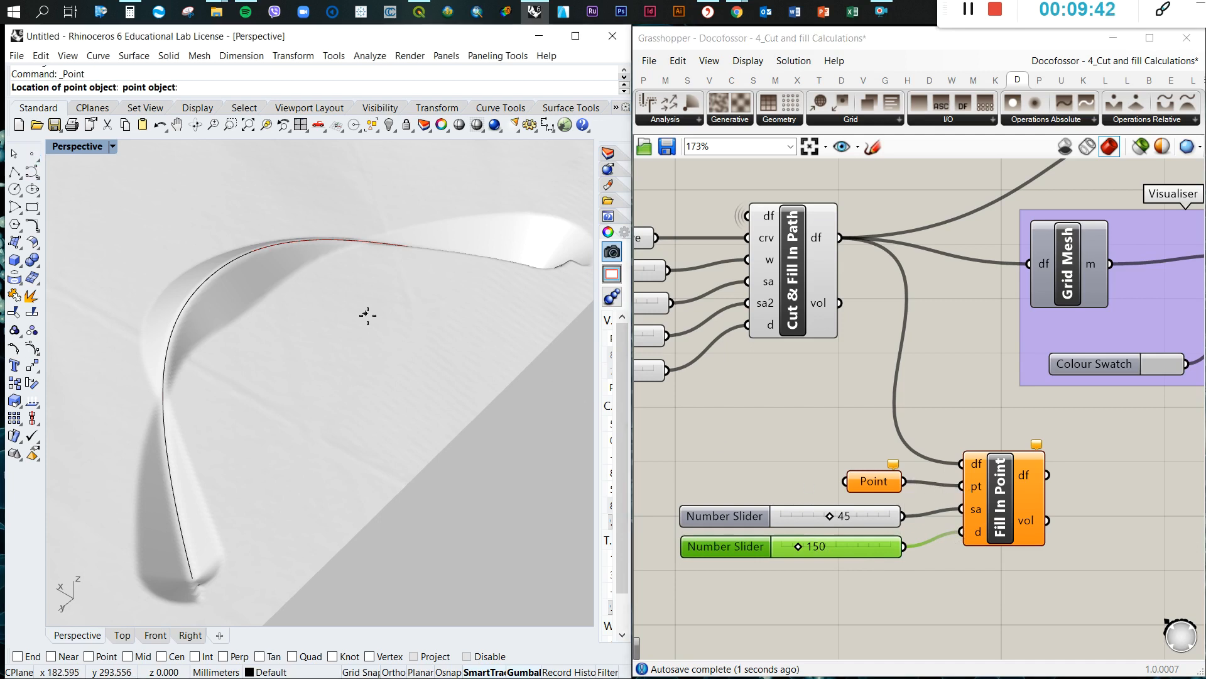
Place the deposition point on the terrain beside the curved path.
click(139, 634)
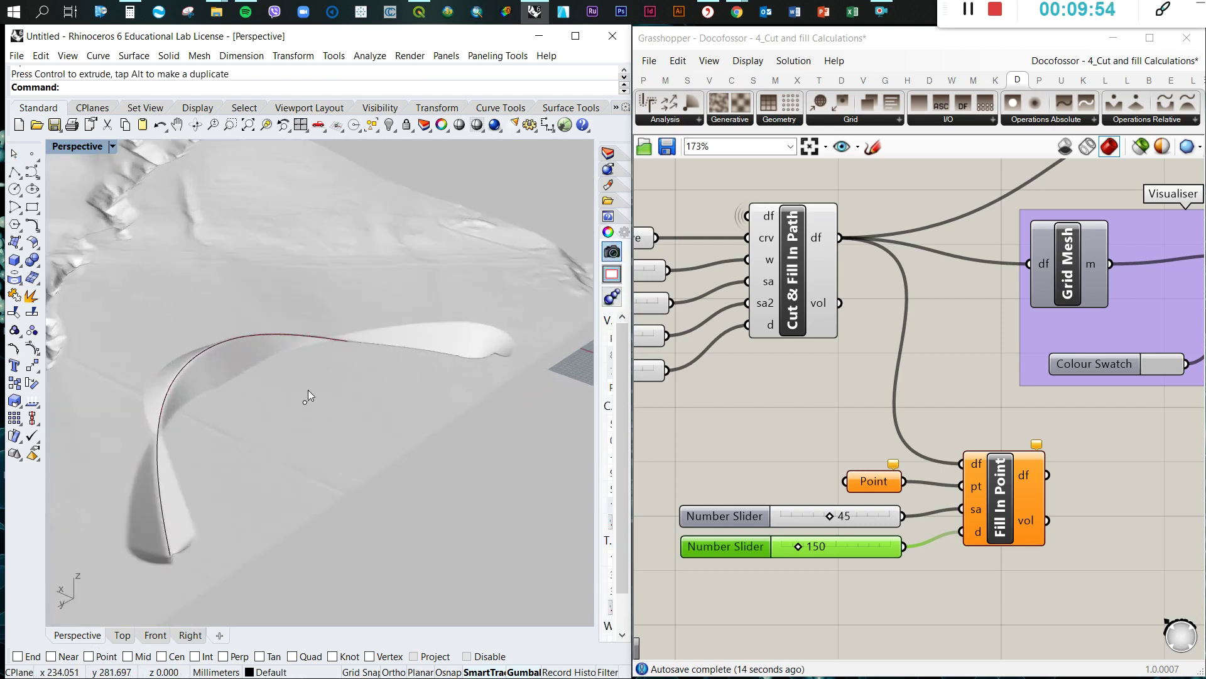
right_click(873, 481)
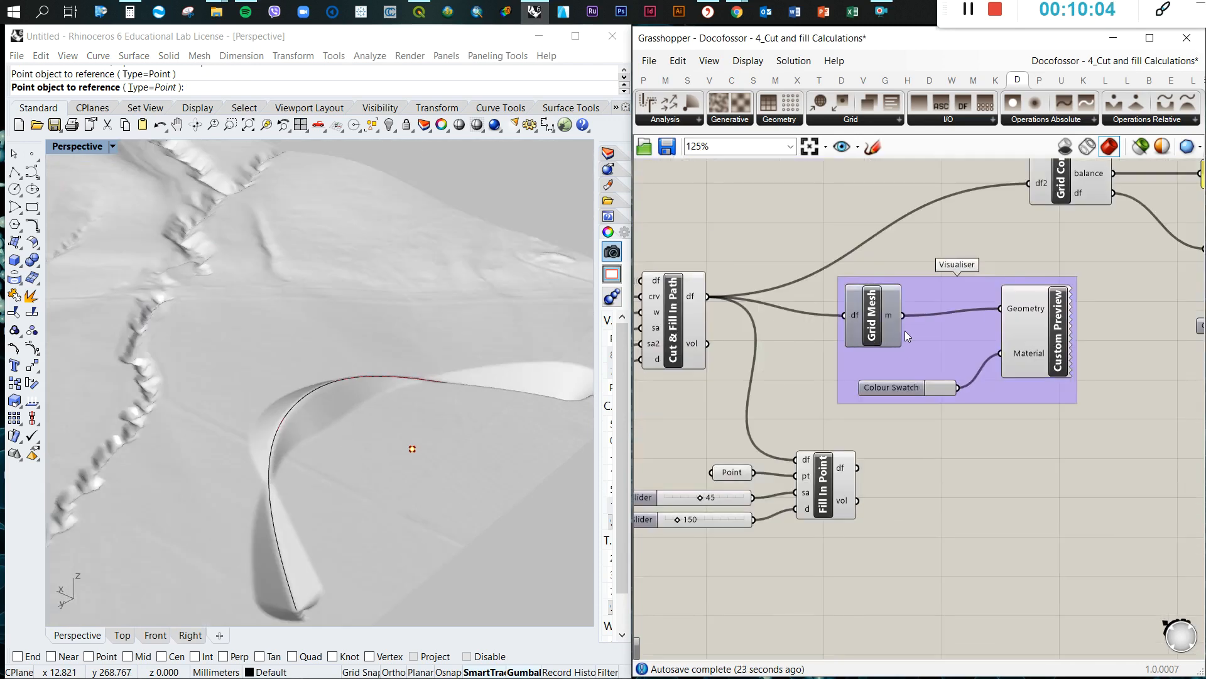
Preview the Fill In Point mound, setting d to 670 and sa to 21.
drag(957, 339, 1045, 500)
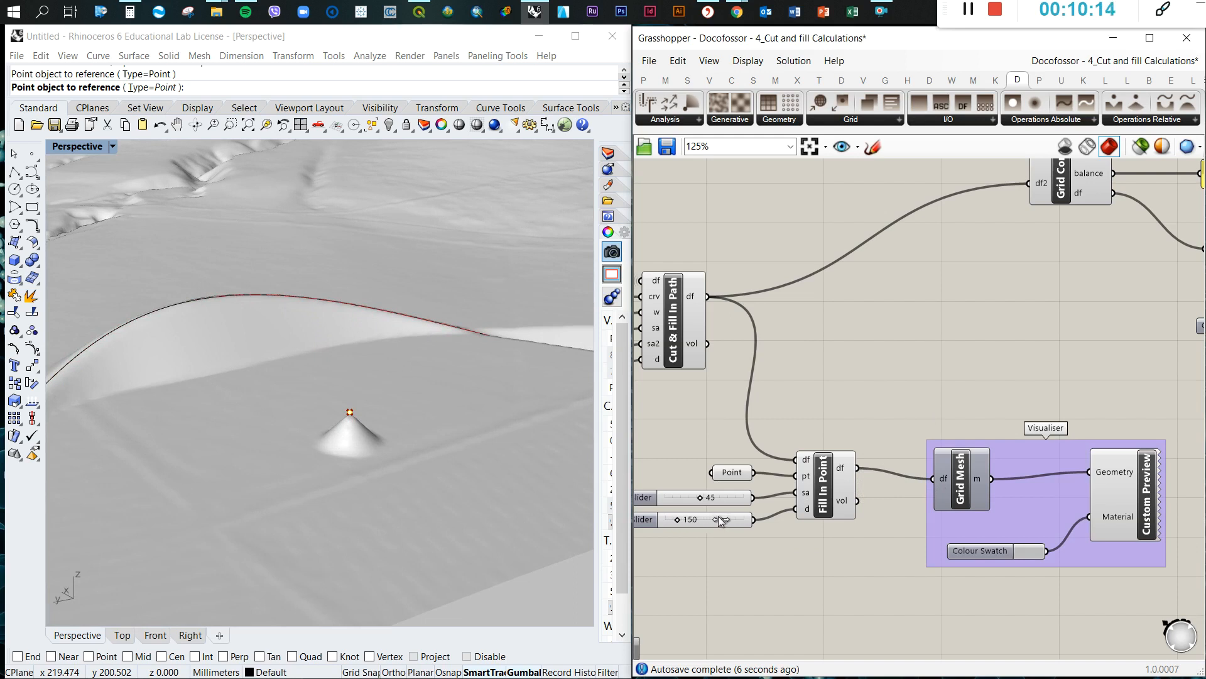
drag(700, 519, 715, 520)
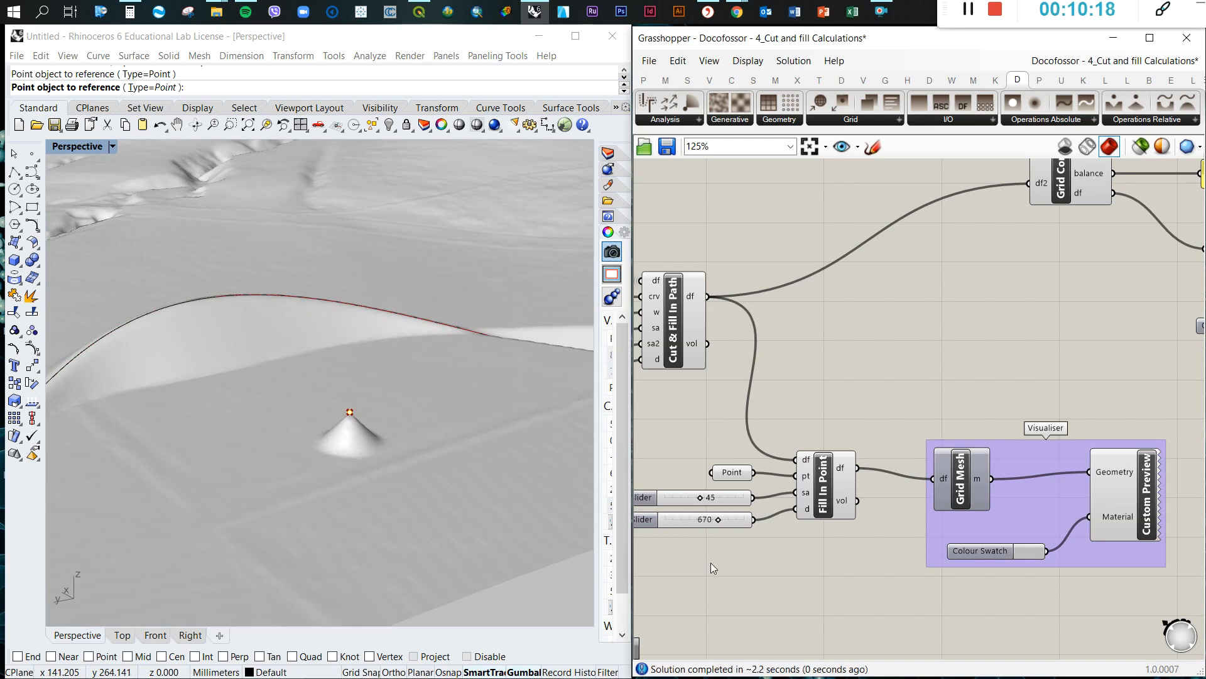
mouse_move(270, 440)
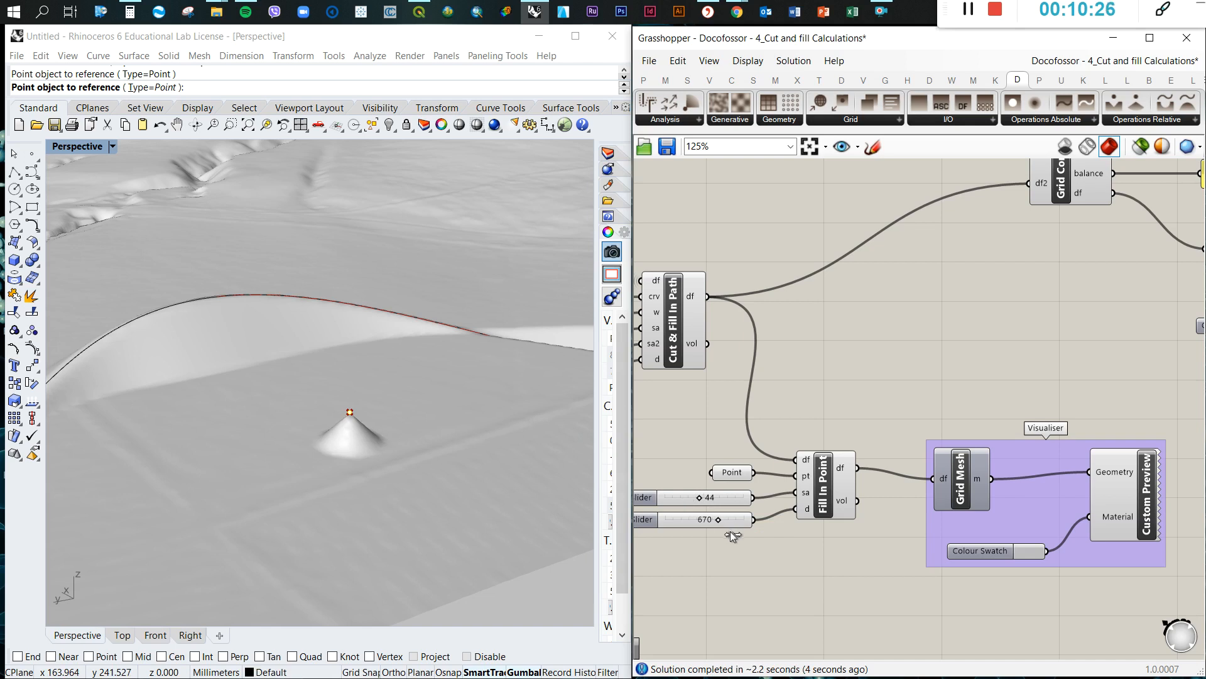
drag(724, 497, 686, 497)
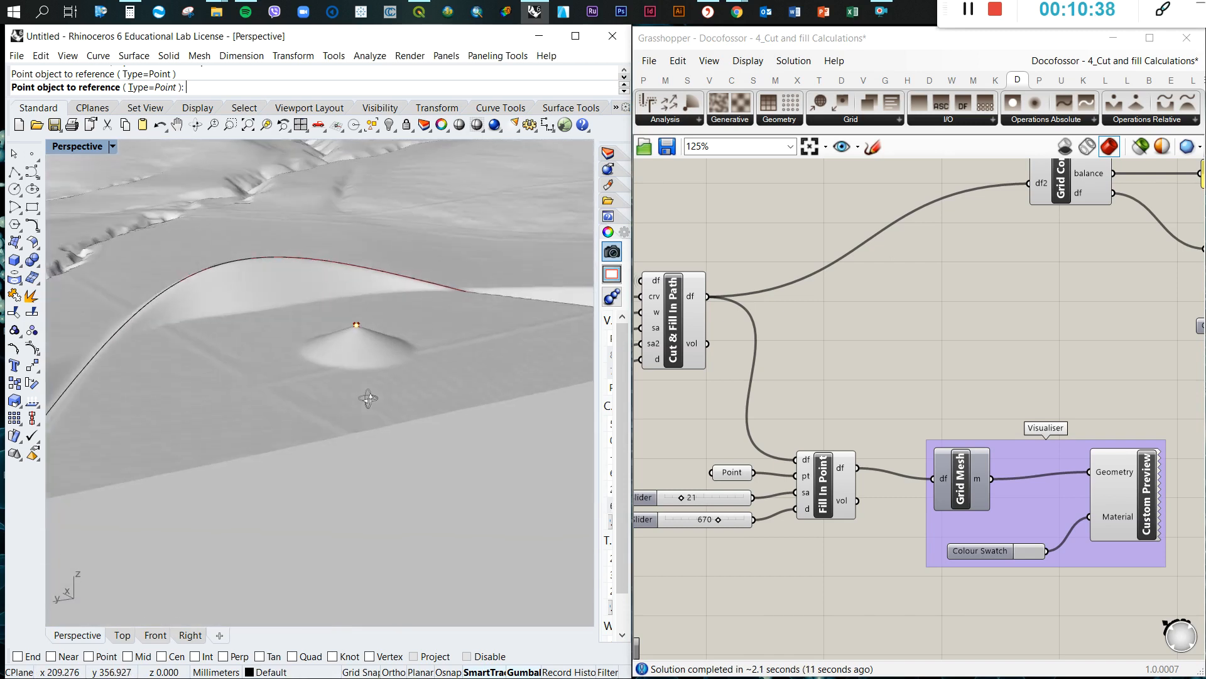
scroll(down, 3)
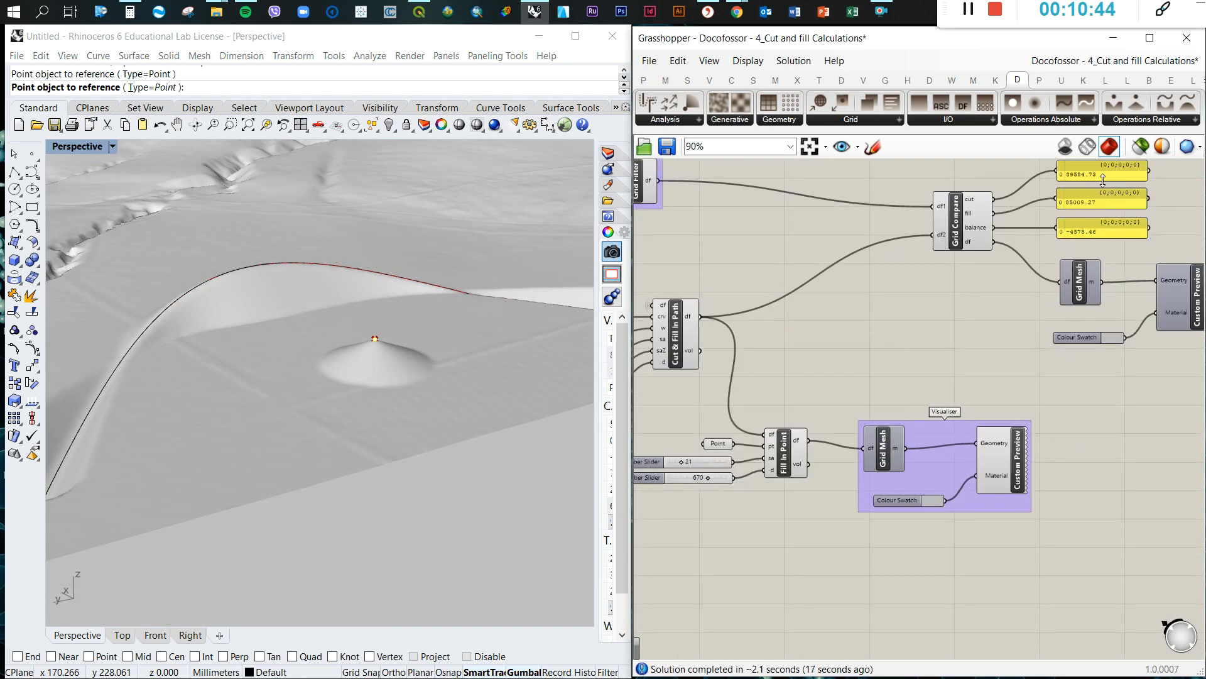
scroll(down, 3)
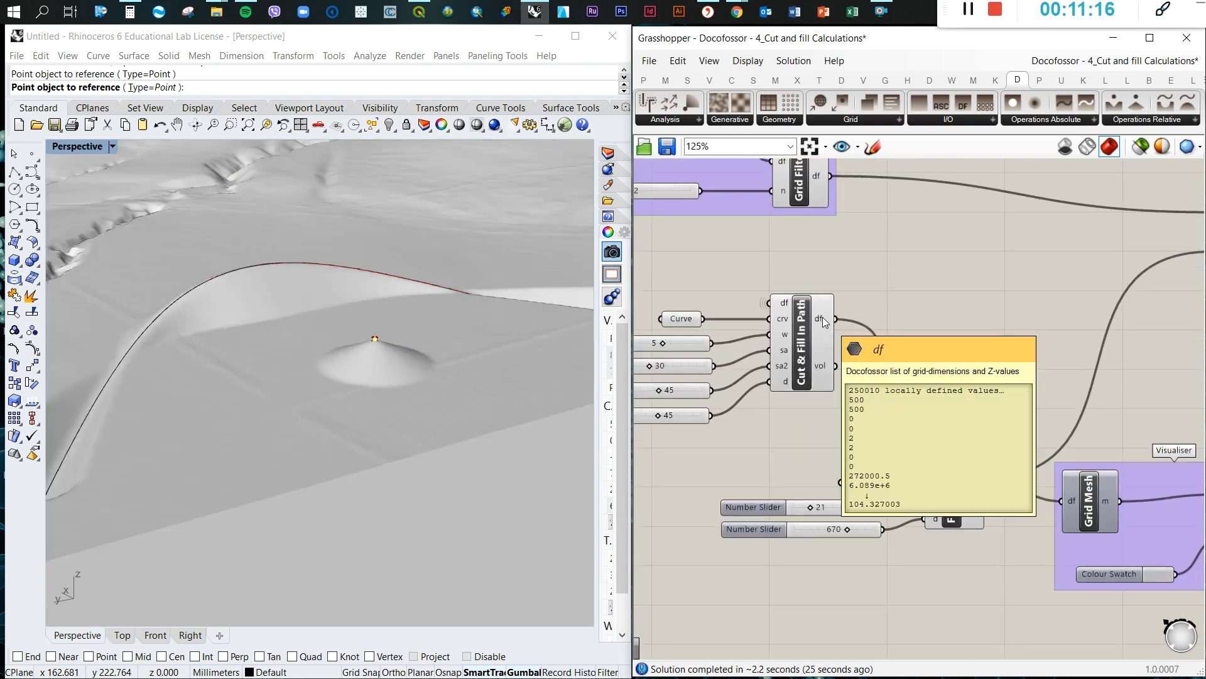
Rewire Fill In Point df into Grid Compare df2 and view the whole definition.
scroll(down, 3)
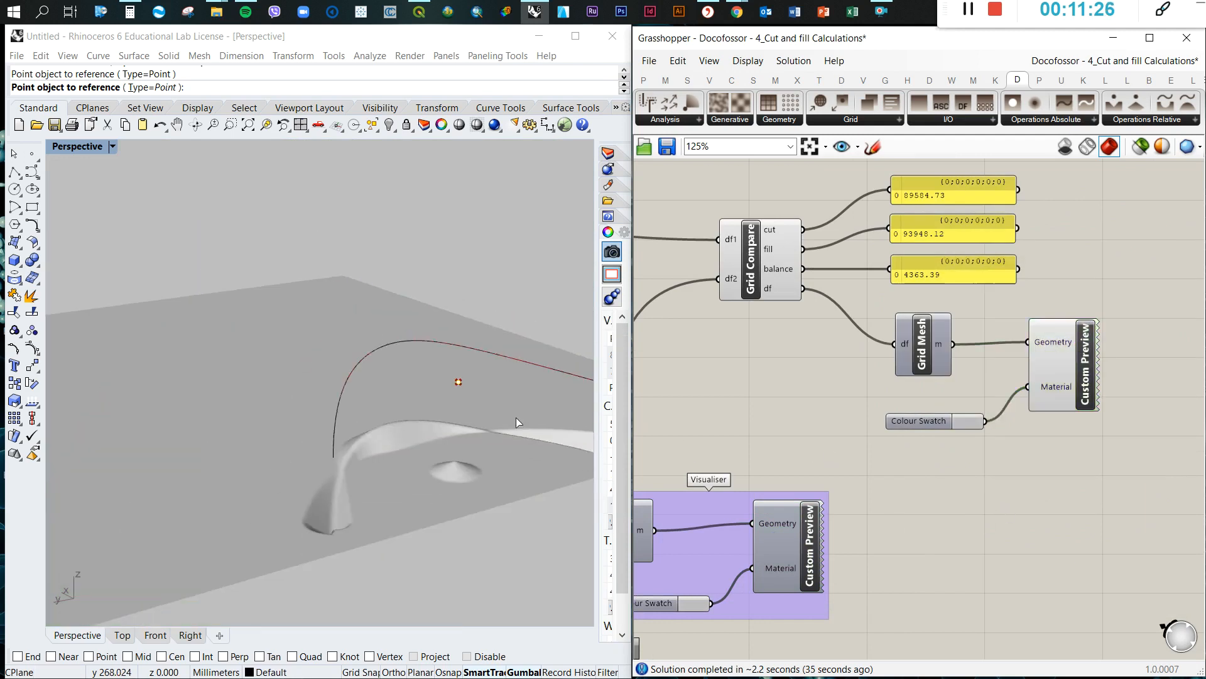
mouse_move(470, 475)
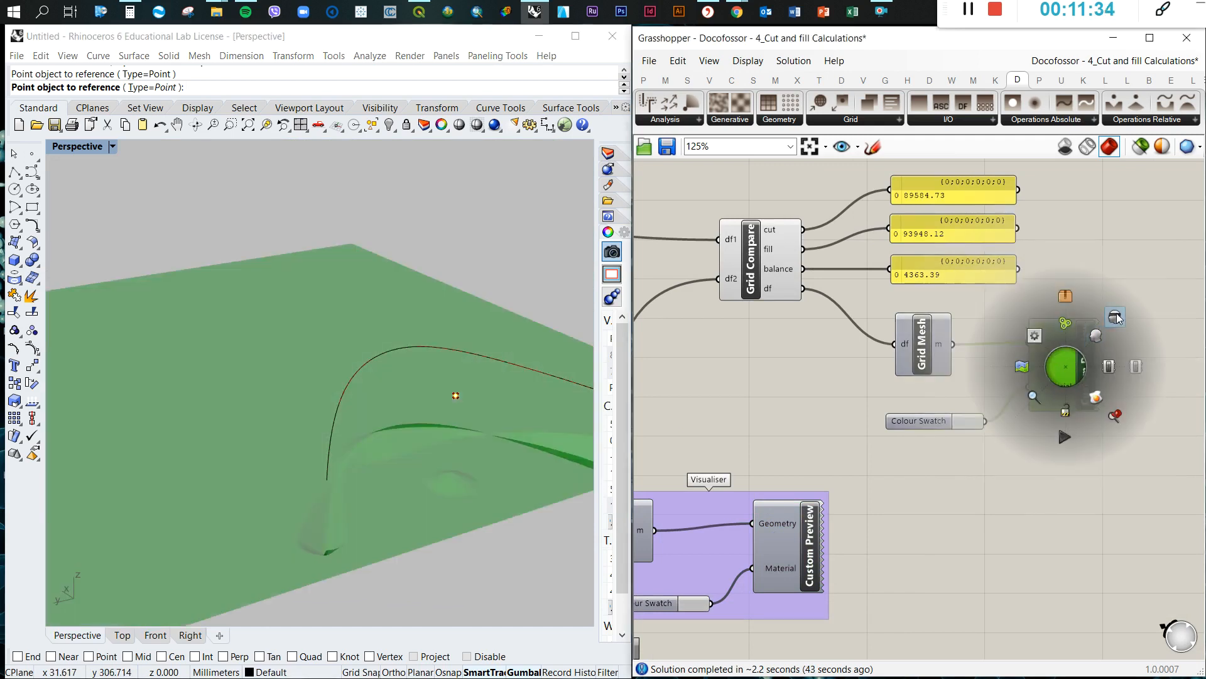
click(1115, 317)
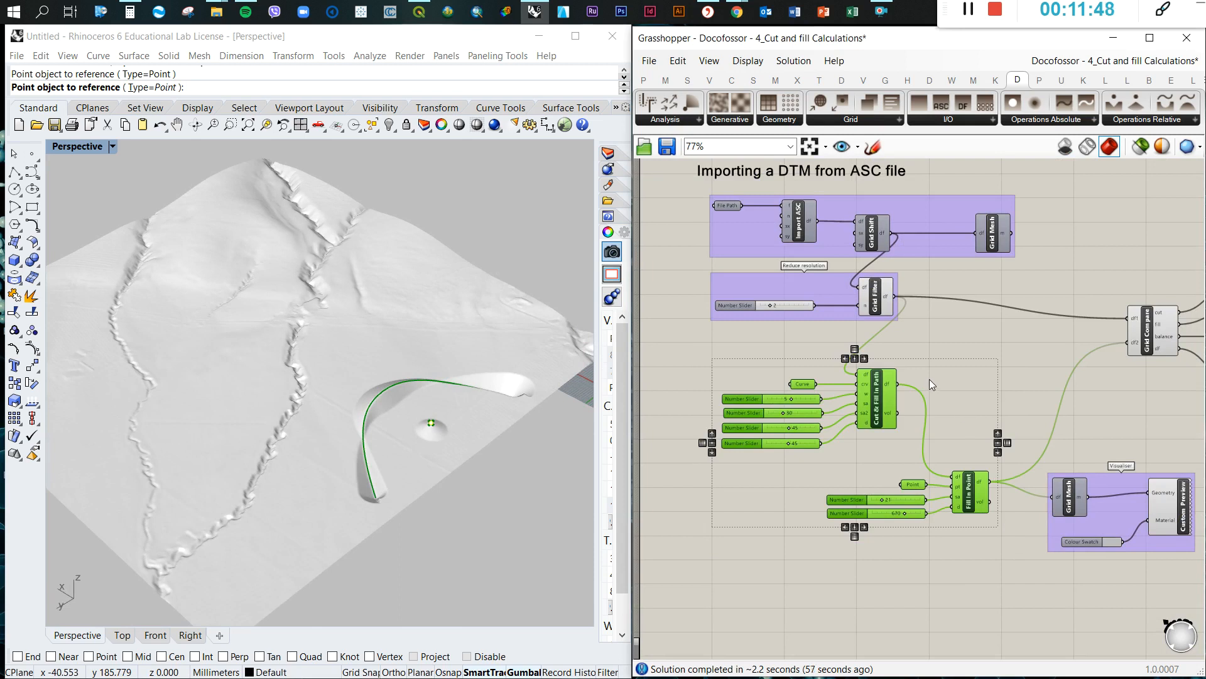
Name the path and point operations group 'Terrain manipulation'.
right_click(930, 384)
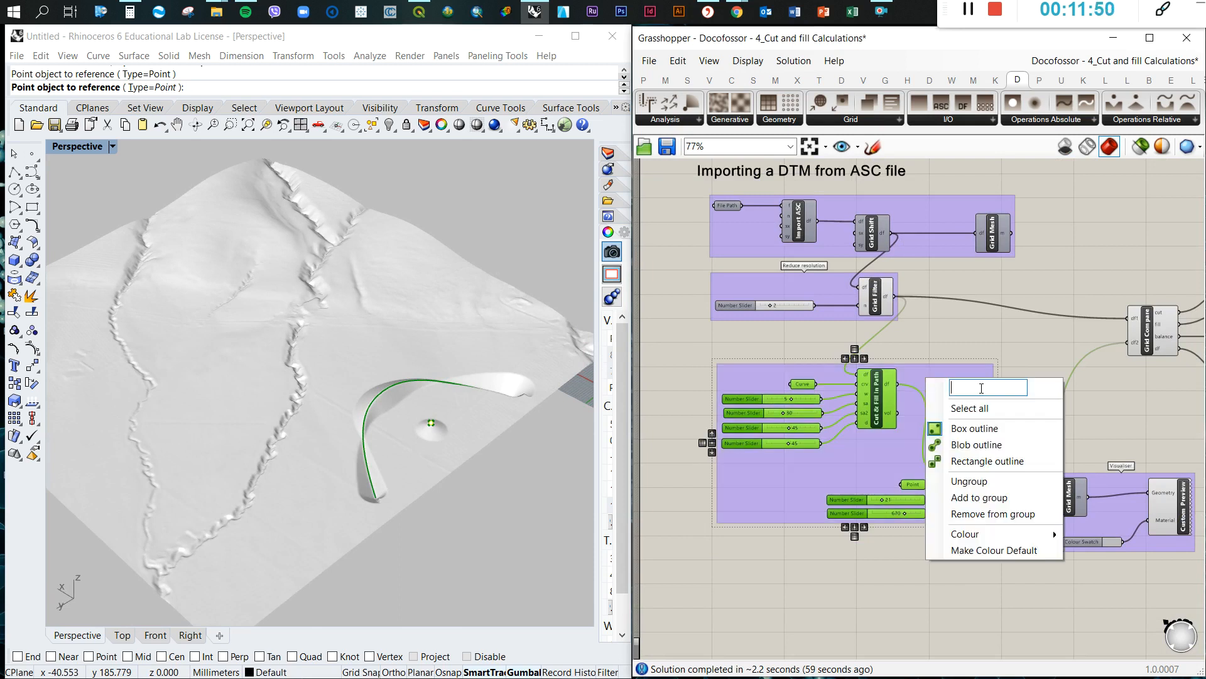
text(Terrai)
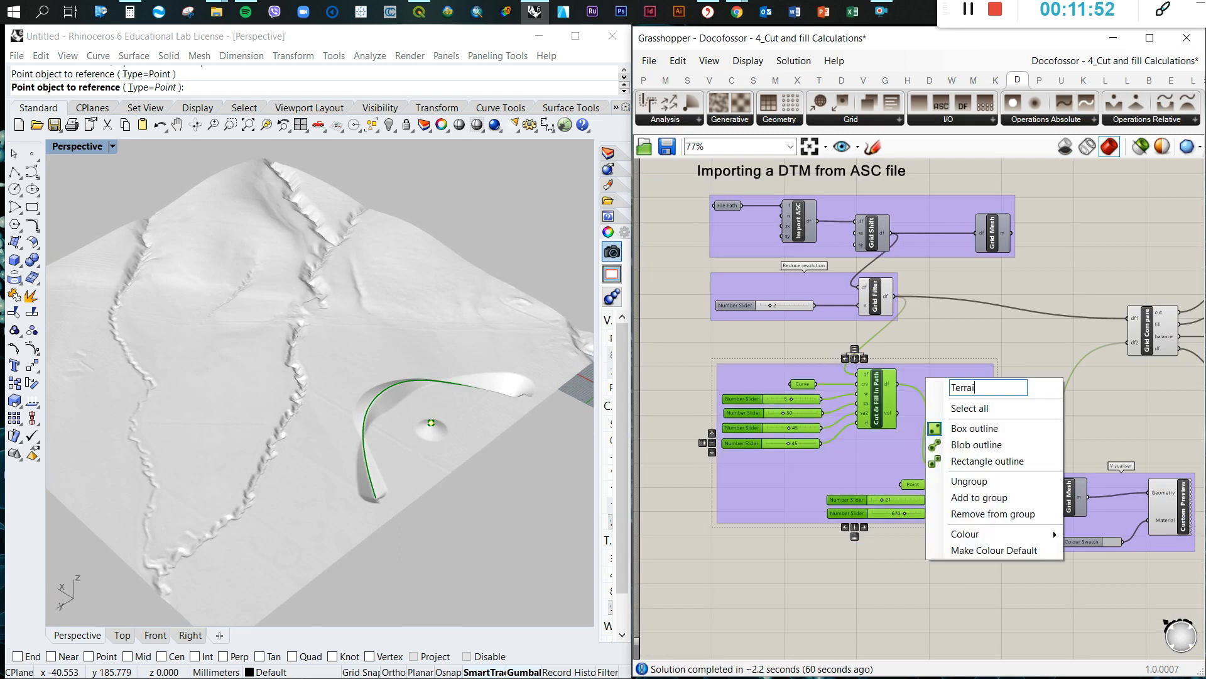
text(n)
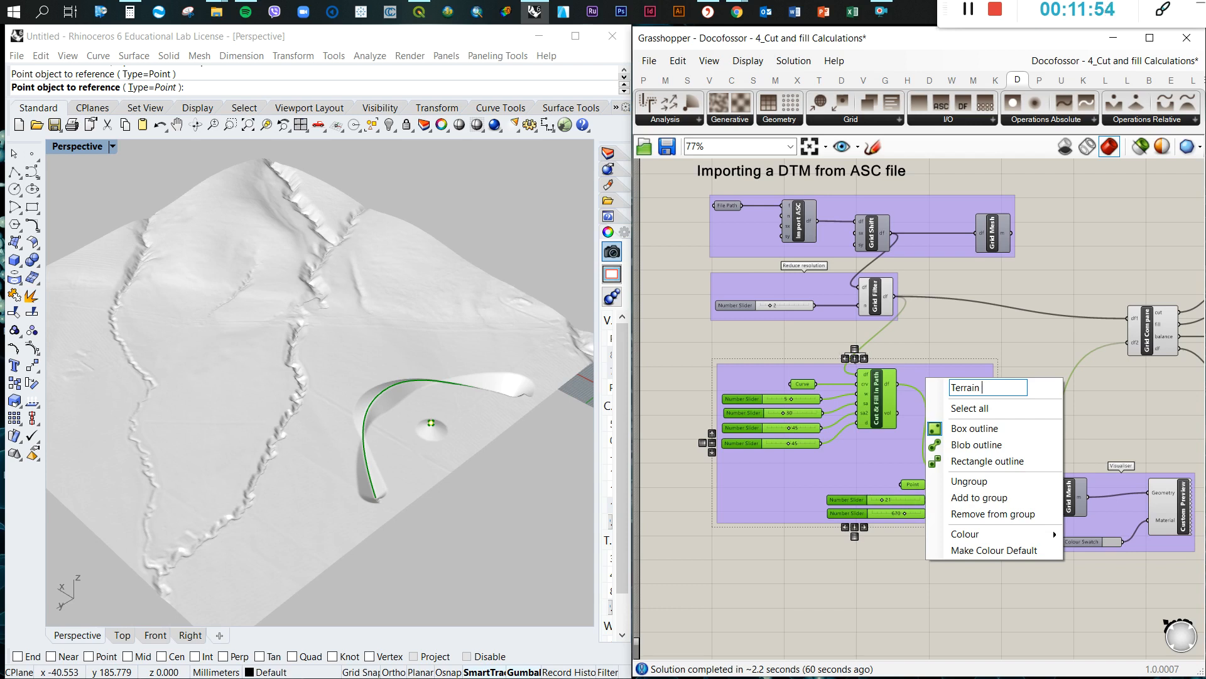
text(modelling)
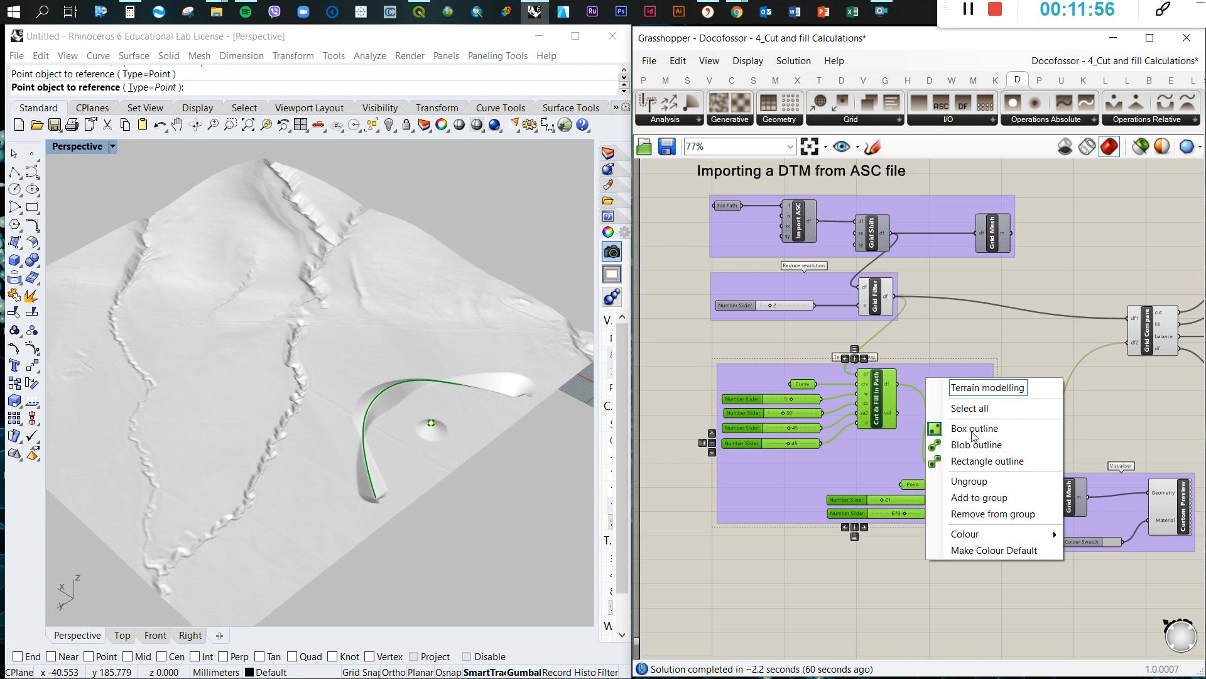
text(Terrain manipulati)
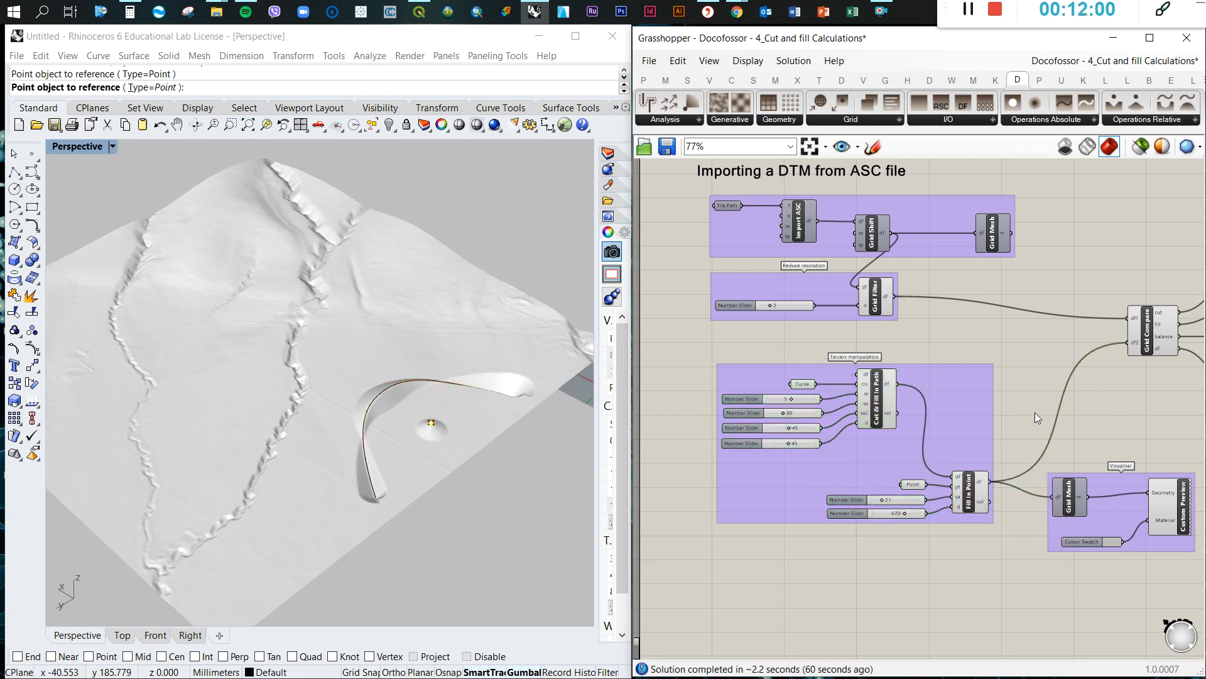
scroll(down, 3)
text(Cut & Fill)
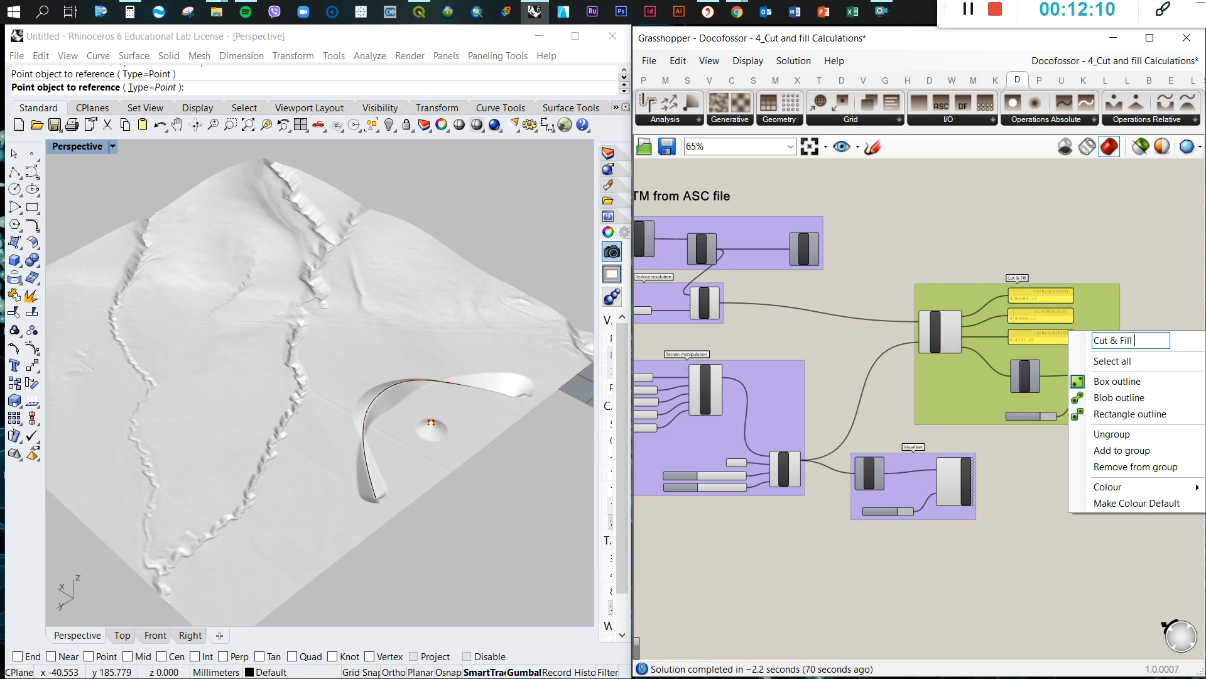
Label the results group 'Cut & Fill estimates', then select Grid Compare.
text(estimates)
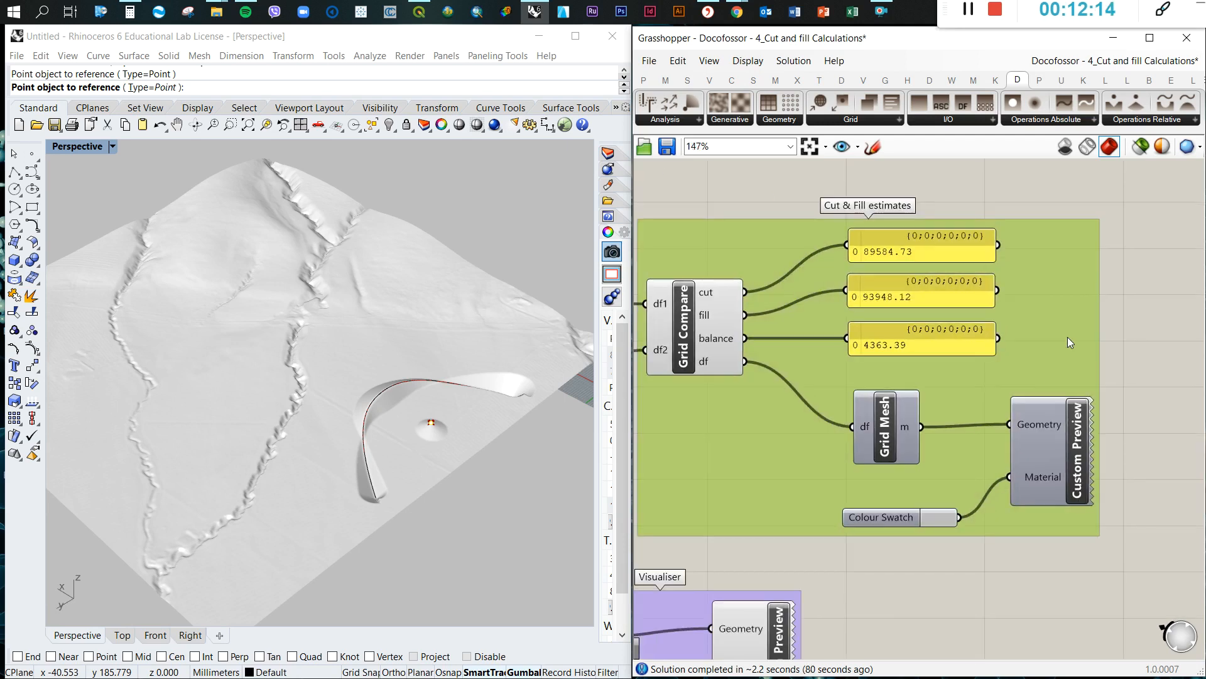
scroll(down, 3)
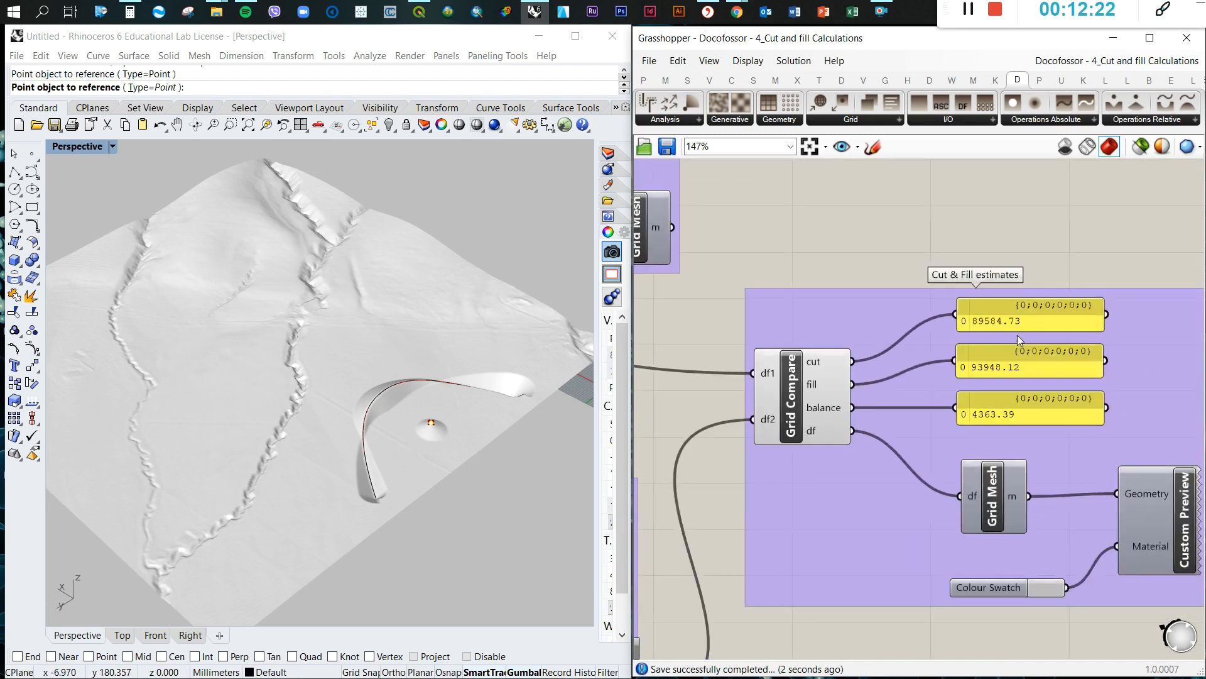
click(790, 396)
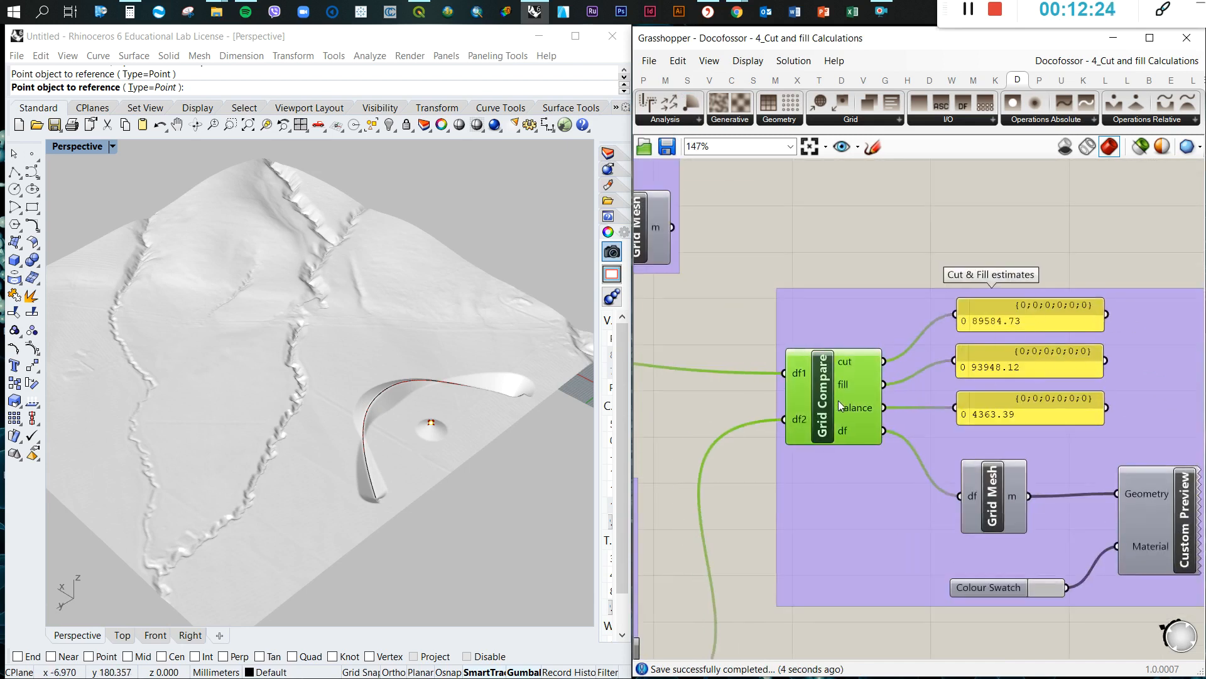